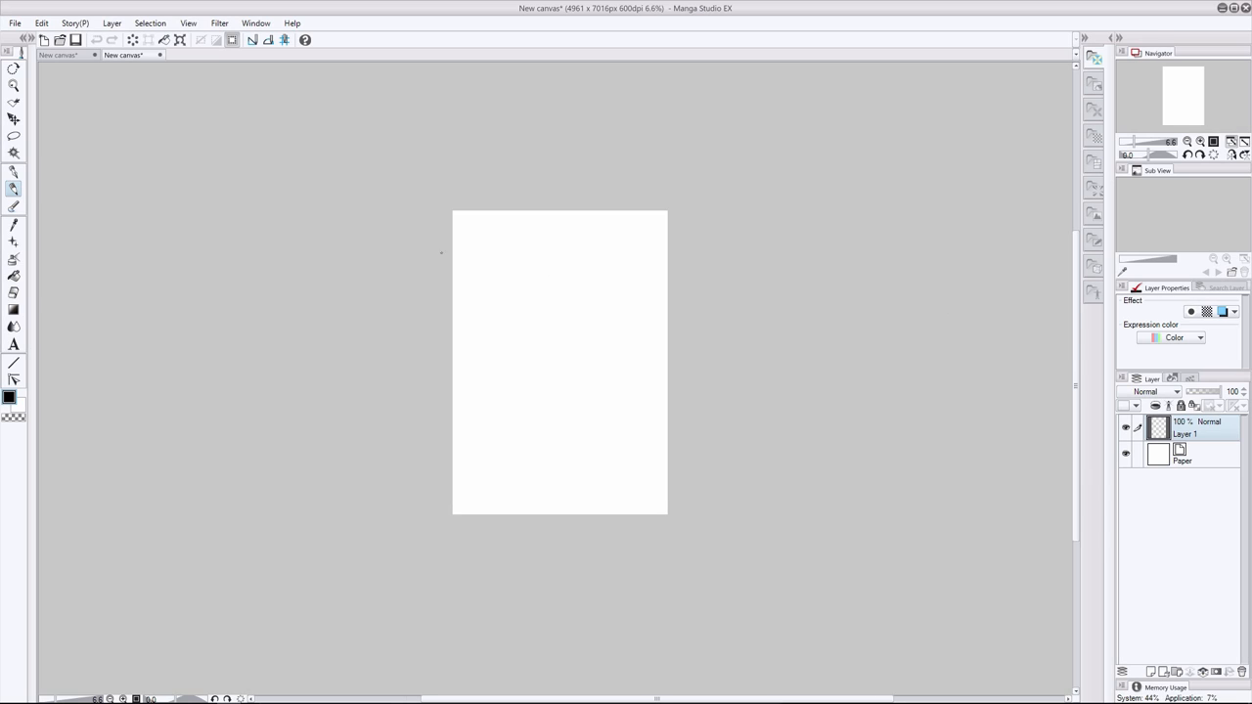
Rough in the standing woman's head, torso, legs and raised gun, and start the left figure's head
{"action": "left_click_drag", "start_coordinate": [572, 254], "coordinate": [582, 328]}
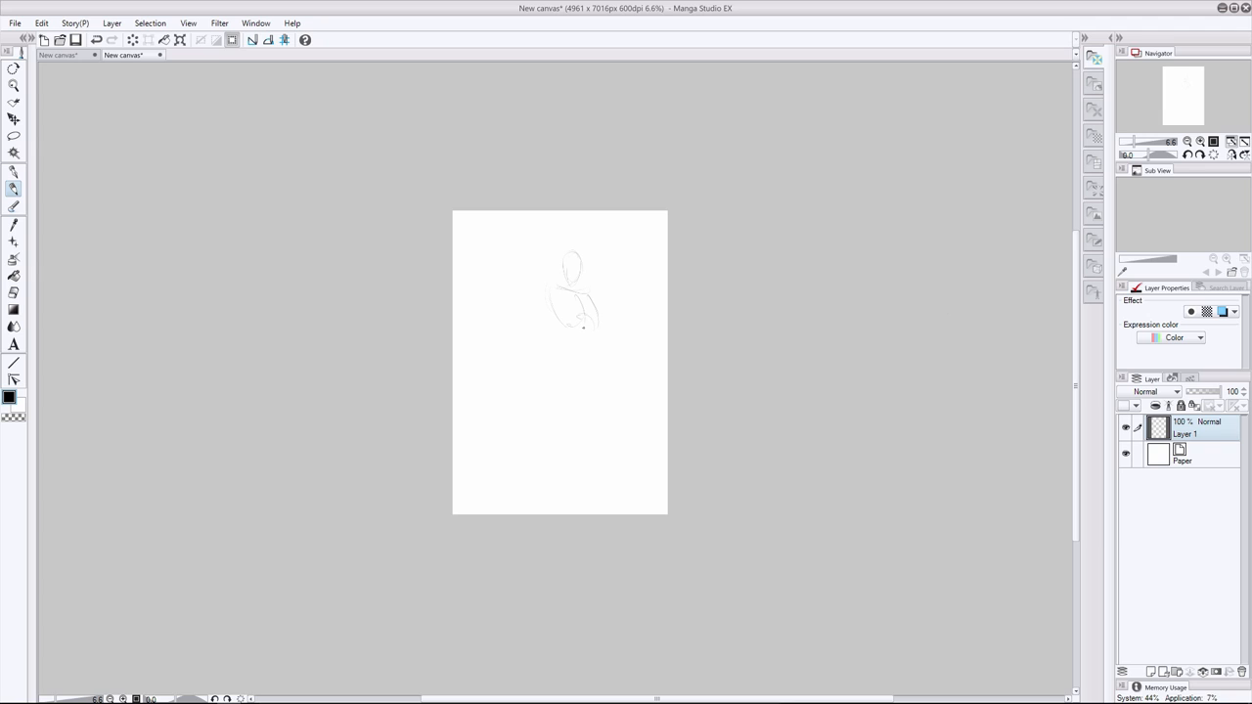
{"action": "left_click_drag", "start_coordinate": [572, 323], "coordinate": [548, 504]}
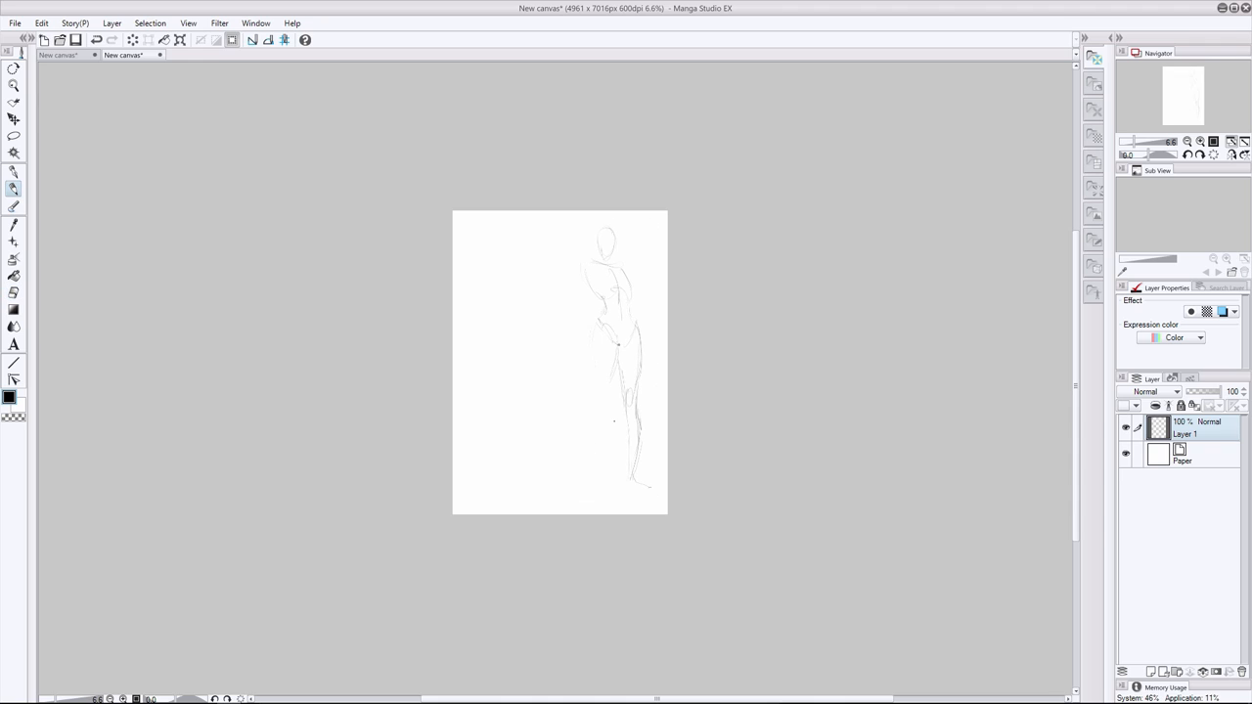
{"action": "left_click_drag", "start_coordinate": [597, 362], "coordinate": [592, 450]}
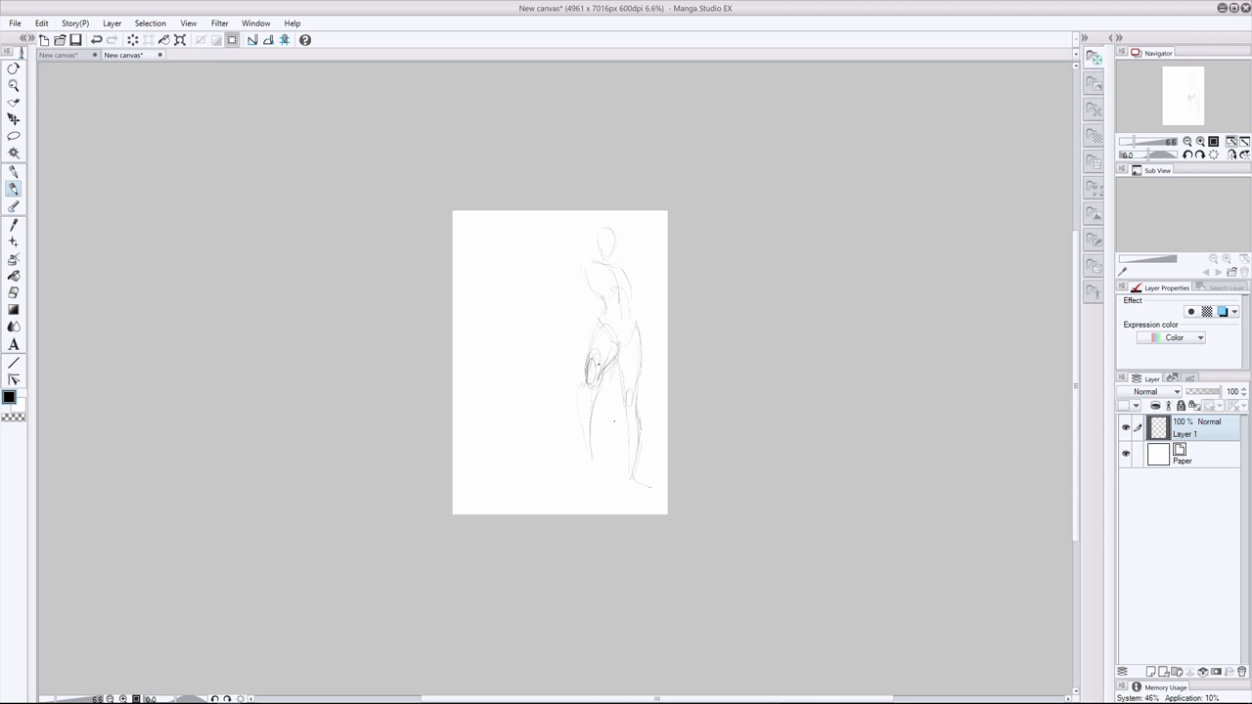
{"action": "left_click_drag", "start_coordinate": [601, 323], "coordinate": [587, 450]}
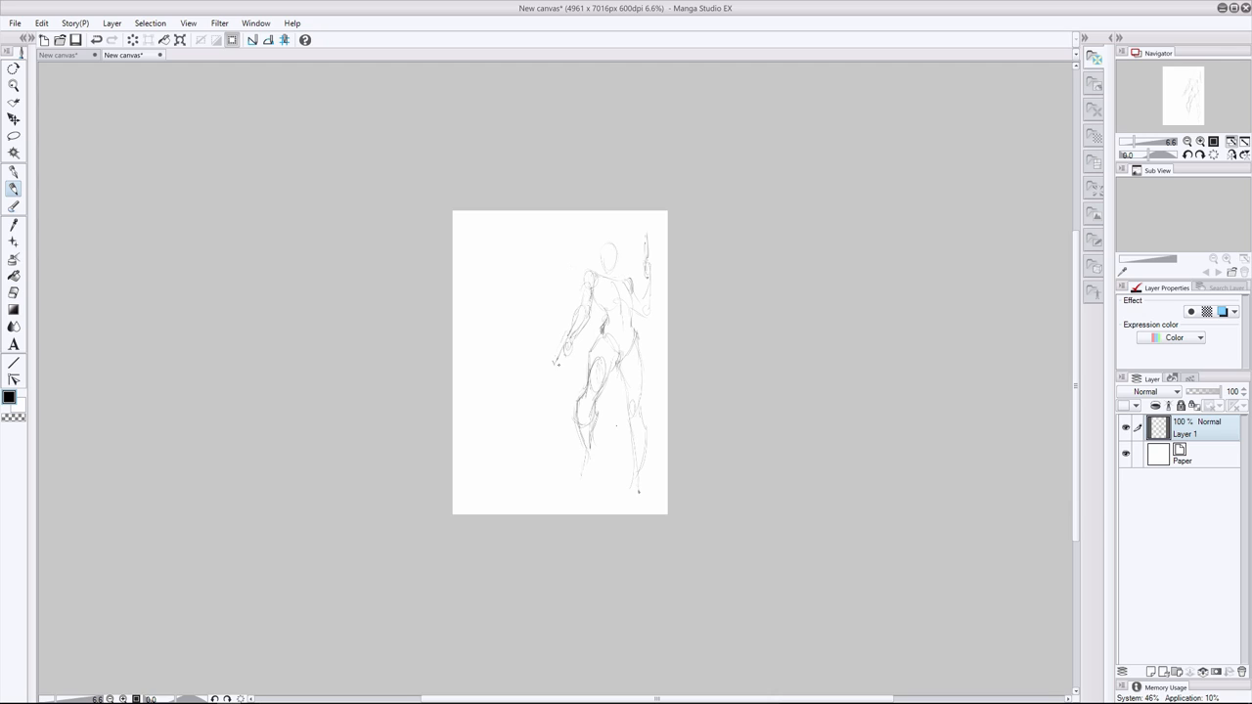
{"action": "left_click_drag", "start_coordinate": [577, 459], "coordinate": [636, 499]}
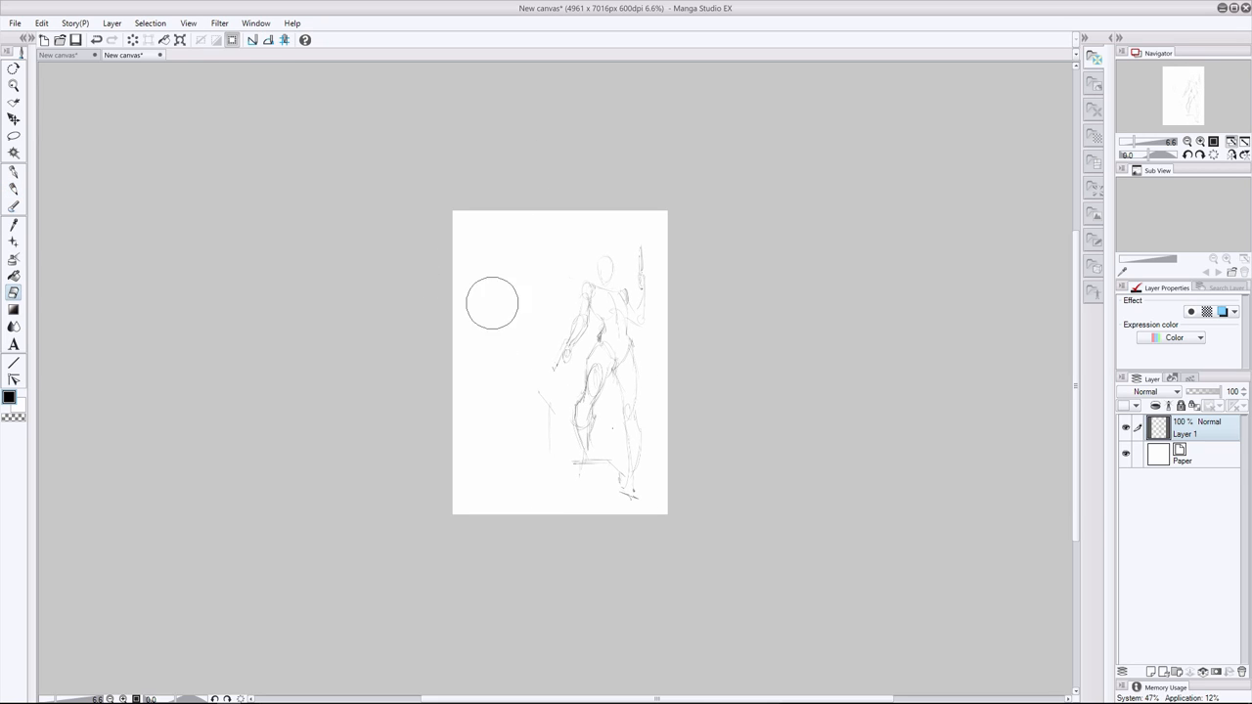
{"action": "left_click_drag", "start_coordinate": [492, 304], "coordinate": [523, 411]}
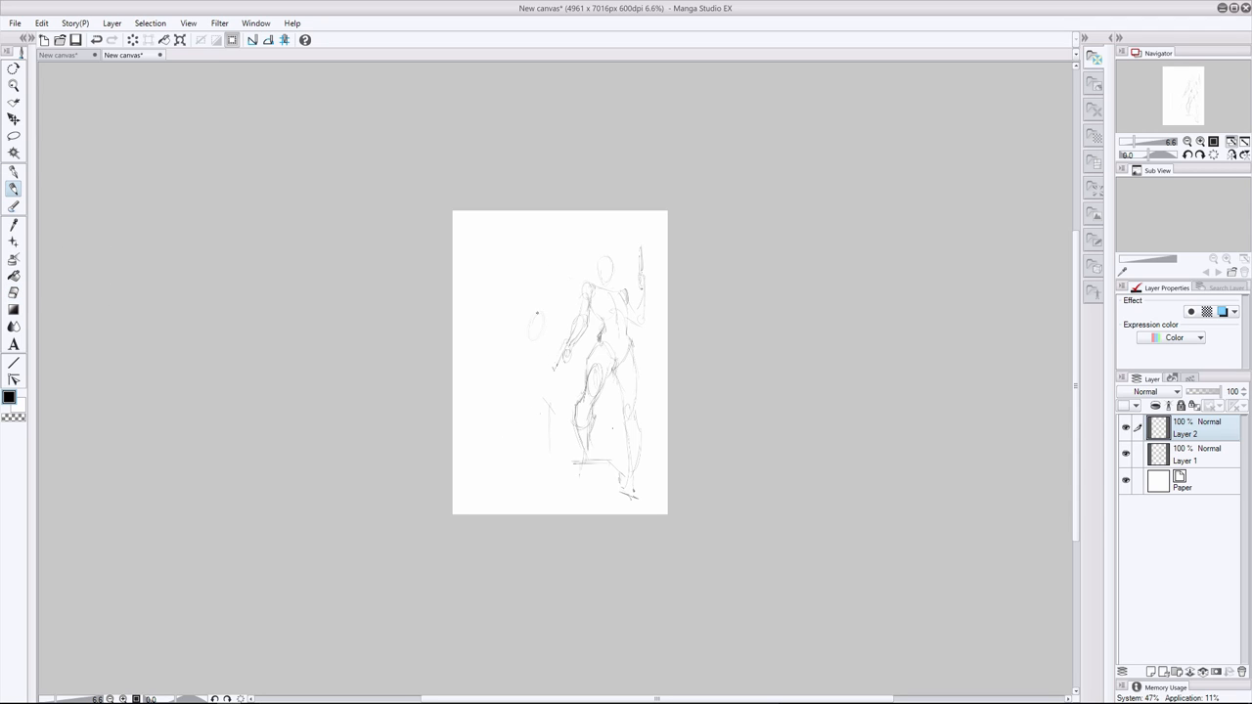
Block in the crouching woman's head, back and legs, switching between Layers 1 and 2
{"action": "left_click_drag", "start_coordinate": [528, 332], "coordinate": [528, 426]}
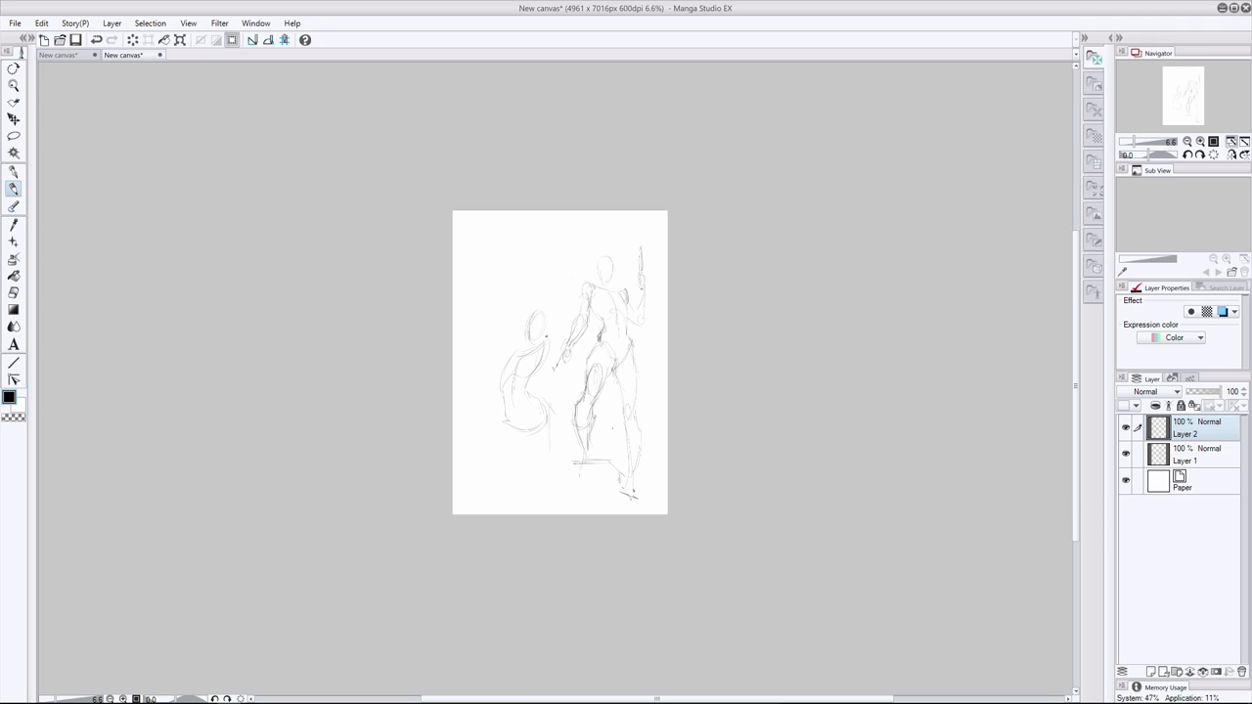
{"action": "left_click_drag", "start_coordinate": [508, 410], "coordinate": [548, 441]}
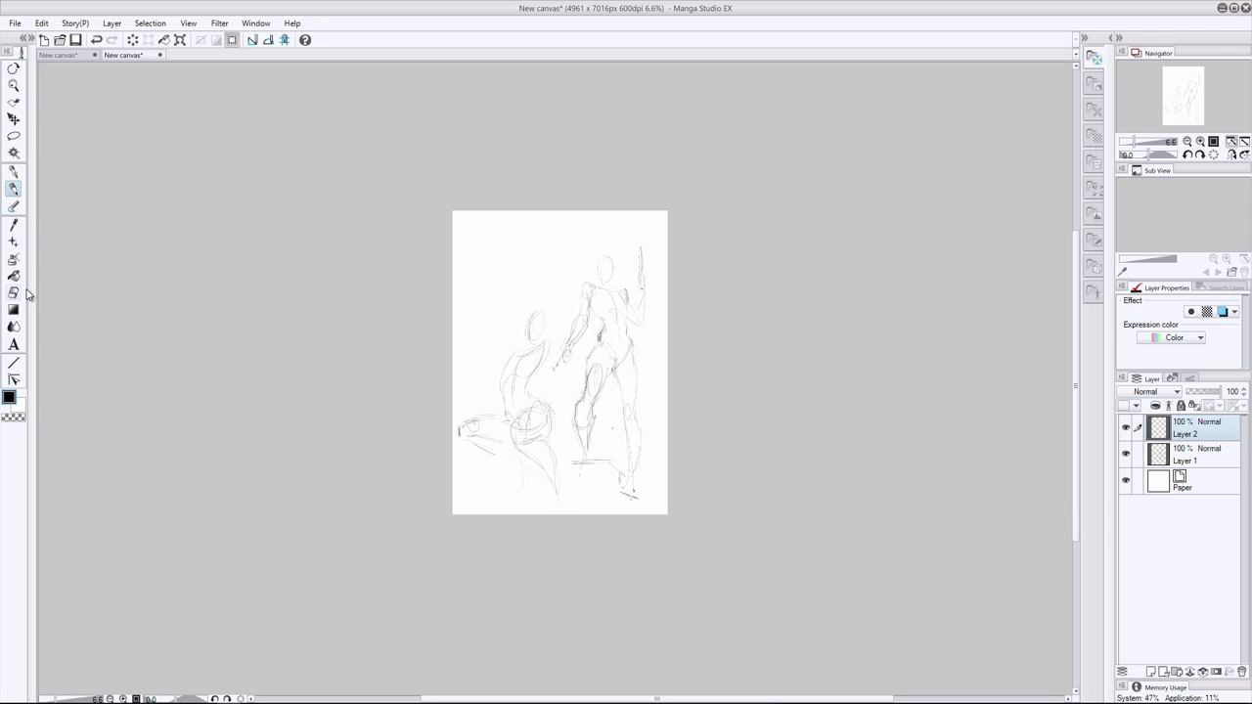
{"action": "left_click", "coordinate": [1193, 455]}
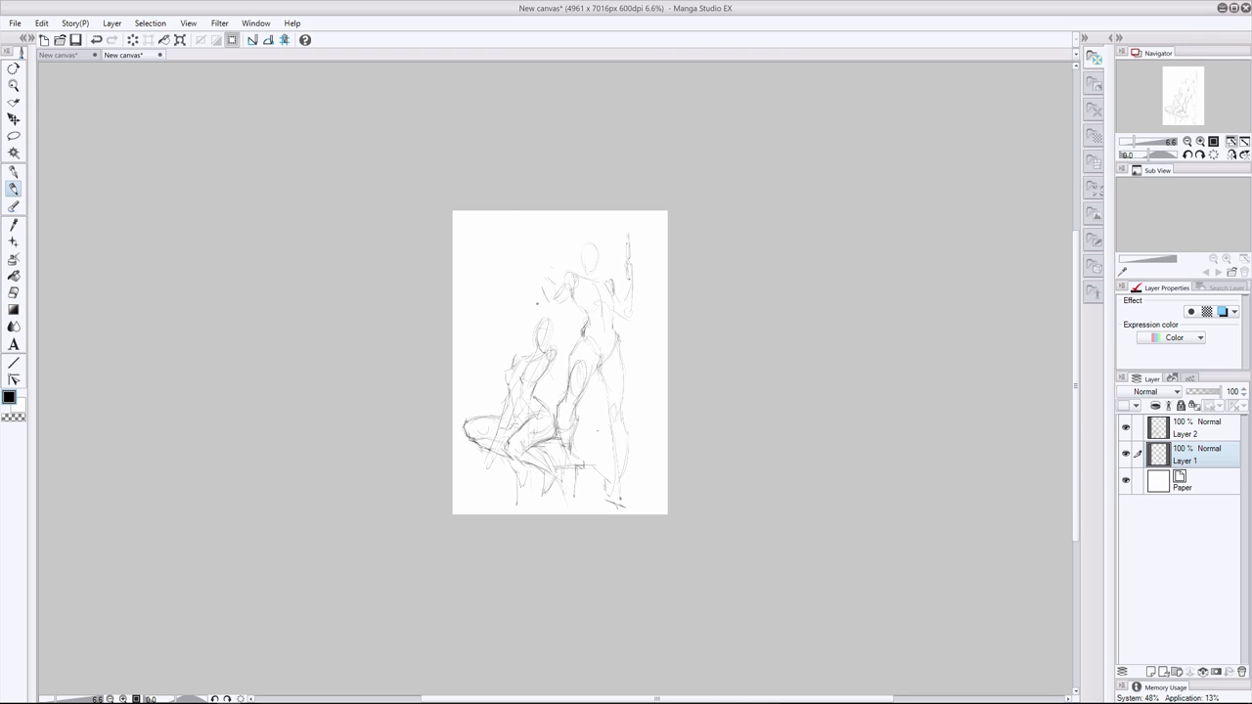
{"action": "left_click", "coordinate": [1183, 428]}
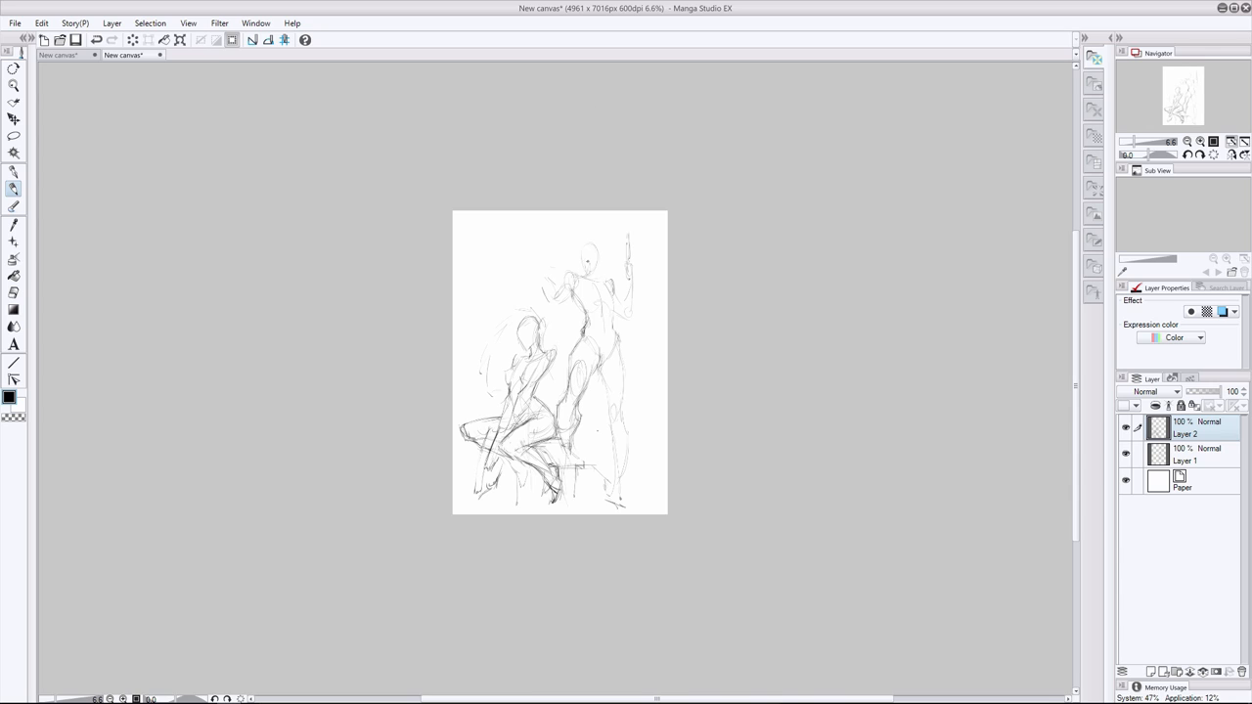
{"action": "left_click", "coordinate": [1186, 460]}
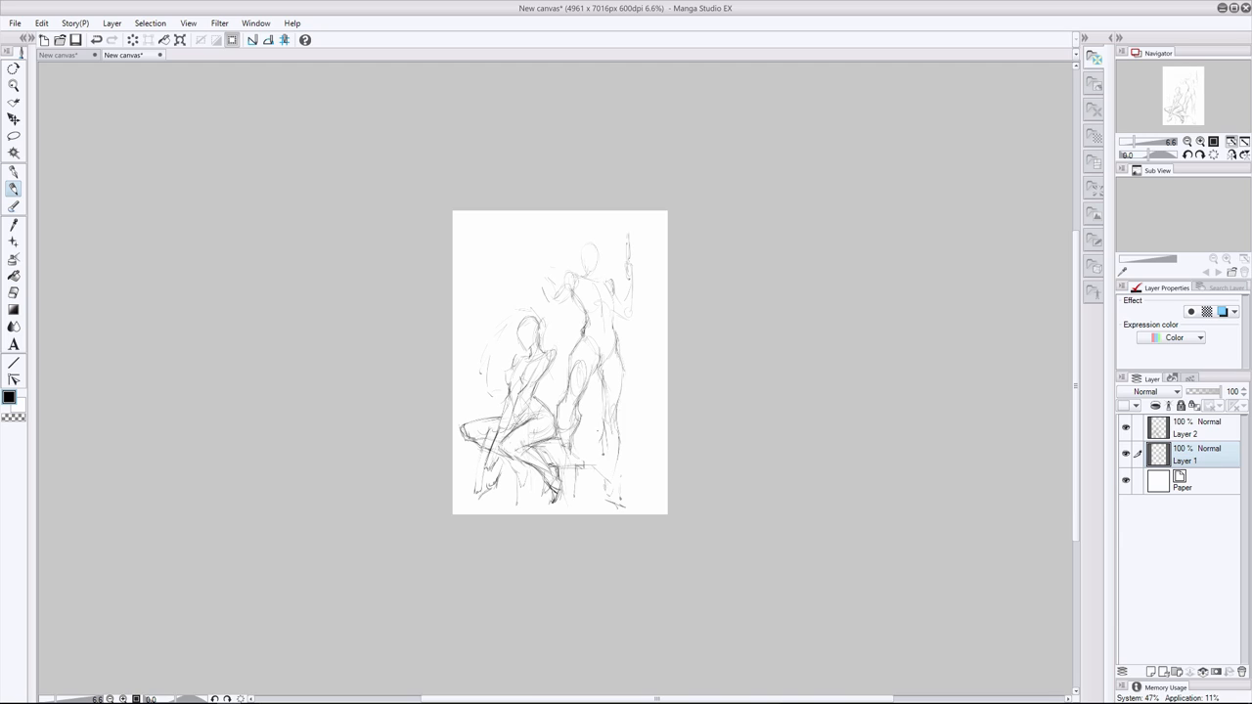
Redraw the standing woman's torso, hips and legs, then add flowing hair, face and chest
{"action": "left_click_drag", "start_coordinate": [587, 455], "coordinate": [631, 504]}
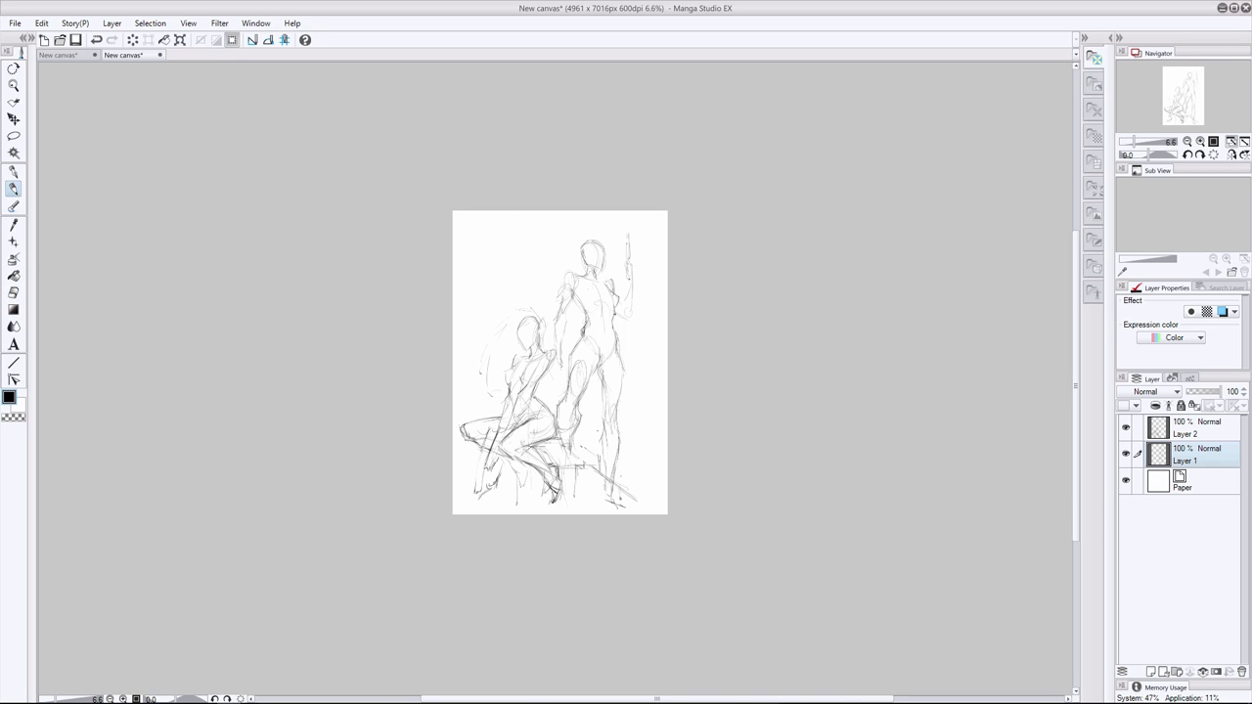
{"action": "left_click_drag", "start_coordinate": [612, 318], "coordinate": [619, 367]}
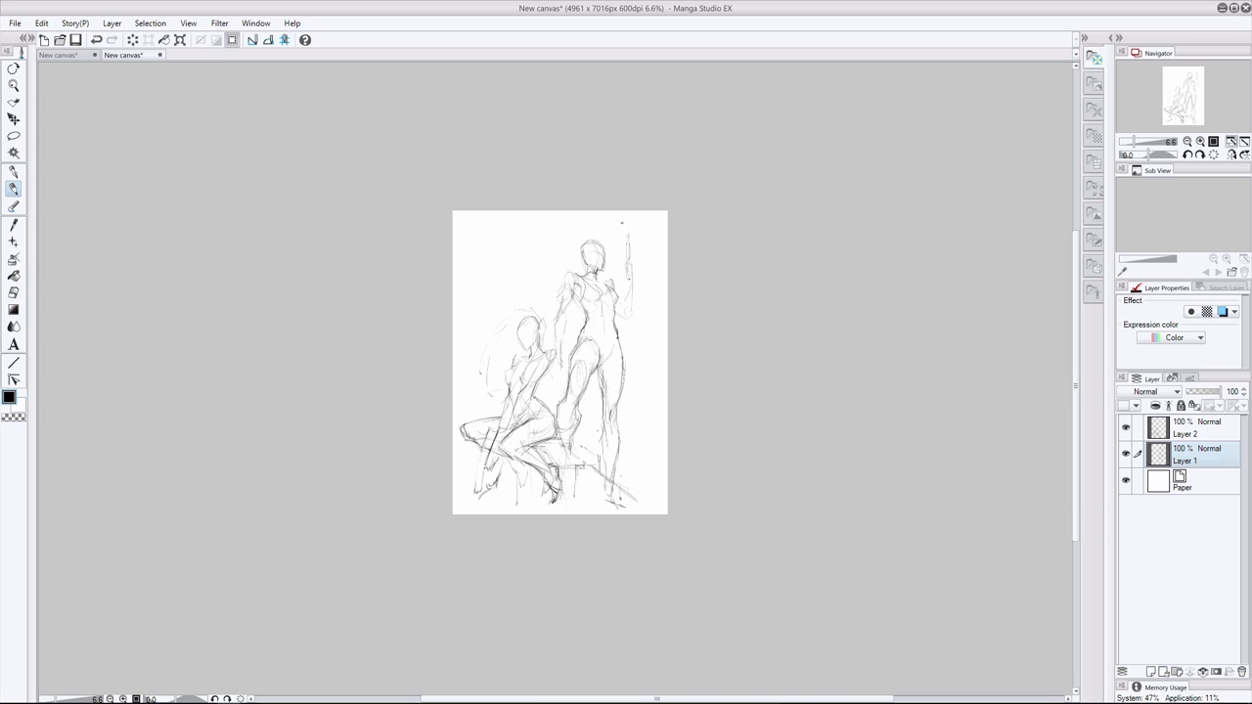
{"action": "left_click", "coordinate": [1185, 428]}
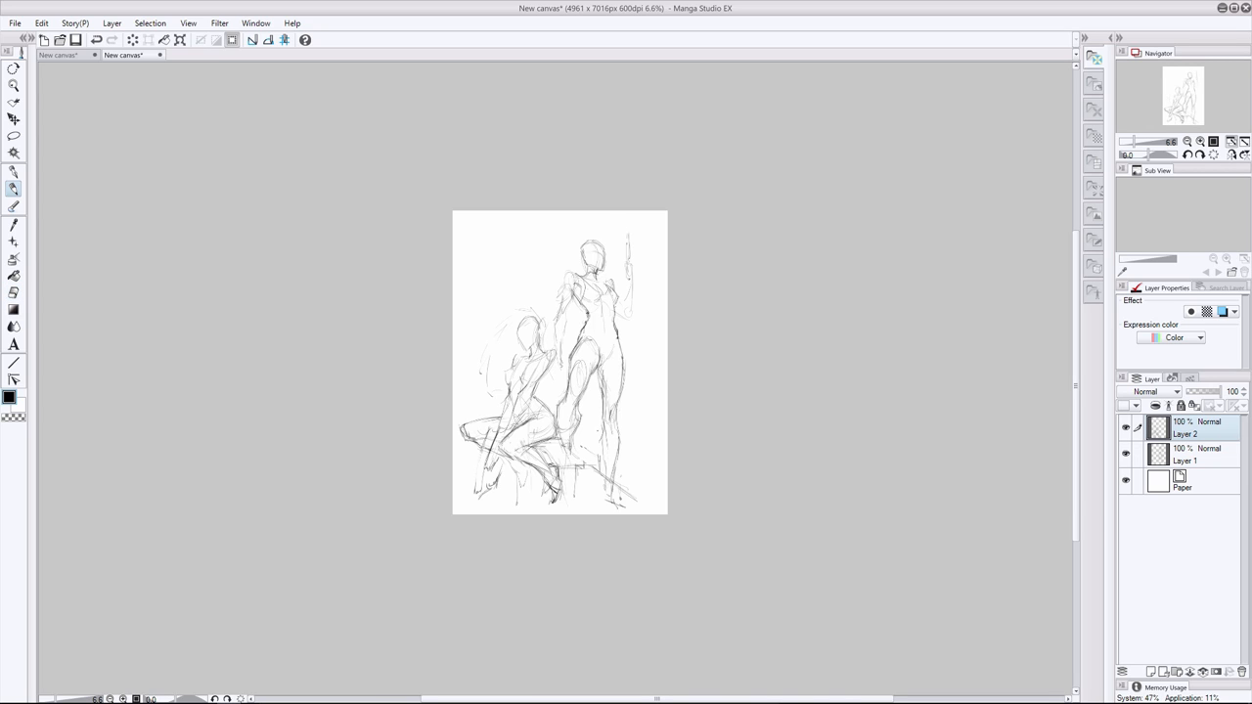
{"action": "left_click", "coordinate": [1184, 459]}
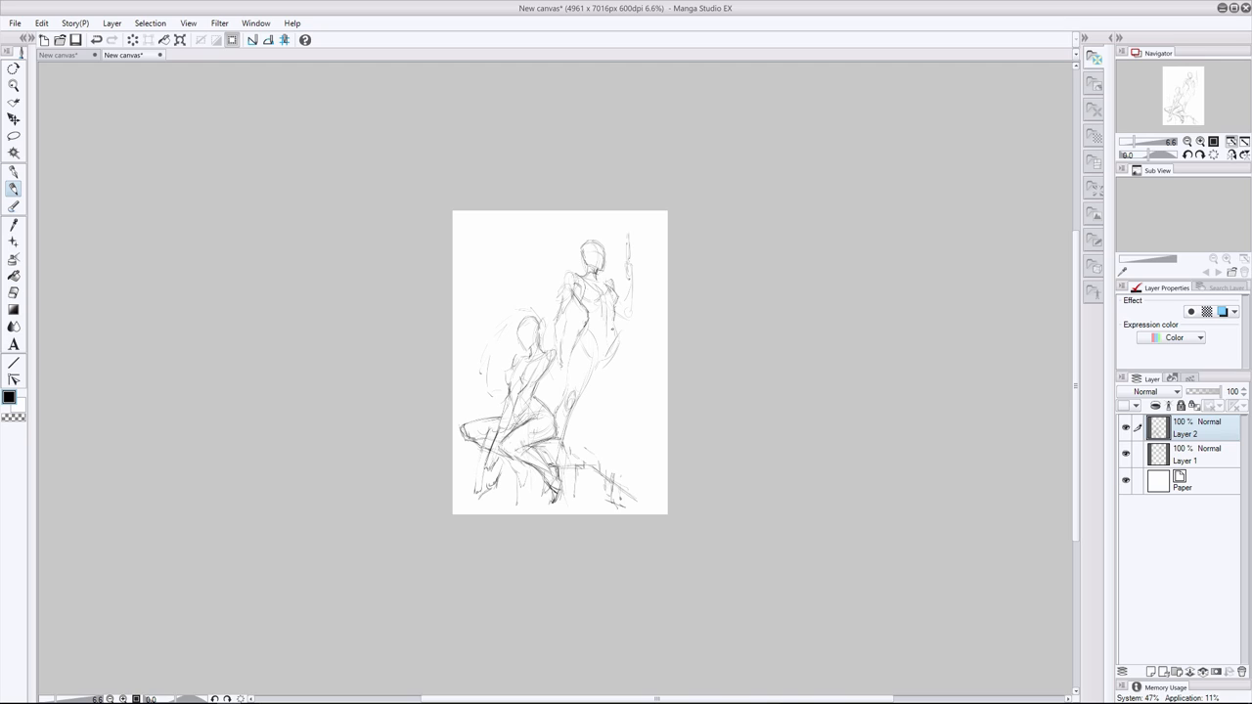
{"action": "left_click_drag", "start_coordinate": [606, 333], "coordinate": [621, 504]}
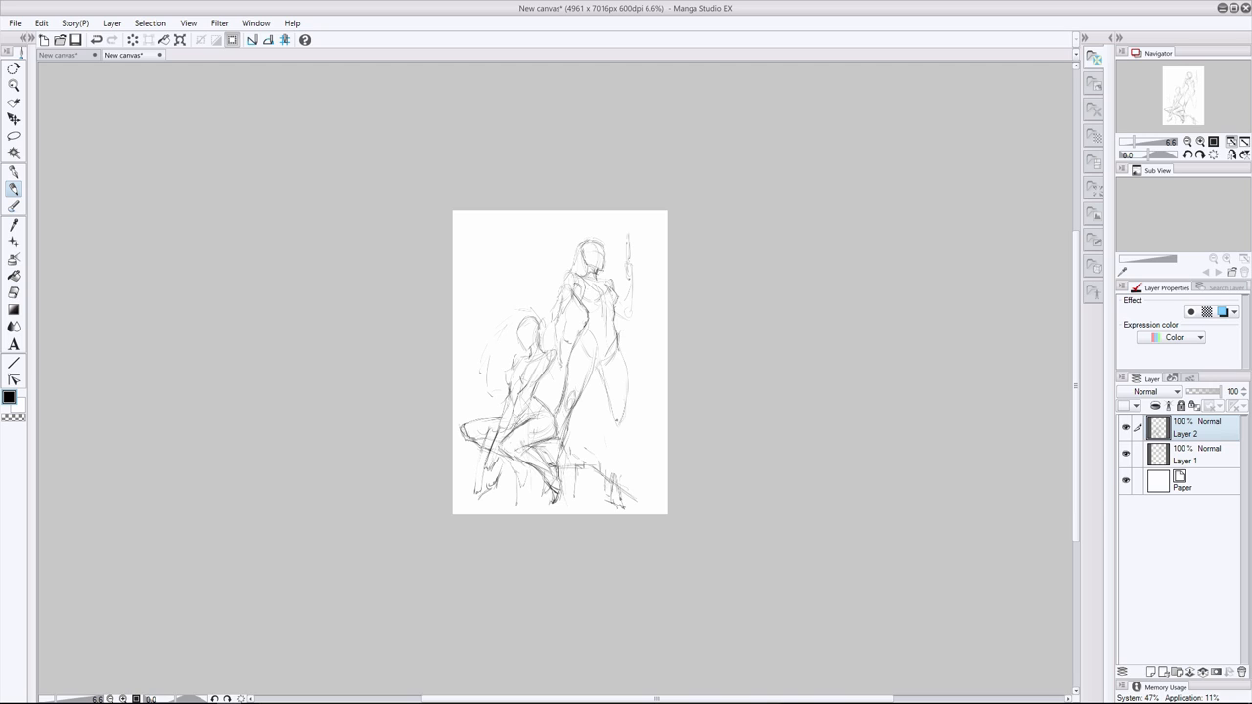
{"action": "left_click_drag", "start_coordinate": [616, 352], "coordinate": [626, 508]}
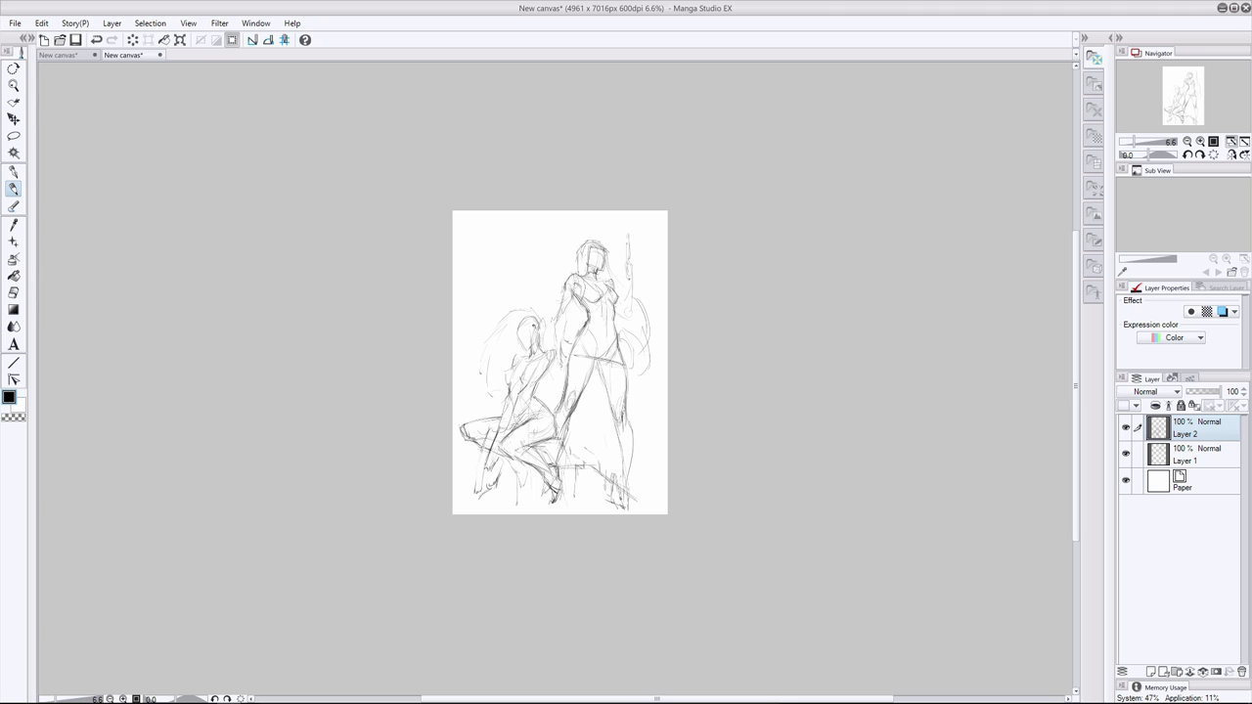
Pencil vertical building shapes behind the standing woman, extending them across the top
{"action": "left_click", "coordinate": [1185, 454]}
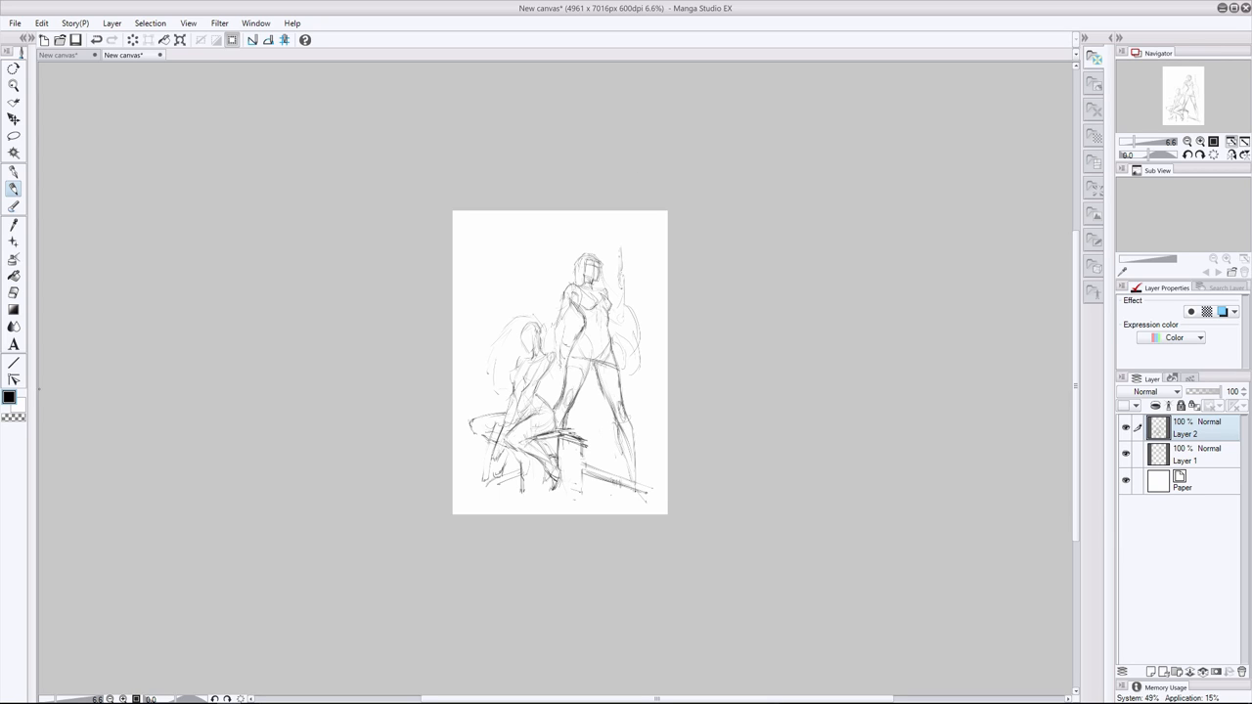
{"action": "left_click_drag", "start_coordinate": [535, 250], "coordinate": [527, 308]}
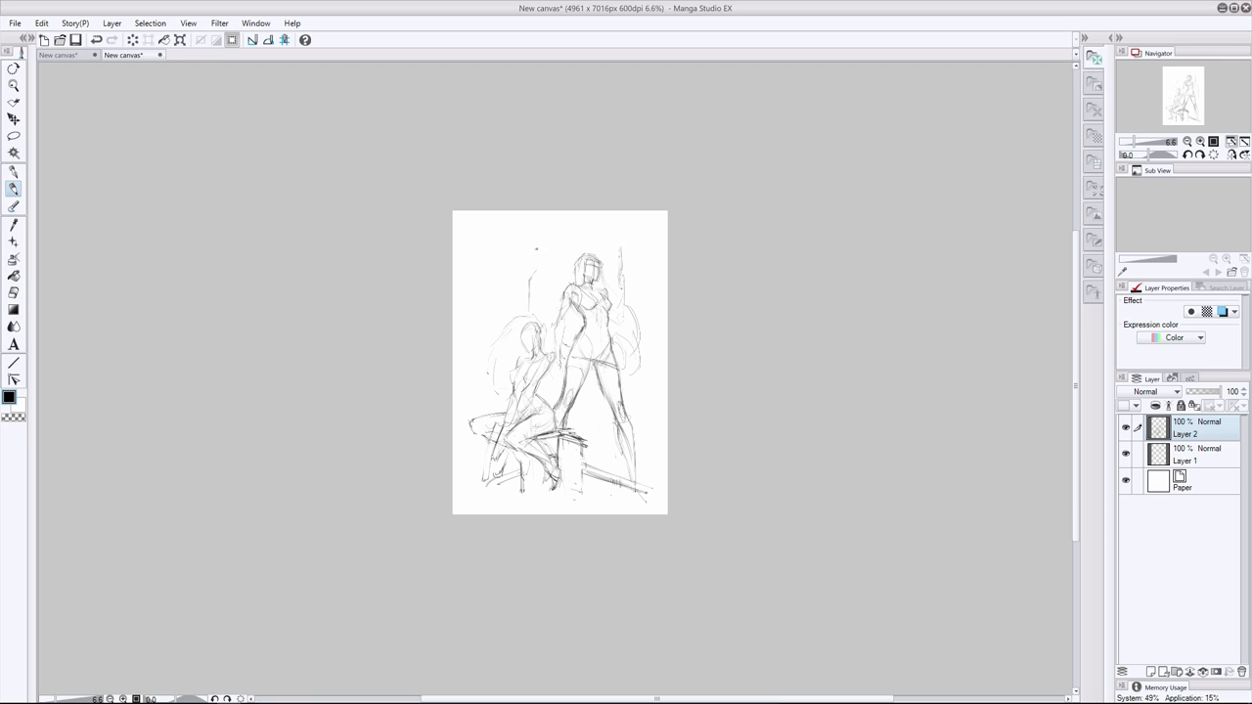
{"action": "left_click_drag", "start_coordinate": [538, 230], "coordinate": [577, 259]}
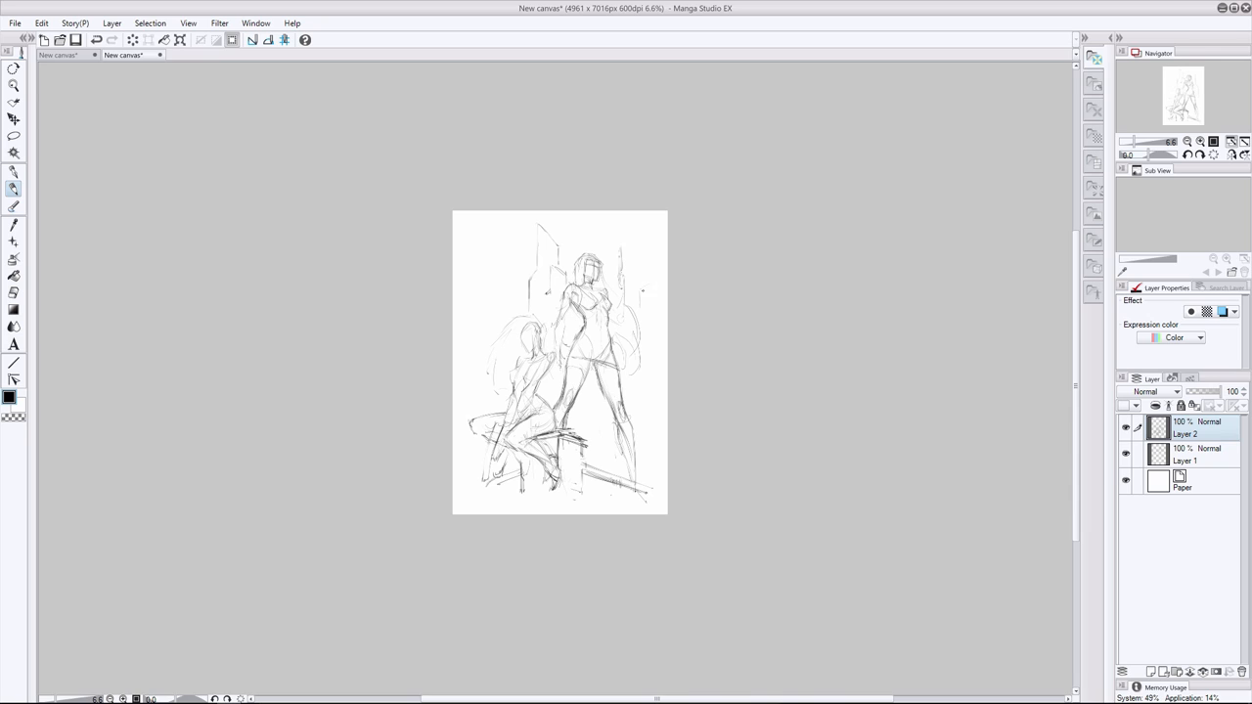
{"action": "left_click_drag", "start_coordinate": [640, 293], "coordinate": [646, 401]}
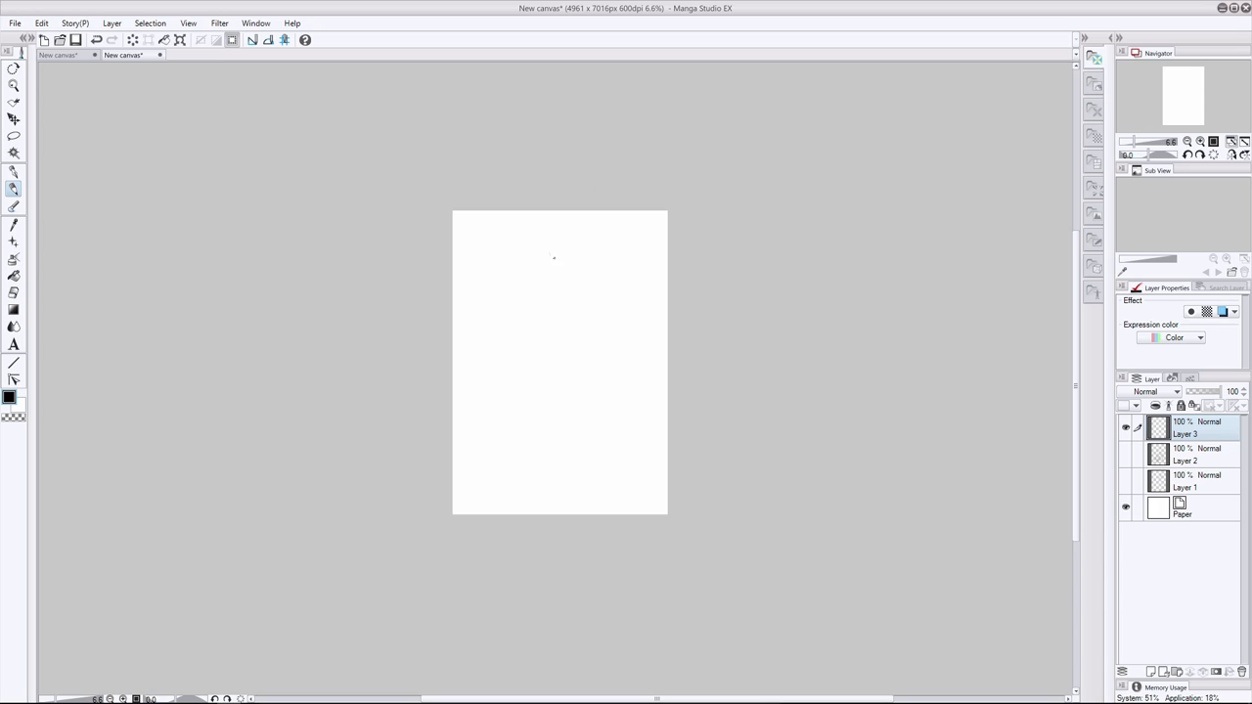
Redraw both figures' heads and bodies, plus the seated woman's legs and seat block
{"action": "left_click_drag", "start_coordinate": [536, 259], "coordinate": [536, 313]}
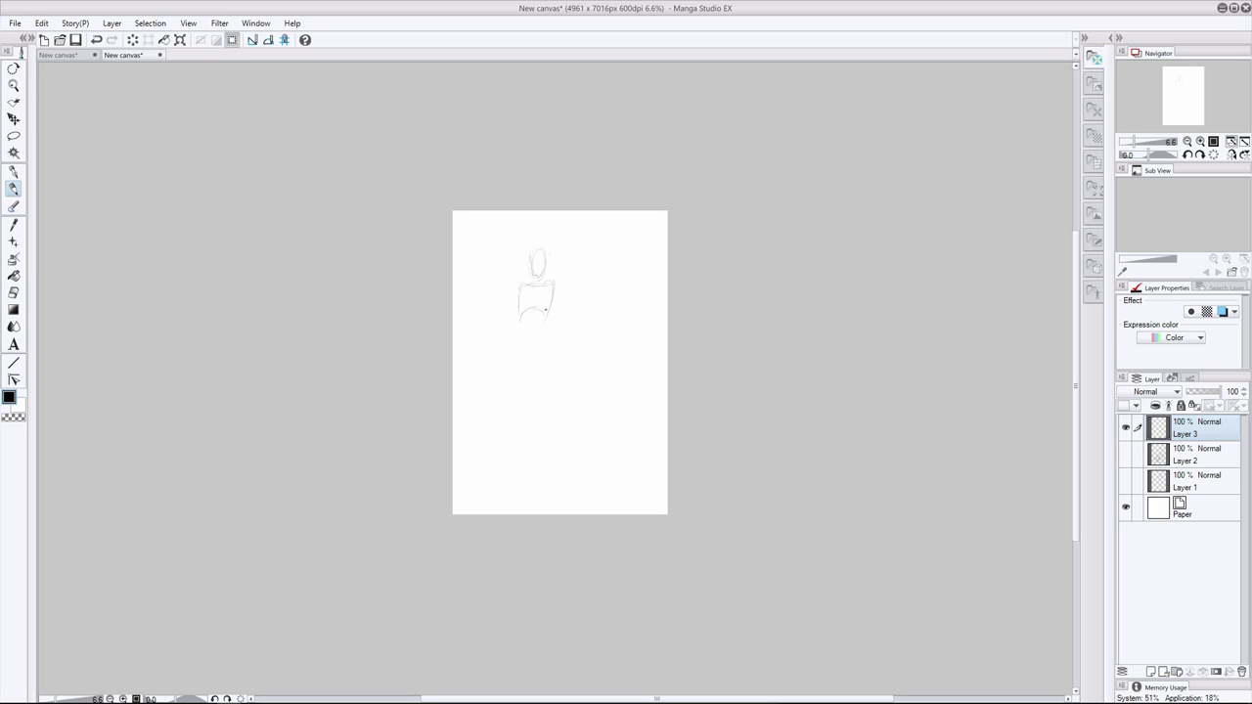
{"action": "left_click_drag", "start_coordinate": [538, 293], "coordinate": [538, 381]}
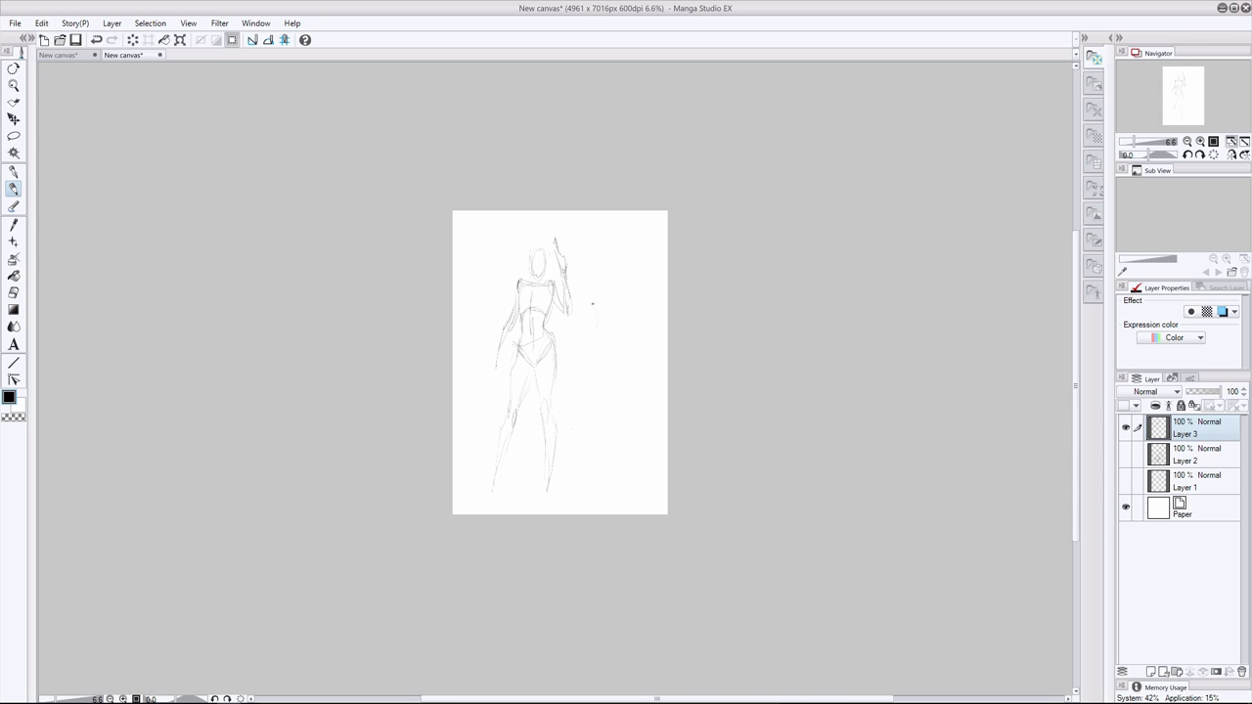
{"action": "left_click_drag", "start_coordinate": [592, 303], "coordinate": [602, 376]}
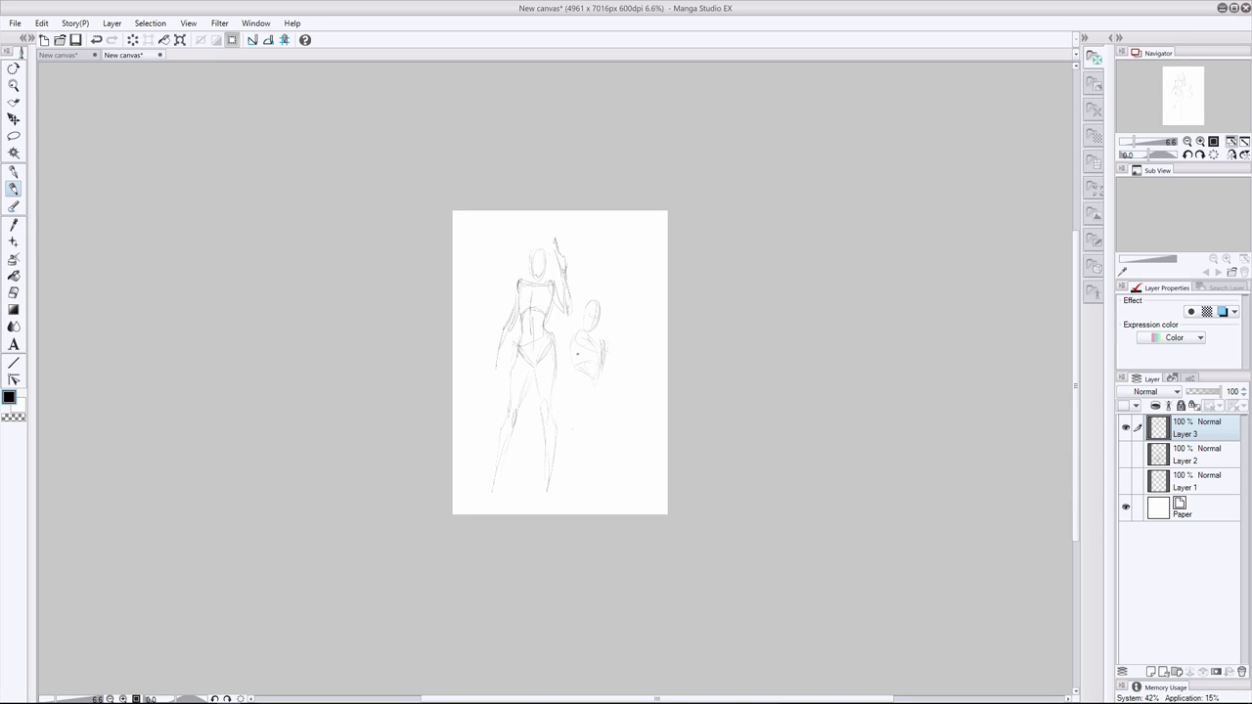
{"action": "left_click_drag", "start_coordinate": [577, 352], "coordinate": [587, 431]}
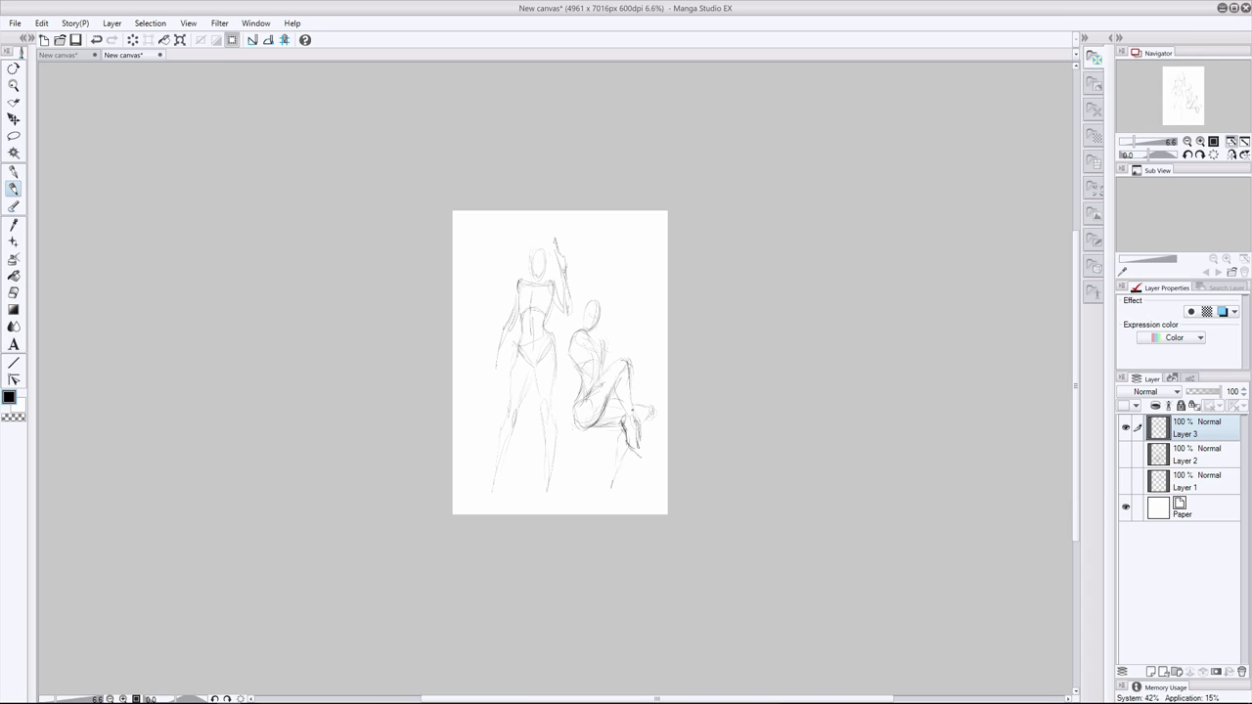
{"action": "left_click_drag", "start_coordinate": [606, 352], "coordinate": [636, 372]}
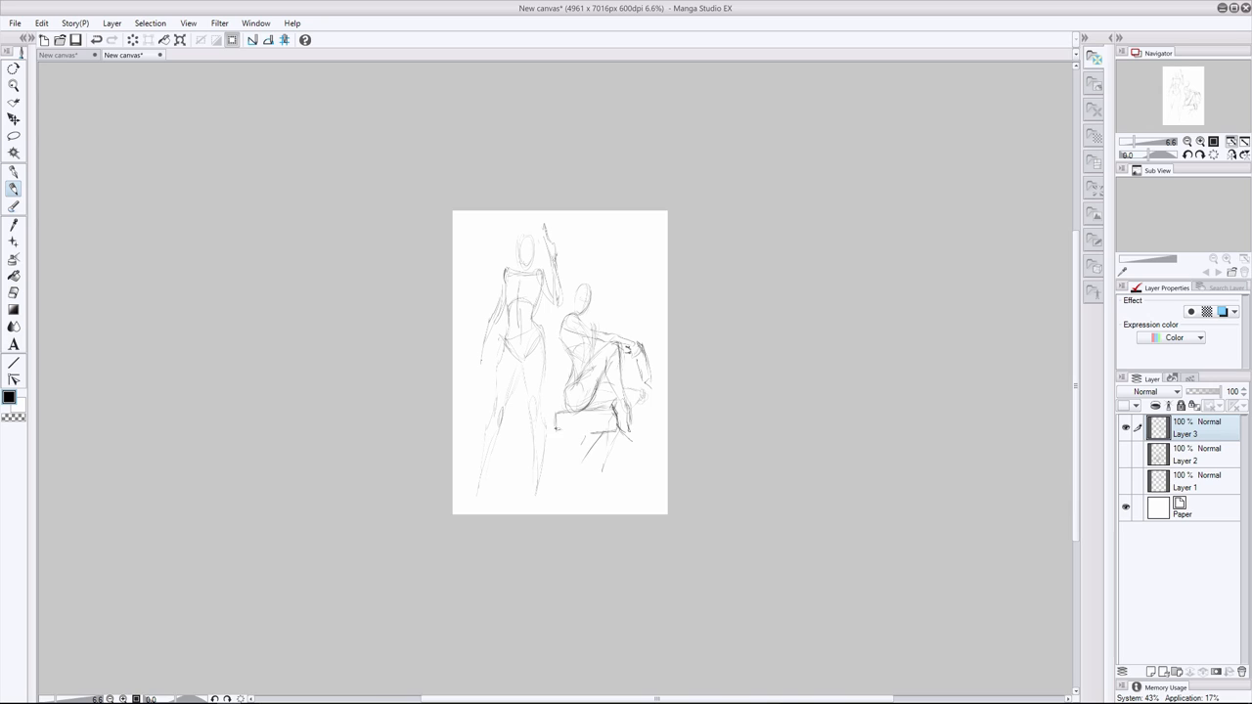
{"action": "left_click_drag", "start_coordinate": [558, 420], "coordinate": [591, 499]}
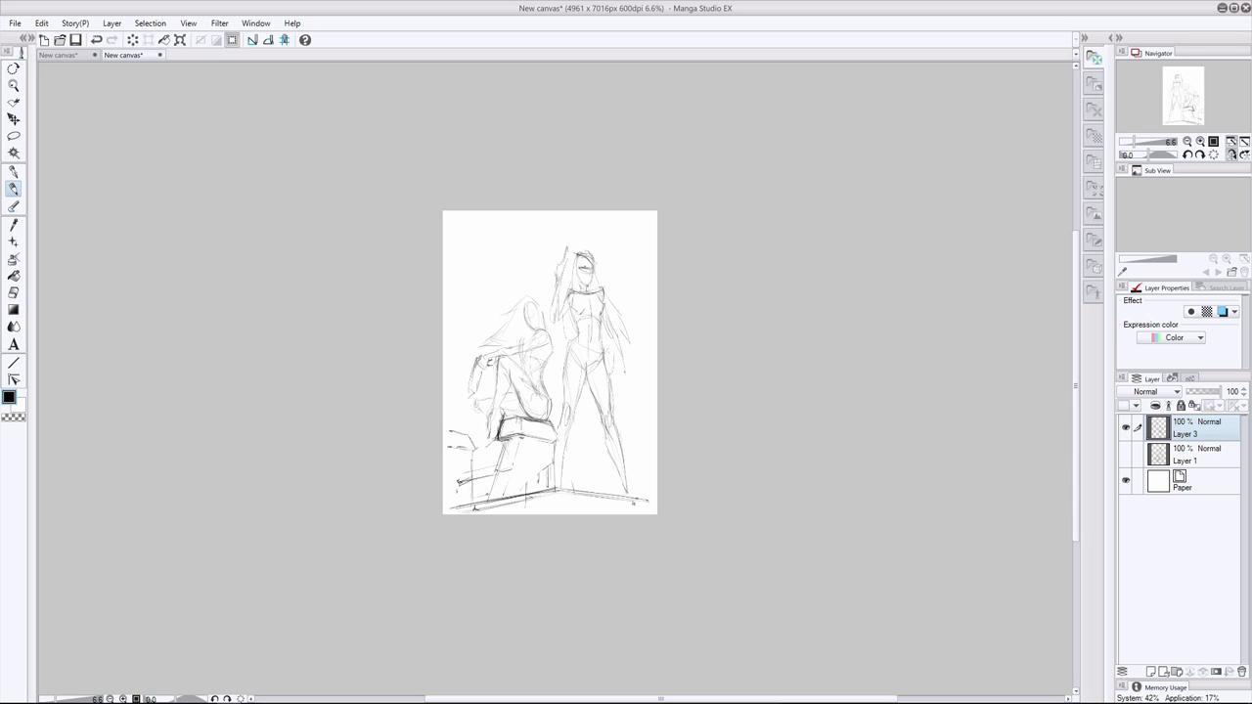
Pencil perspective lines on the right and building shapes behind the figures
{"action": "left_click_drag", "start_coordinate": [455, 503], "coordinate": [562, 494]}
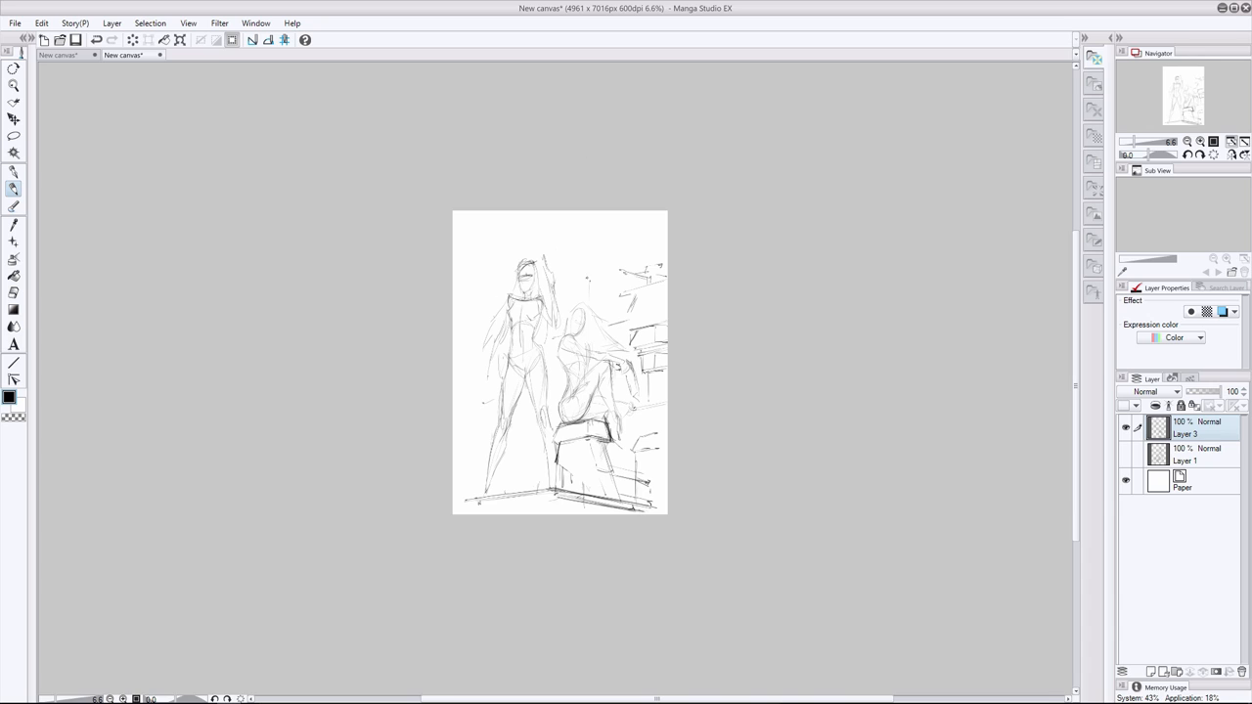
{"action": "left_click_drag", "start_coordinate": [553, 230], "coordinate": [582, 293]}
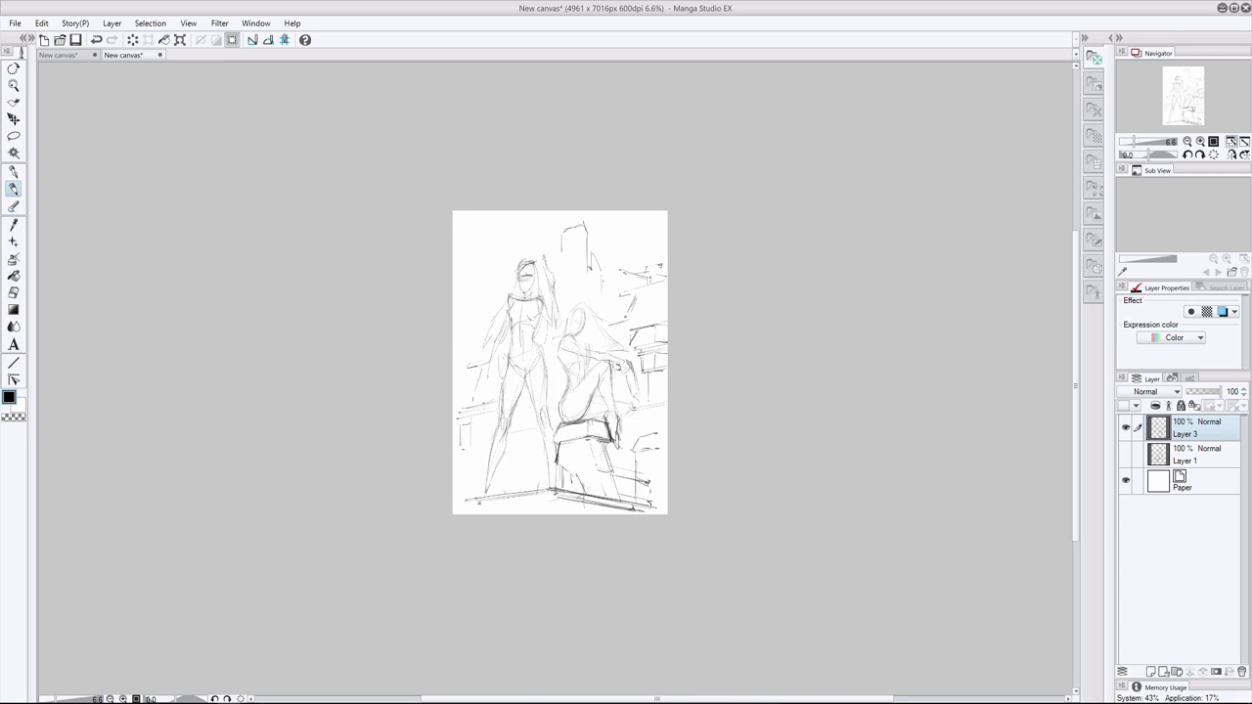
{"action": "left_click_drag", "start_coordinate": [587, 312], "coordinate": [616, 410]}
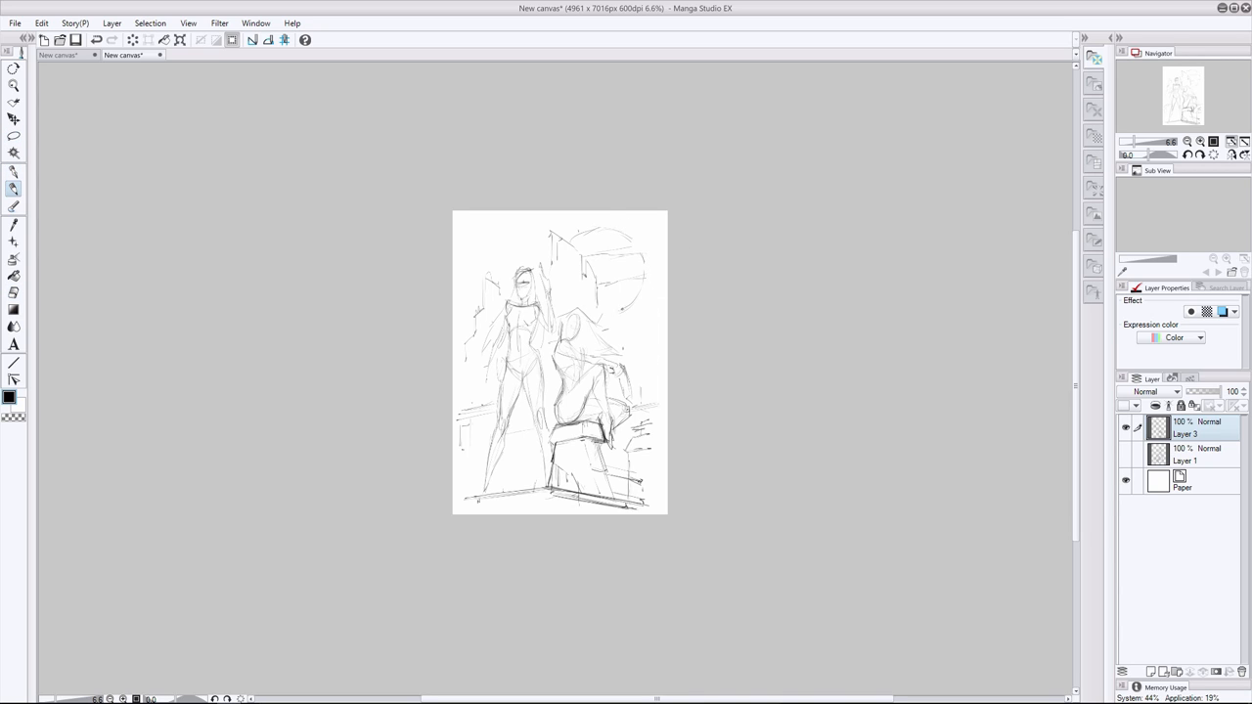
{"action": "left_click_drag", "start_coordinate": [640, 333], "coordinate": [650, 391]}
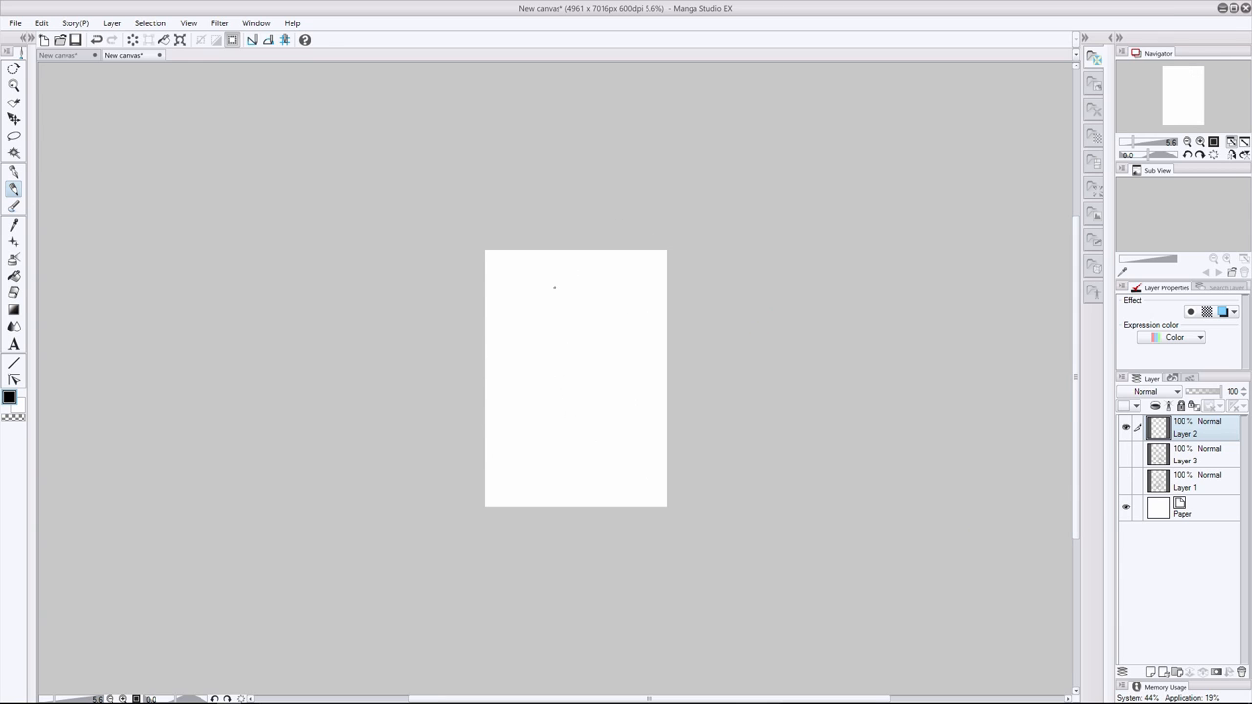
Sketch a new standing woman with a raised weapon and the seated woman's head, body and seat
{"action": "left_click_drag", "start_coordinate": [562, 288], "coordinate": [562, 386]}
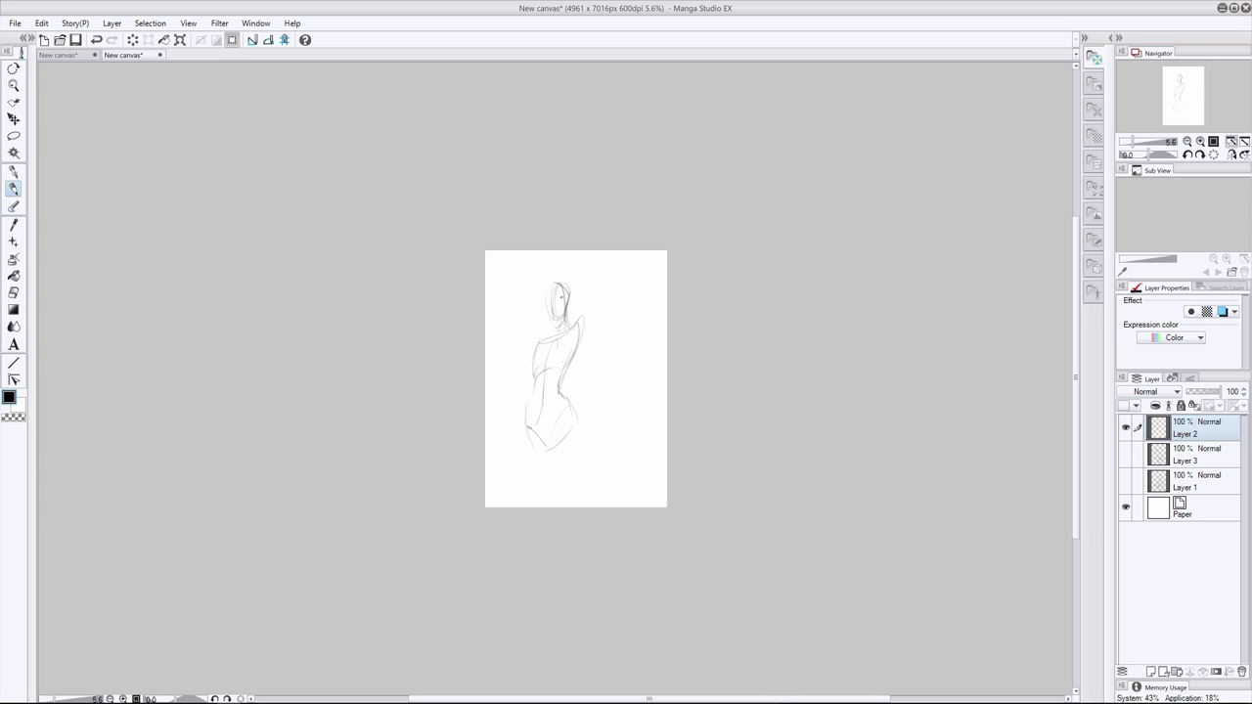
{"action": "left_click_drag", "start_coordinate": [557, 303], "coordinate": [577, 352]}
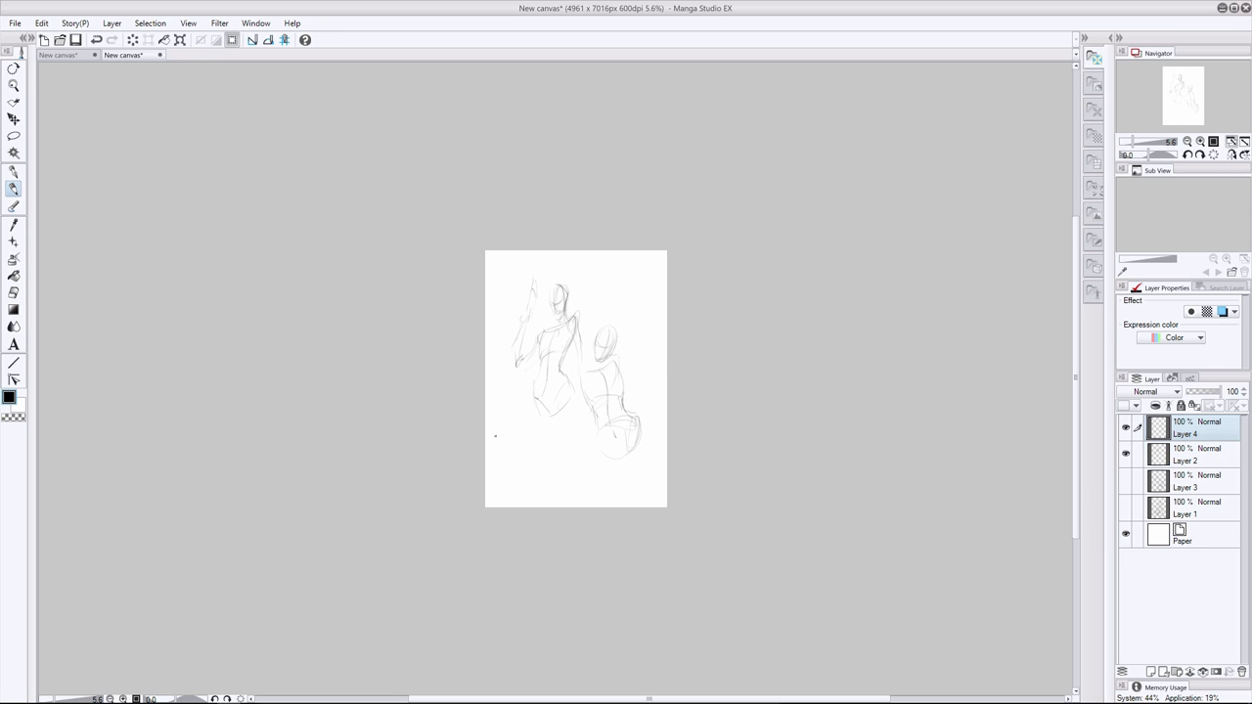
{"action": "left_click_drag", "start_coordinate": [630, 386], "coordinate": [631, 489]}
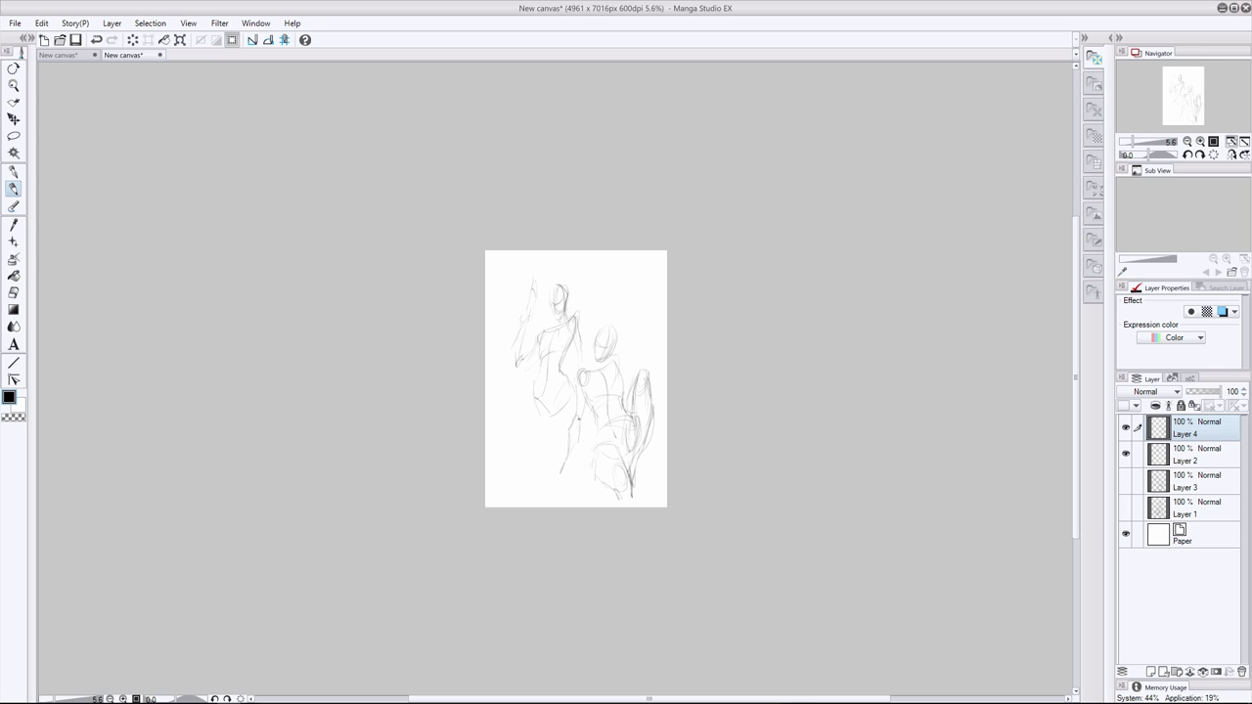
{"action": "left_click_drag", "start_coordinate": [601, 337], "coordinate": [626, 411]}
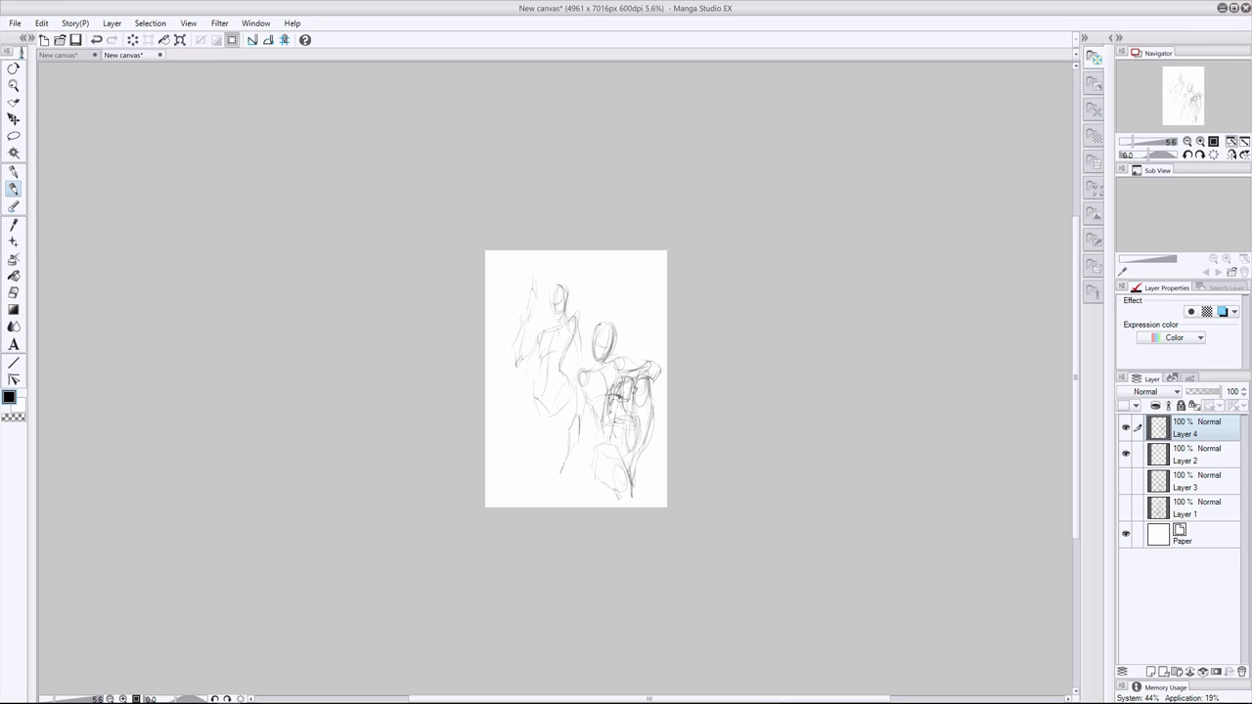
{"action": "left_click_drag", "start_coordinate": [617, 391], "coordinate": [602, 449]}
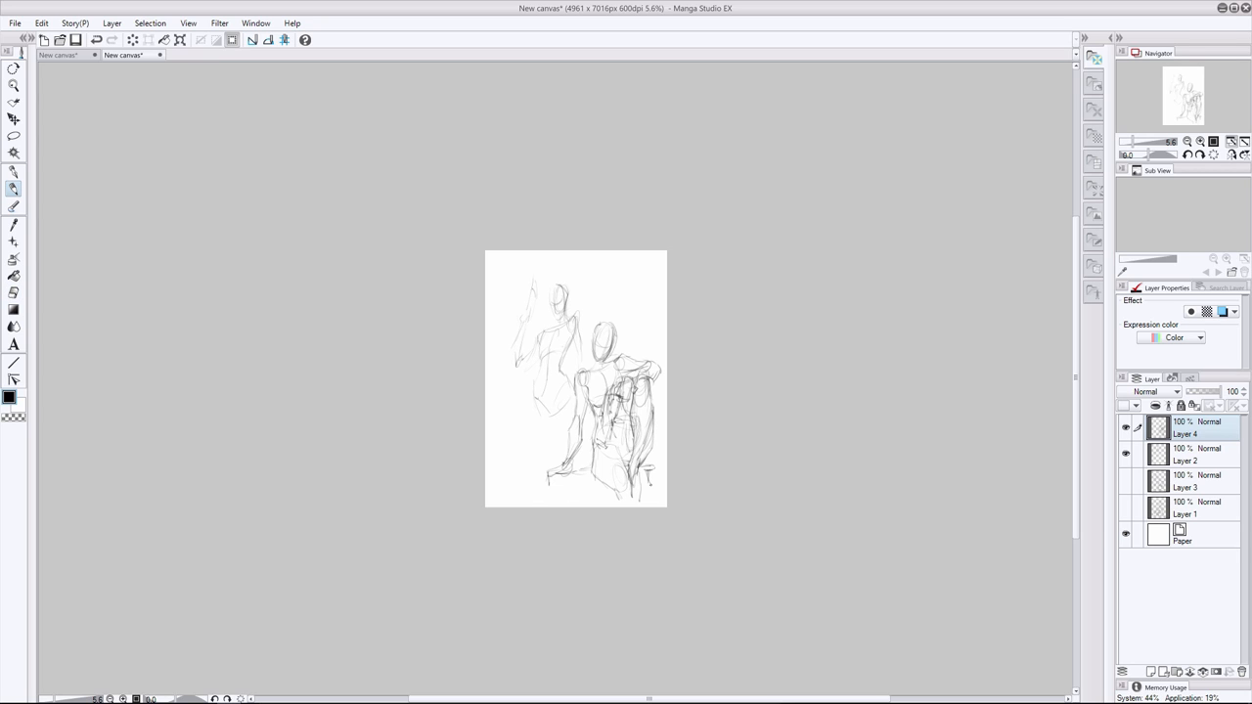
{"action": "left_click", "coordinate": [1193, 454]}
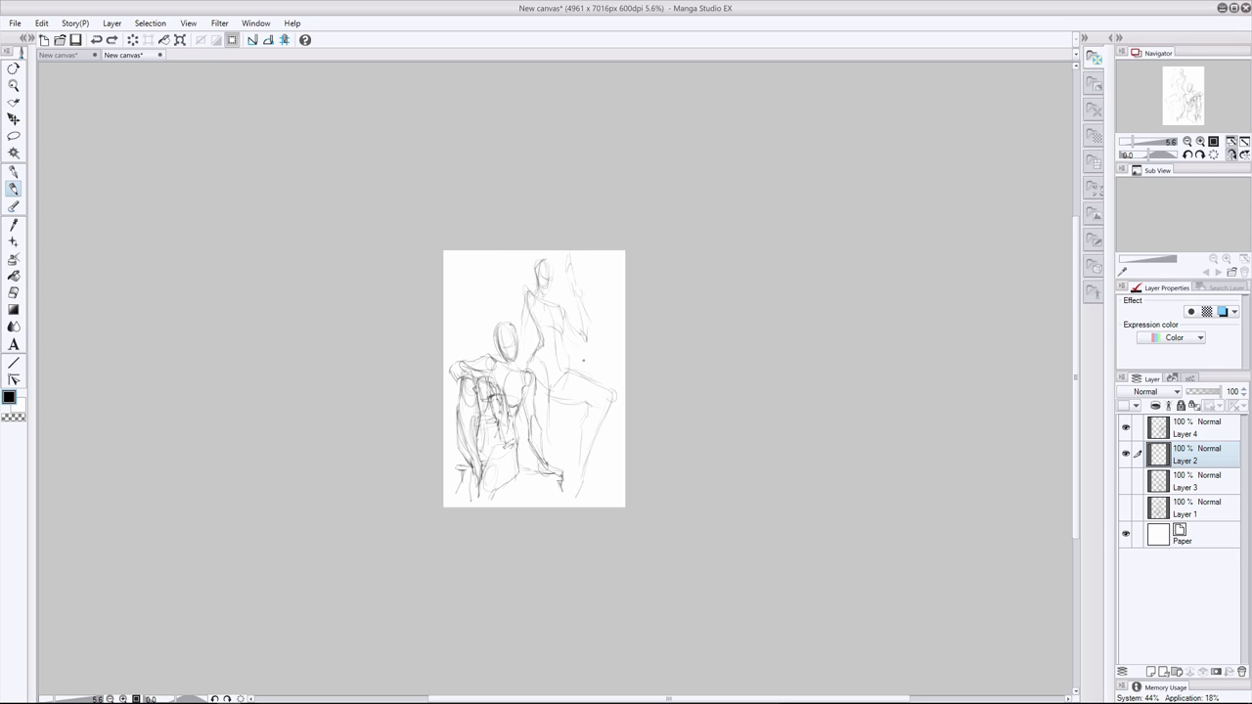
Pencil the rear figure's outstretched leg with a bent knee and a ground line
{"action": "left_click_drag", "start_coordinate": [572, 367], "coordinate": [616, 401]}
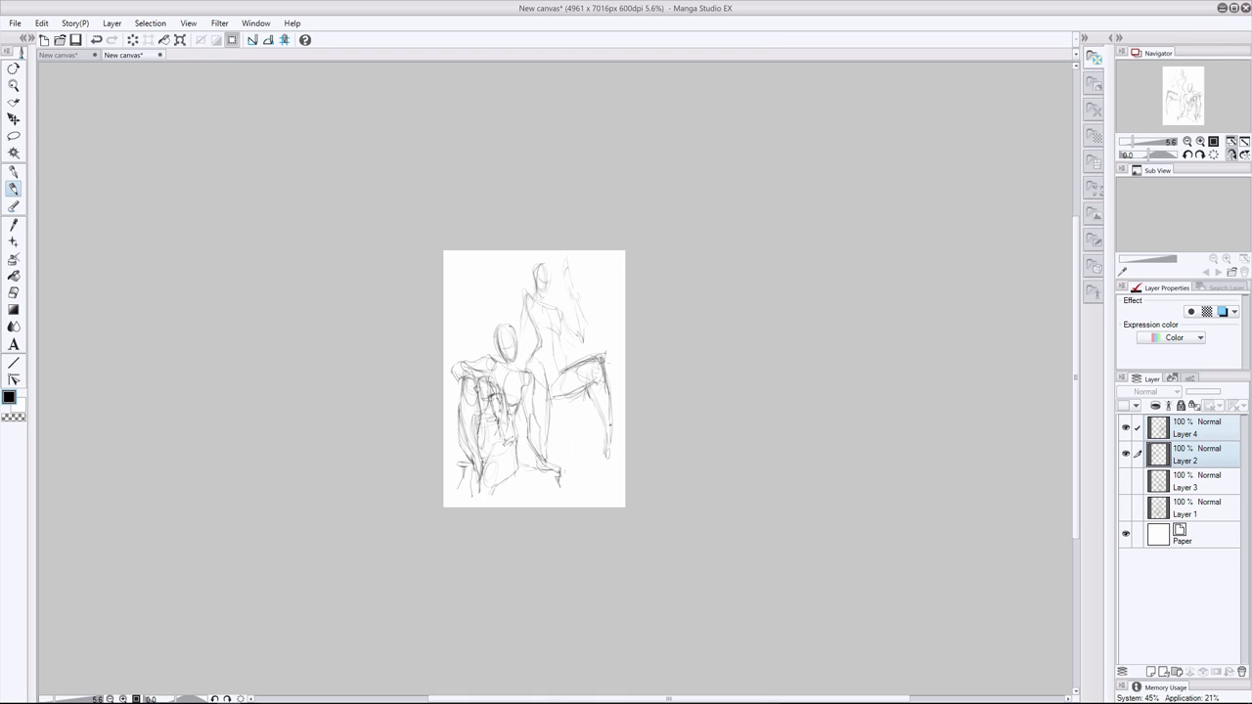
{"action": "left_click_drag", "start_coordinate": [596, 392], "coordinate": [611, 479]}
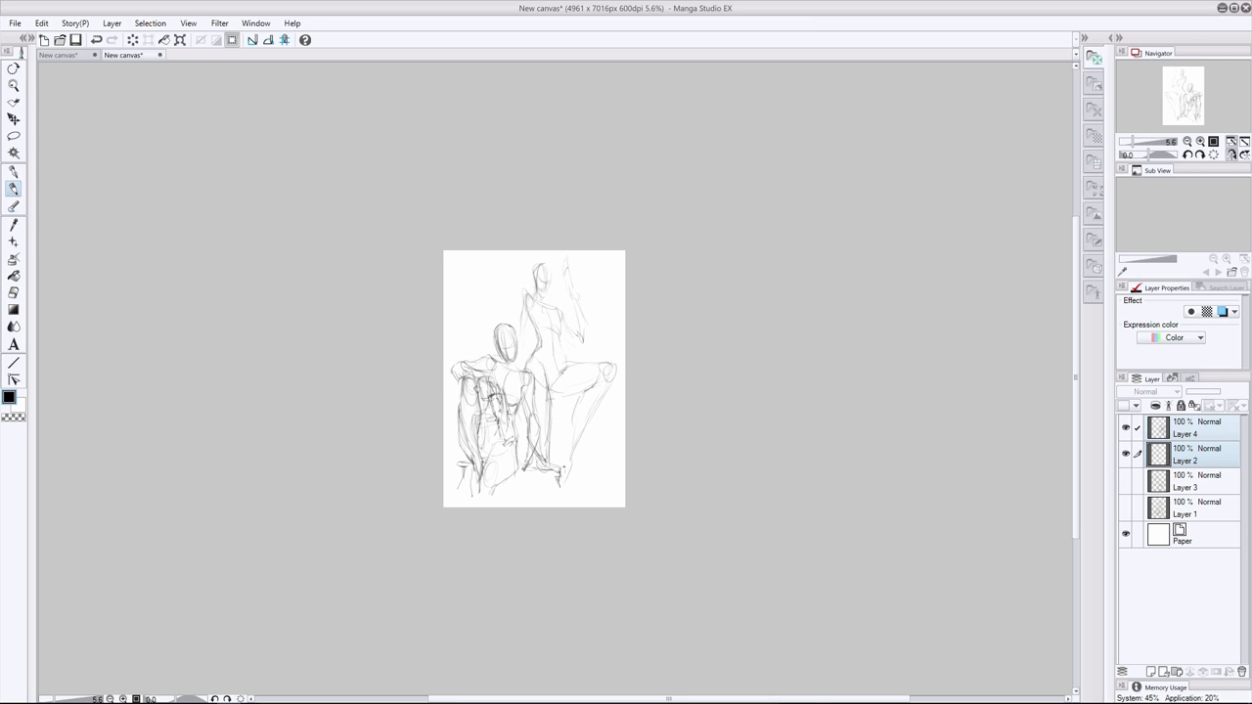
{"action": "left_click_drag", "start_coordinate": [616, 367], "coordinate": [572, 499]}
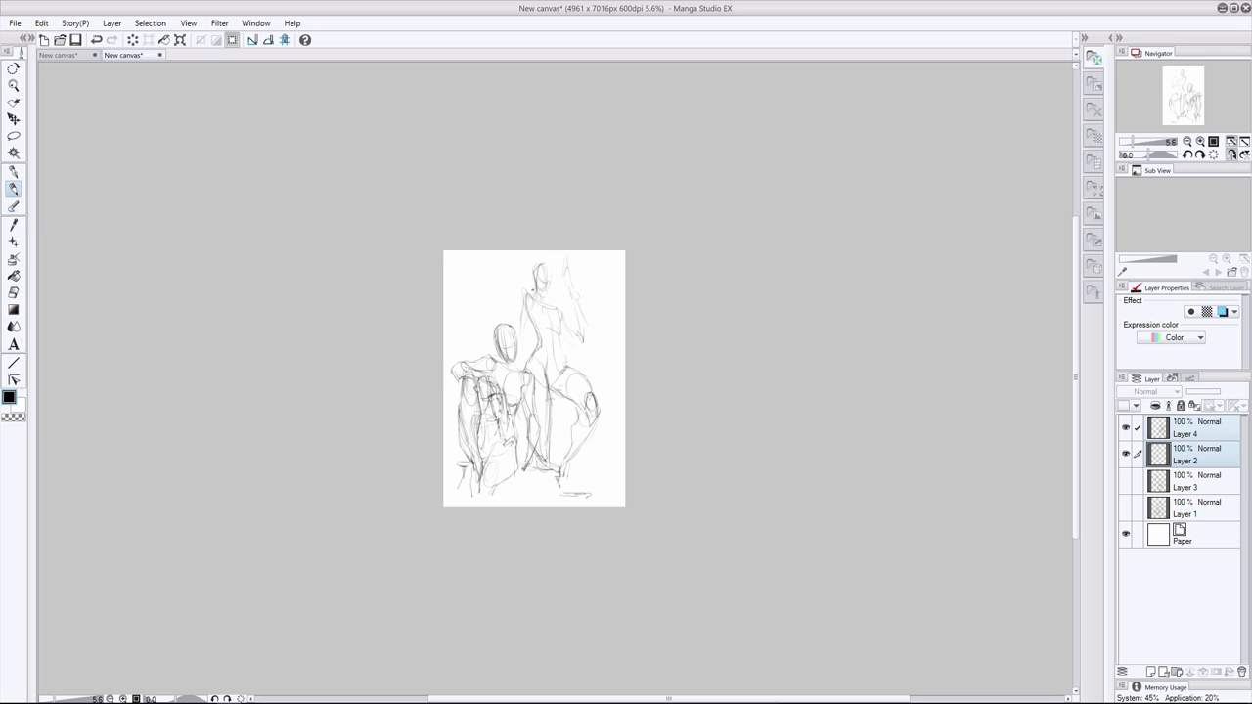
{"action": "left_click", "coordinate": [1193, 428]}
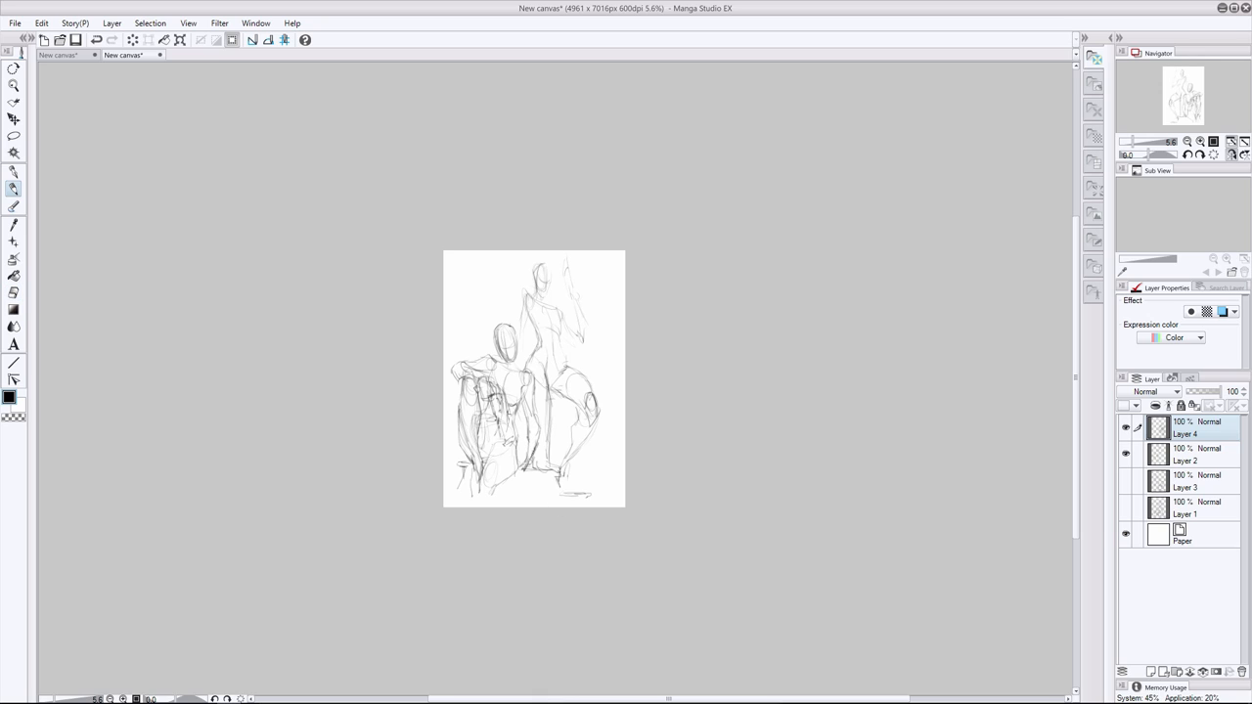
Touch up the ground lines and firm up the seated woman's torso and arm
{"action": "left_click_drag", "start_coordinate": [499, 445], "coordinate": [523, 484]}
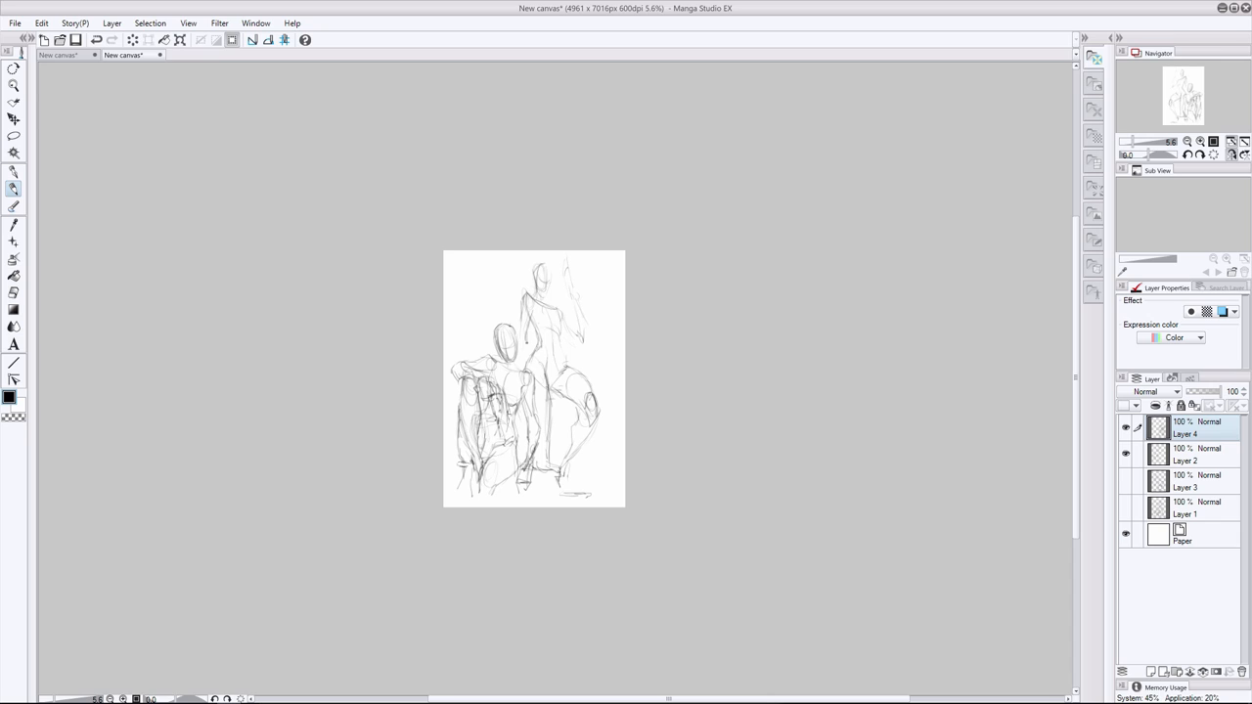
{"action": "left_click_drag", "start_coordinate": [557, 264], "coordinate": [572, 342]}
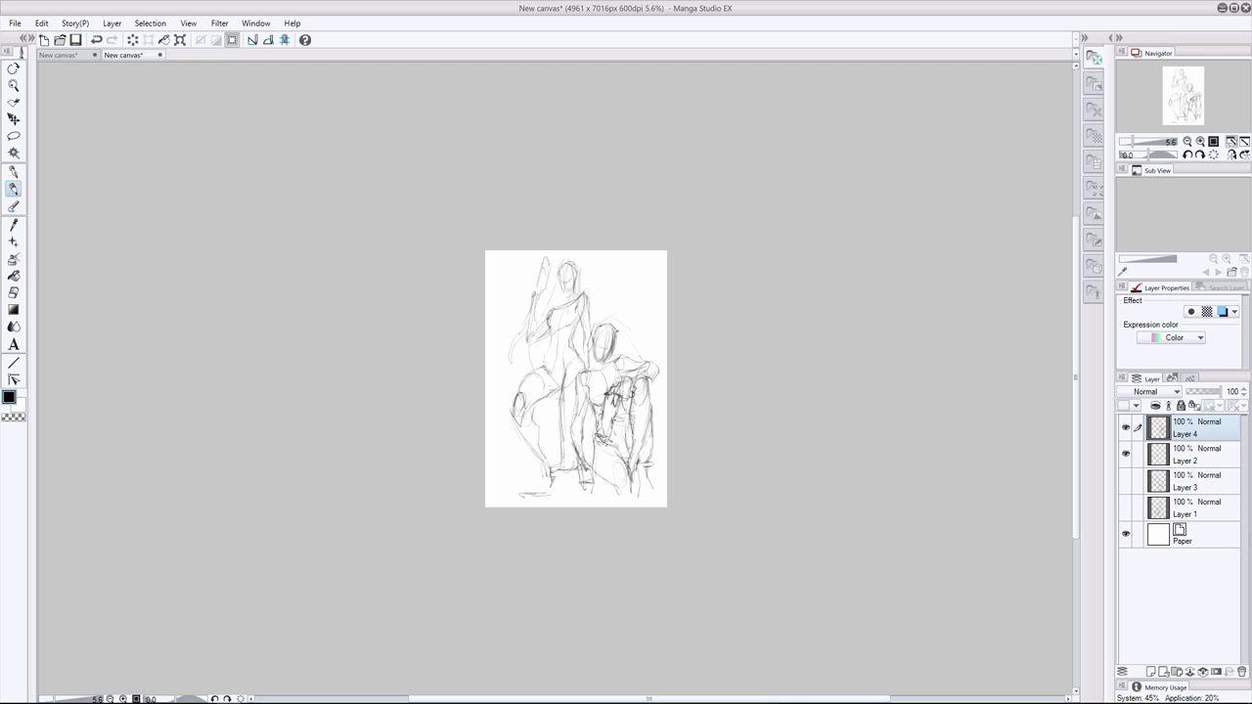
{"action": "left_click", "coordinate": [1183, 453]}
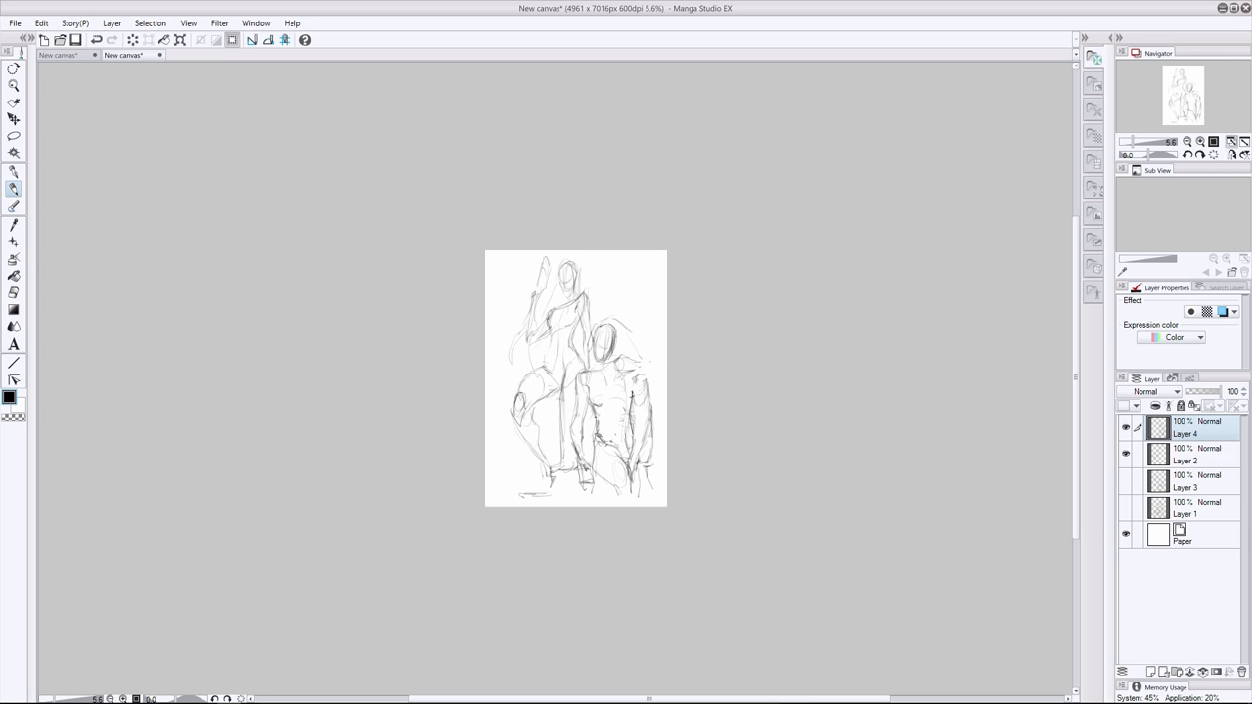
{"action": "left_click_drag", "start_coordinate": [626, 352], "coordinate": [645, 372]}
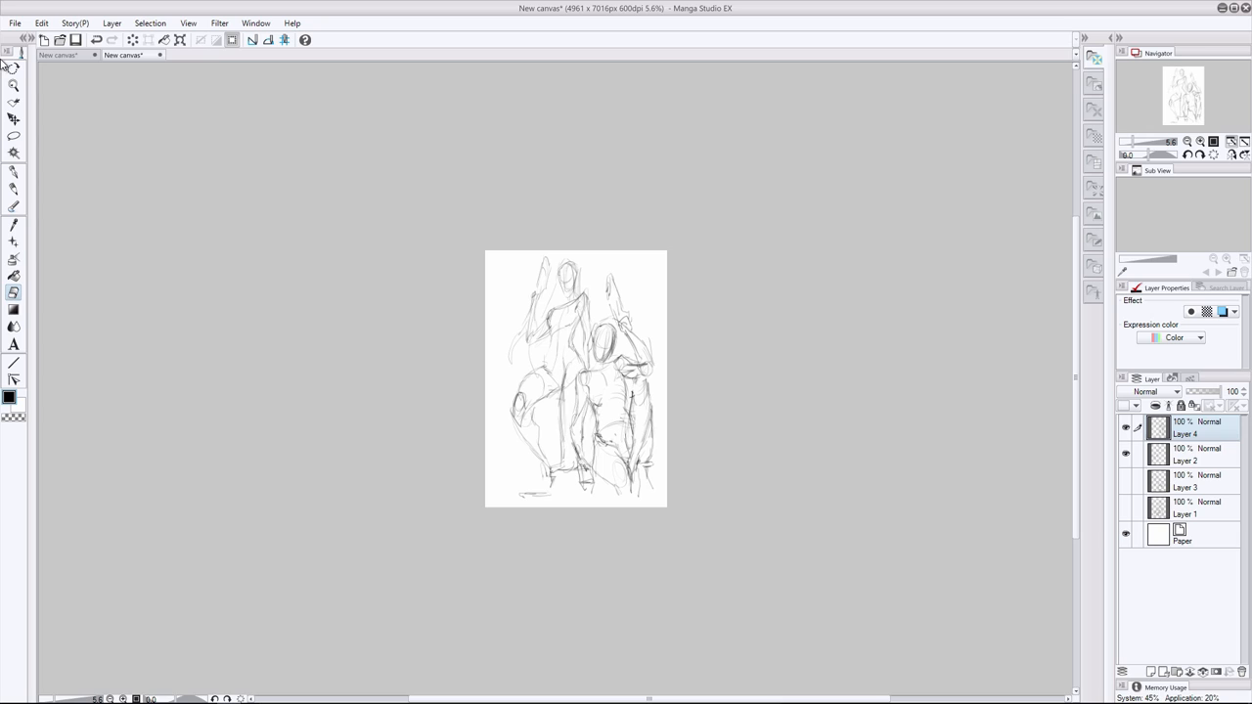
{"action": "left_click", "coordinate": [1193, 454]}
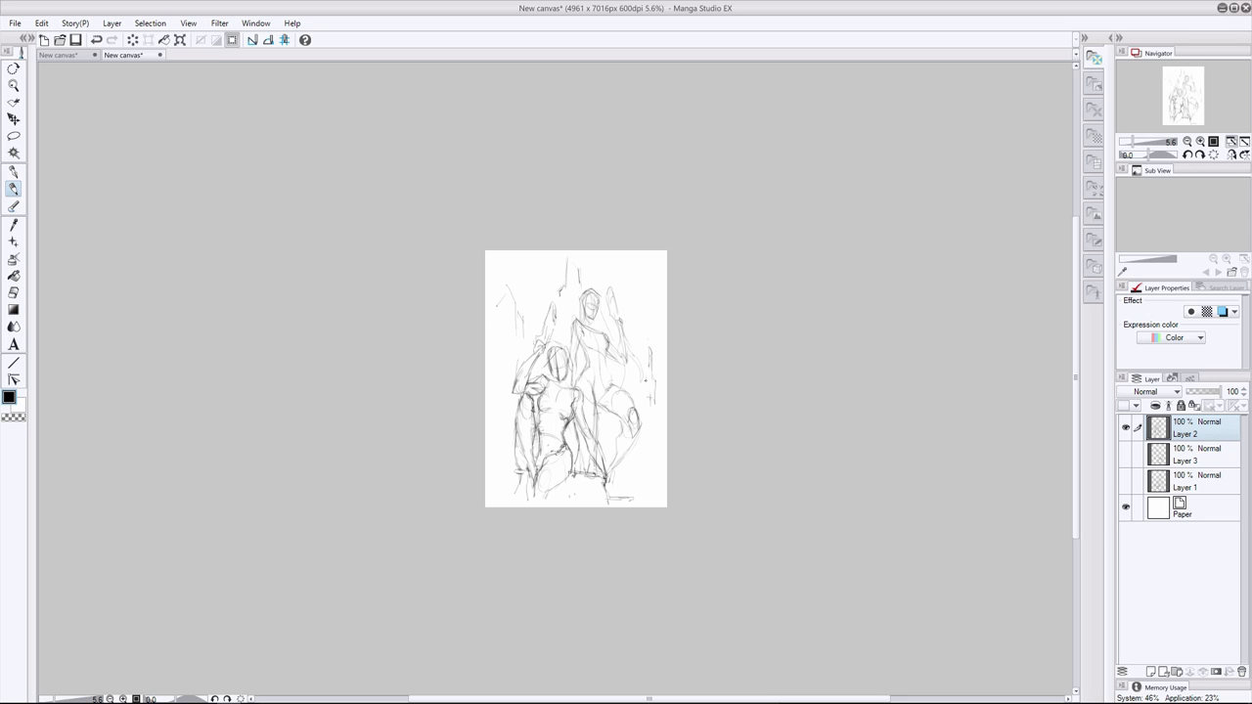
Drag a sketch layer into a new position in the layer order
{"action": "left_click_drag", "start_coordinate": [548, 284], "coordinate": [577, 255]}
{"action": "type", "text": "Cyber Spe"}
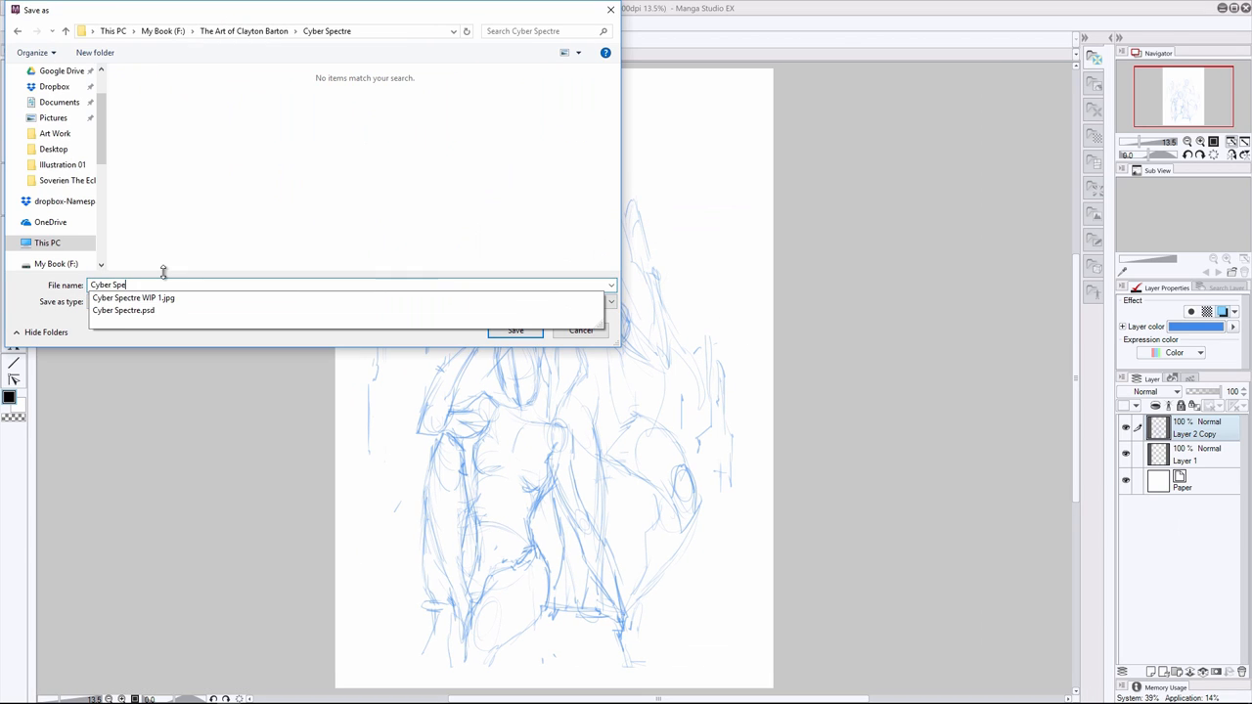
Save the drawing under the name 'Cyber Spectre'
{"action": "left_click", "coordinate": [516, 330]}
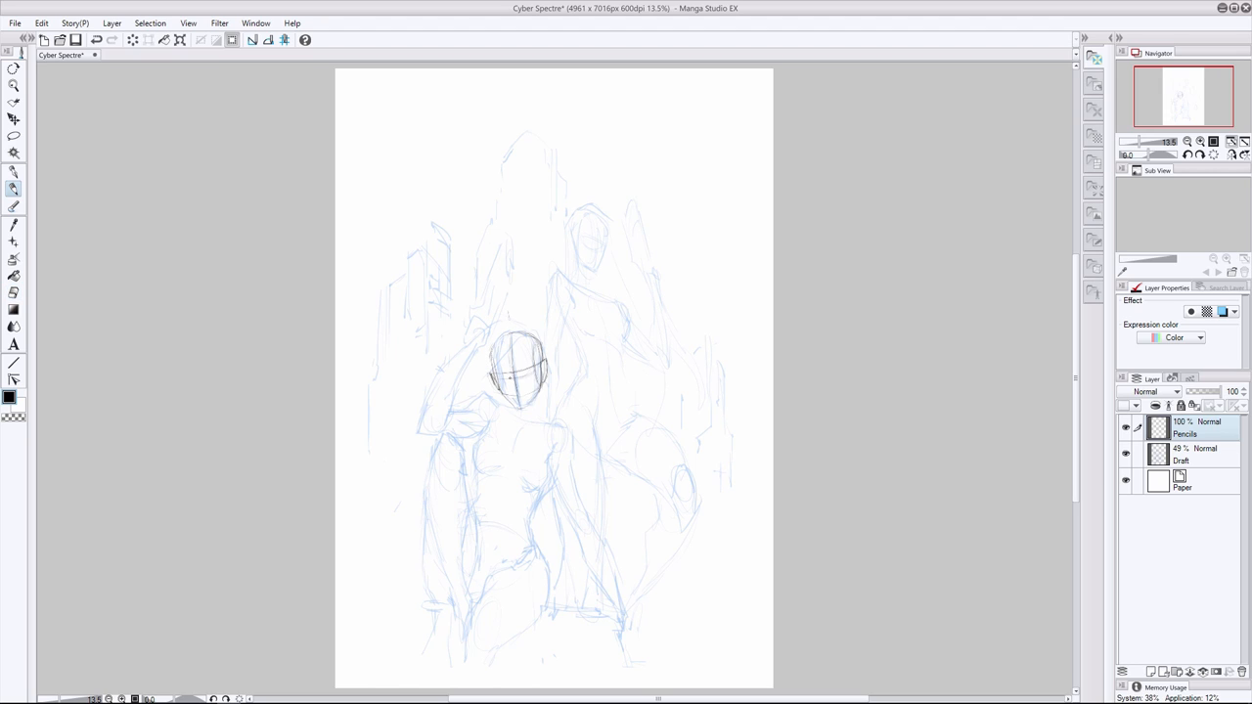
Pencil the front woman's neck, shoulders, chest, waist, hips, legs and raised arm
{"action": "left_click_drag", "start_coordinate": [528, 396], "coordinate": [508, 410]}
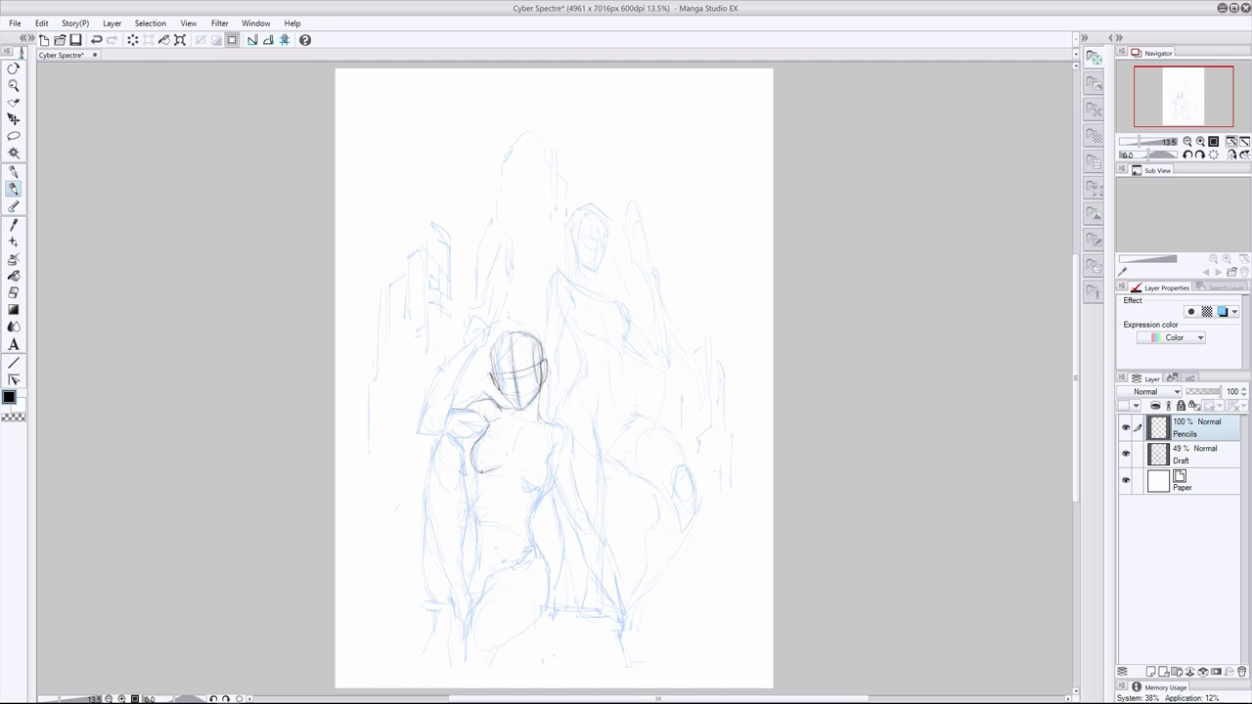
{"action": "left_click_drag", "start_coordinate": [509, 450], "coordinate": [548, 480]}
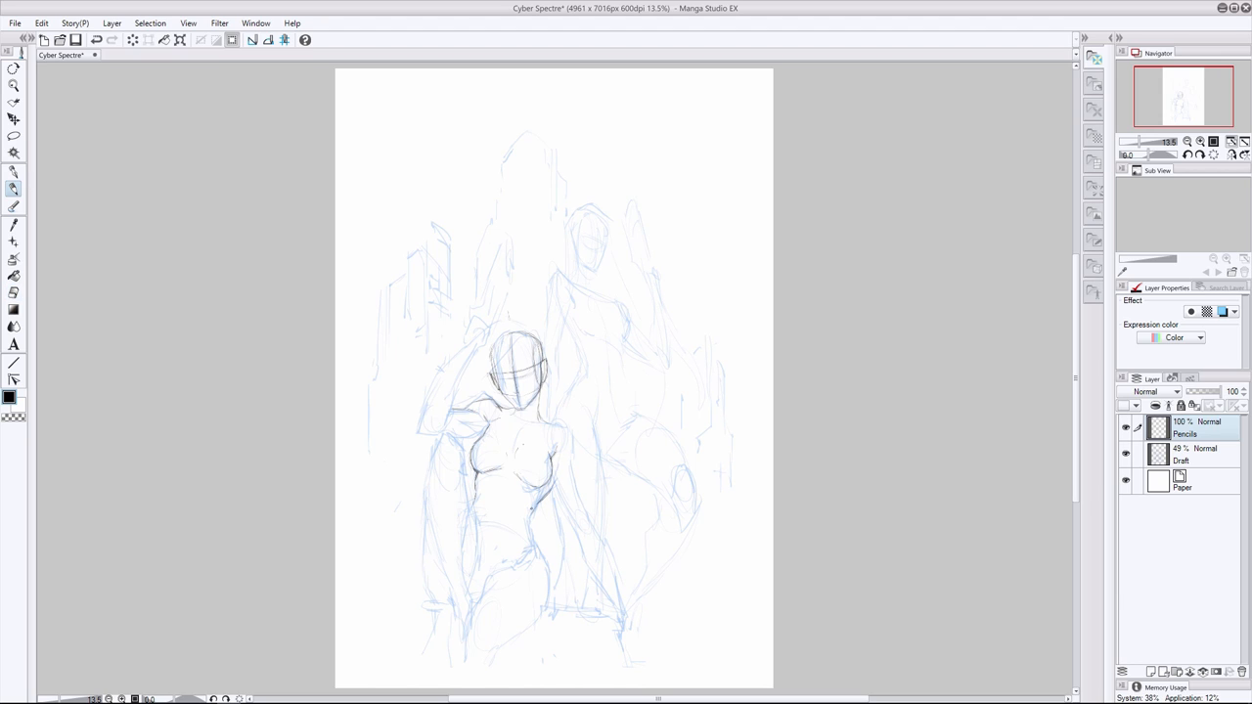
{"action": "left_click_drag", "start_coordinate": [533, 509], "coordinate": [543, 621]}
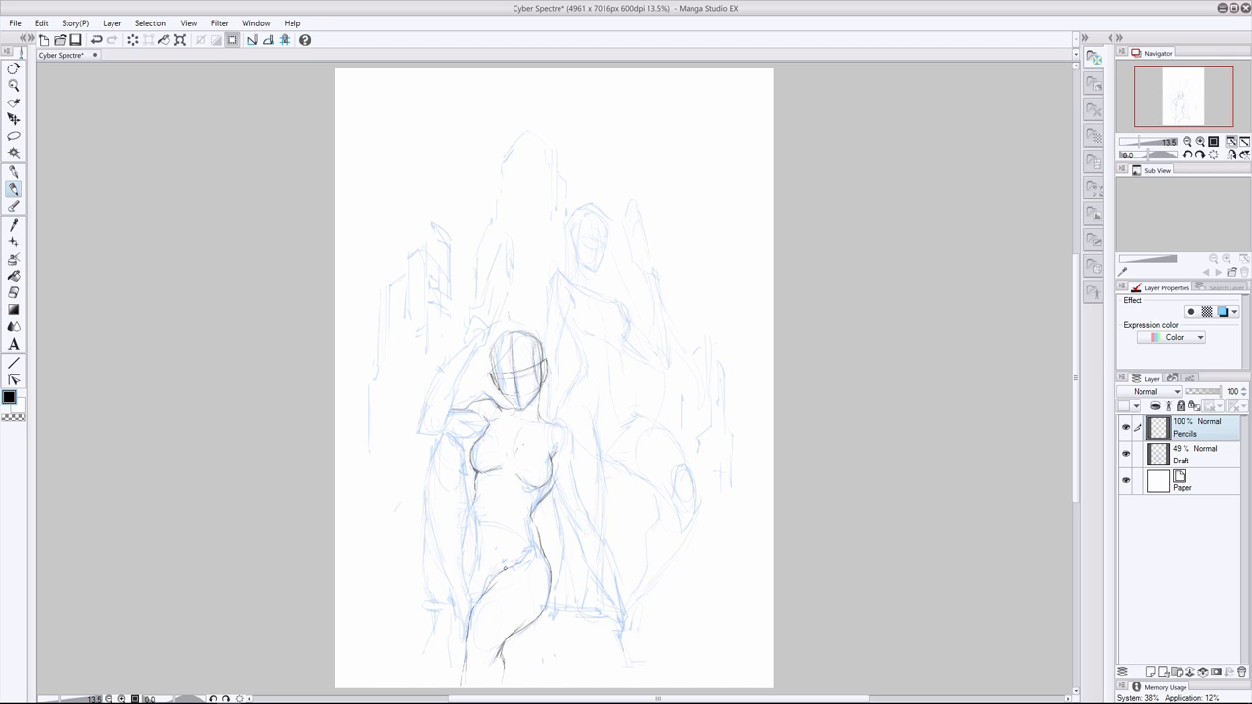
{"action": "left_click_drag", "start_coordinate": [448, 435], "coordinate": [465, 470]}
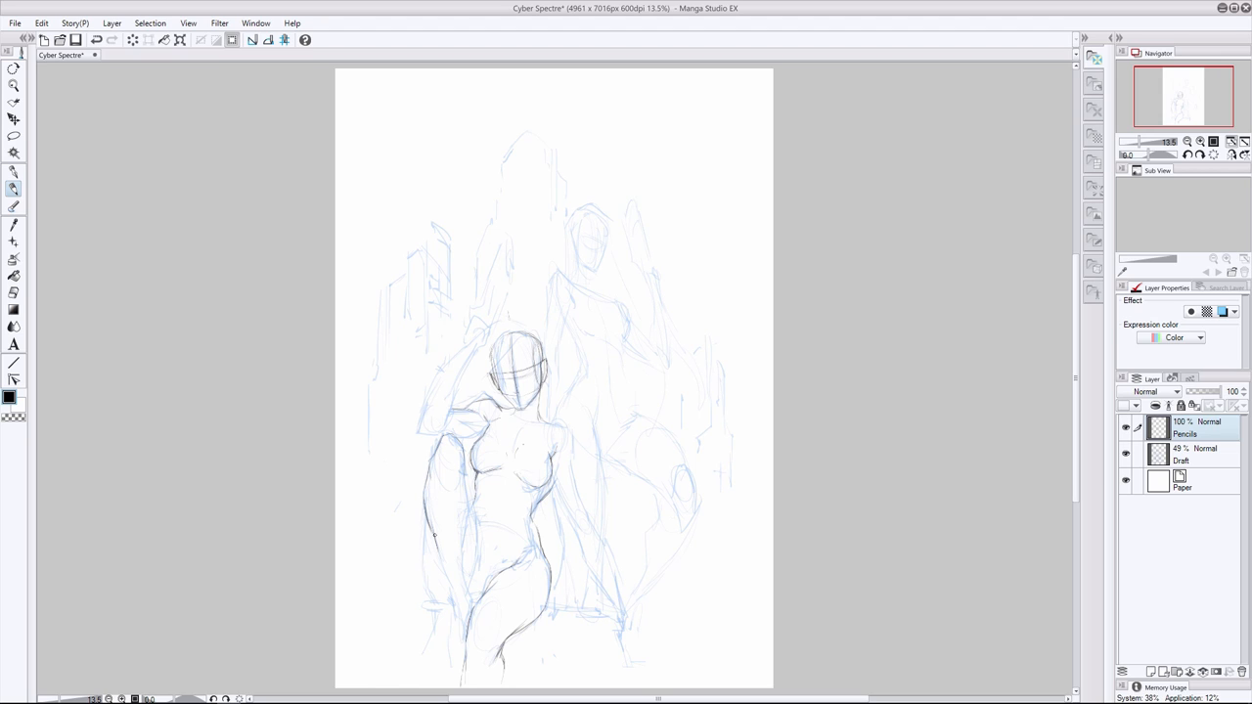
{"action": "left_click_drag", "start_coordinate": [435, 535], "coordinate": [455, 621]}
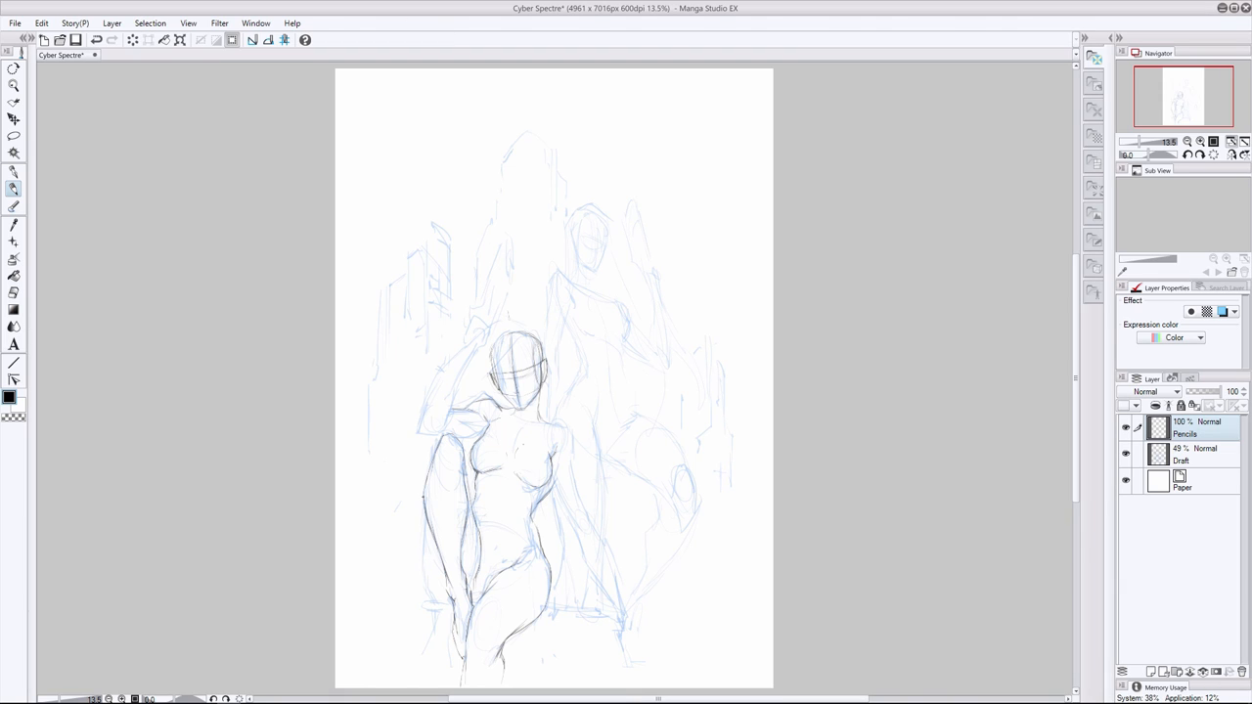
{"action": "left_click_drag", "start_coordinate": [426, 499], "coordinate": [475, 612]}
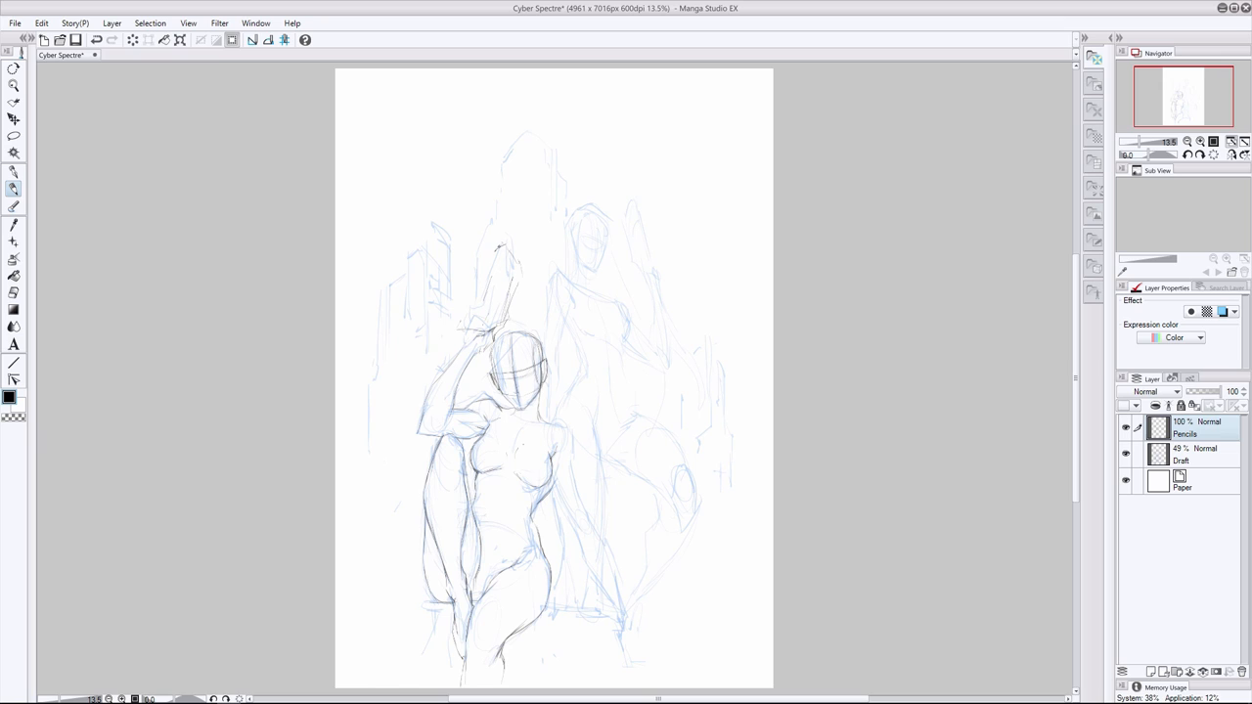
Pencil a chunky sci-fi pistol with its barrel and the gripping hand above her head
{"action": "left_click_drag", "start_coordinate": [494, 249], "coordinate": [484, 313]}
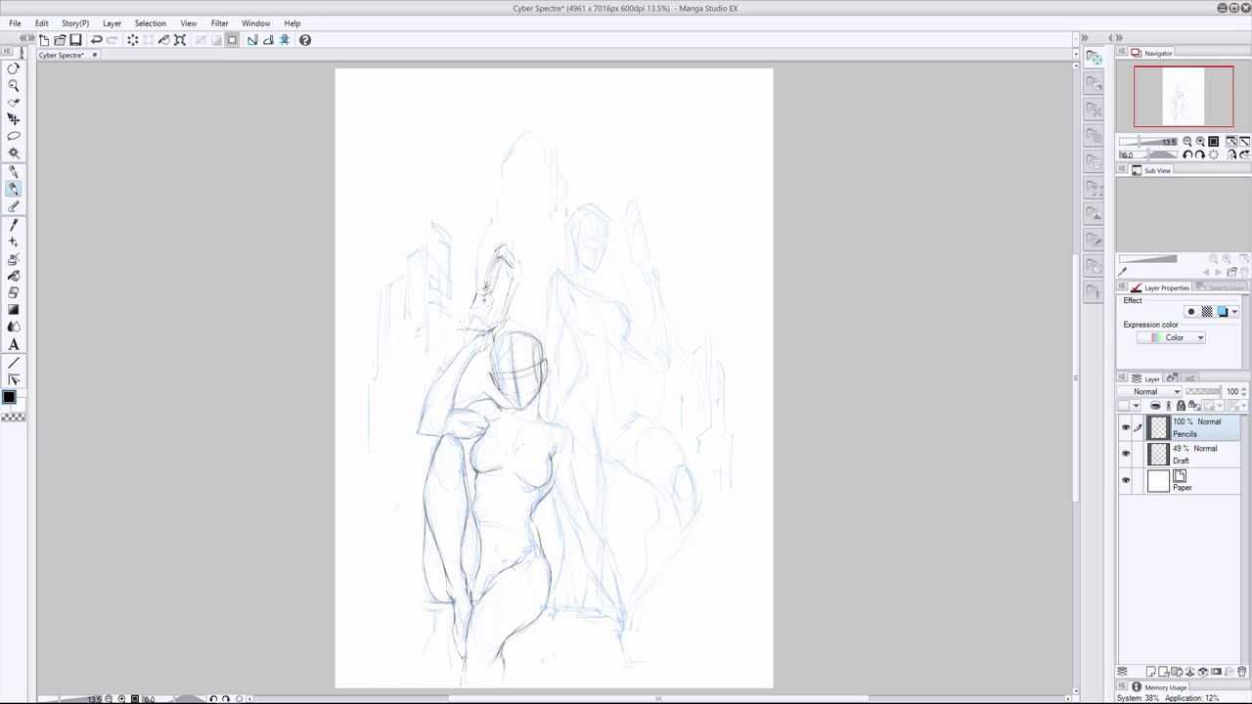
{"action": "left_click_drag", "start_coordinate": [489, 294], "coordinate": [470, 313]}
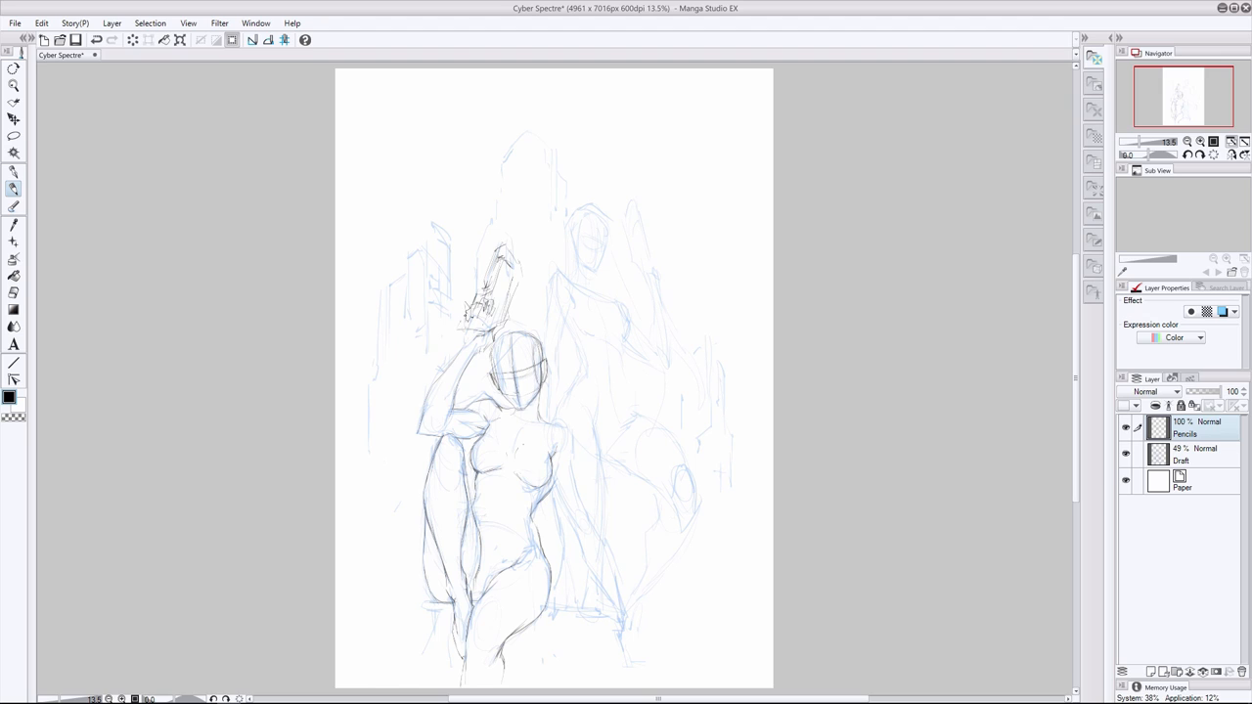
{"action": "left_click_drag", "start_coordinate": [479, 293], "coordinate": [489, 322]}
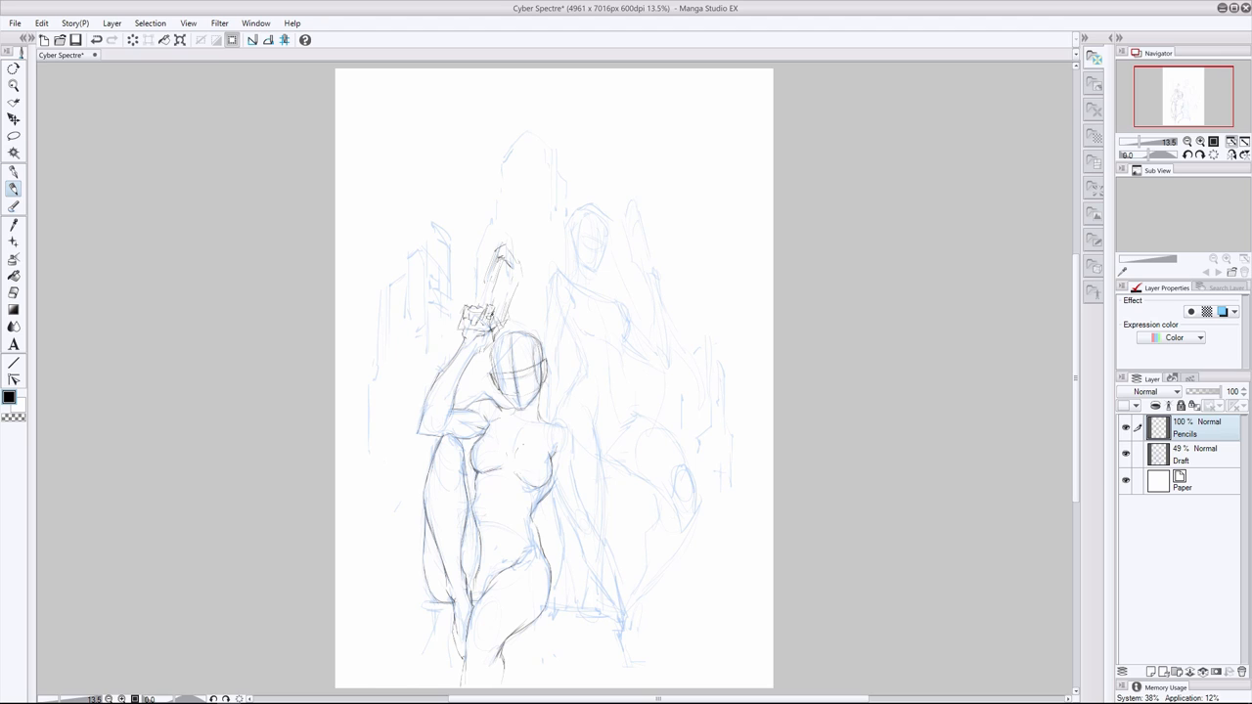
{"action": "left_click_drag", "start_coordinate": [508, 239], "coordinate": [498, 337]}
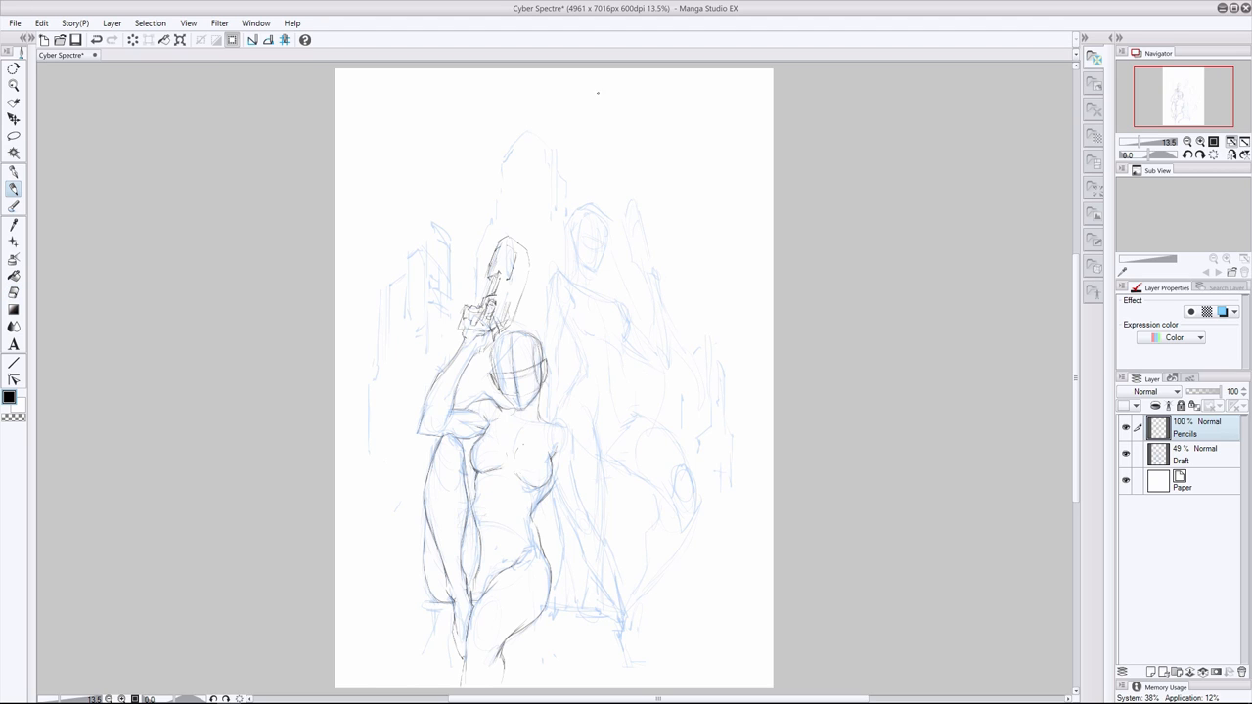
{"action": "left_click_drag", "start_coordinate": [508, 264], "coordinate": [504, 313]}
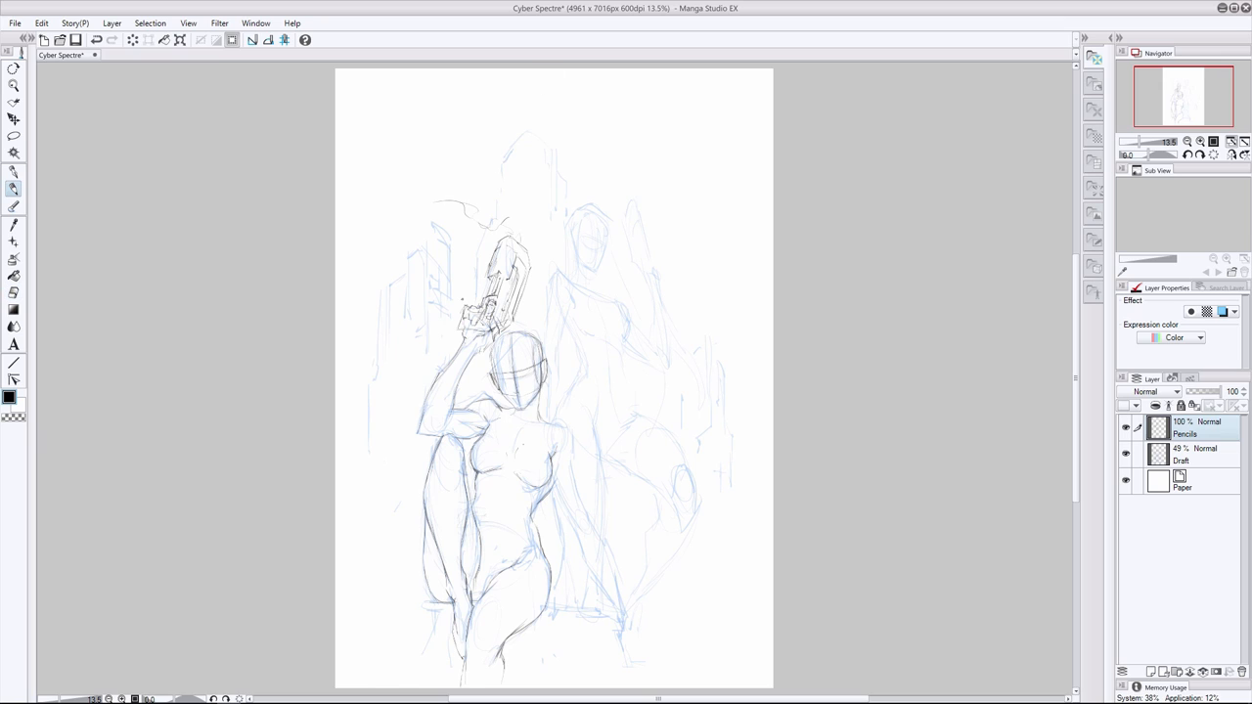
{"action": "left_click_drag", "start_coordinate": [459, 313], "coordinate": [523, 283]}
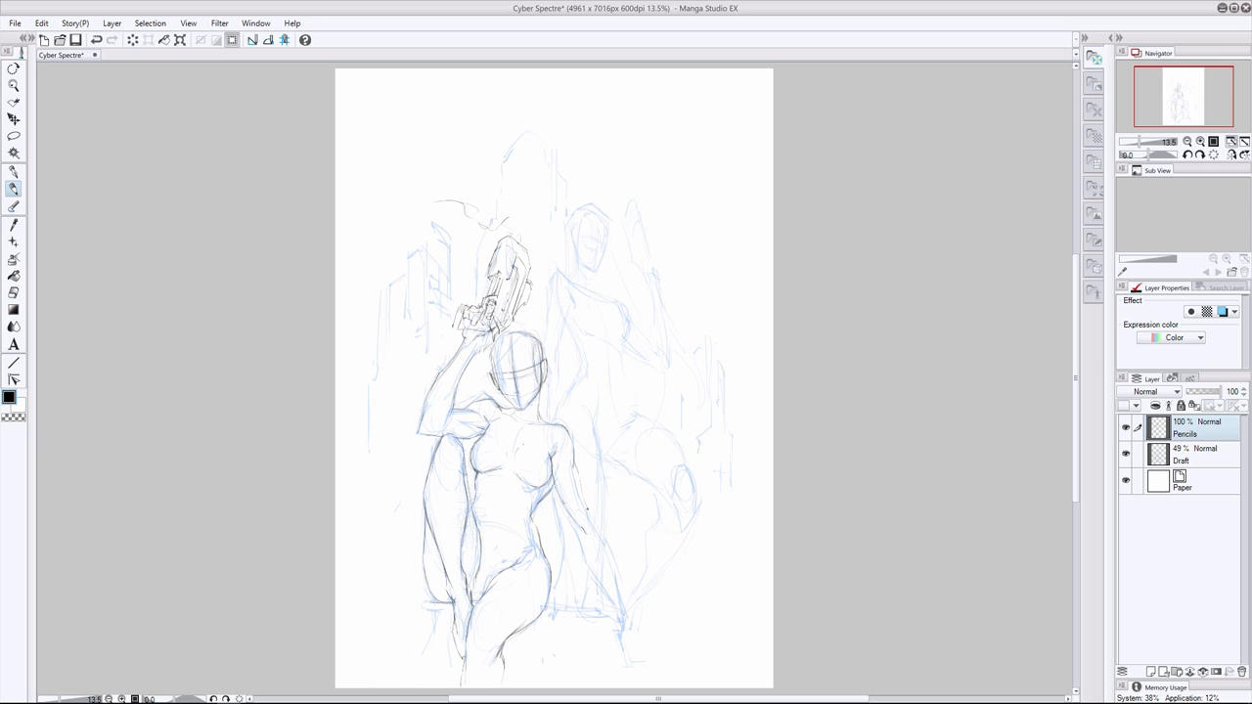
Pencil the front woman's lowered arm down to the wrist, with its hand
{"action": "left_click_drag", "start_coordinate": [587, 508], "coordinate": [626, 616]}
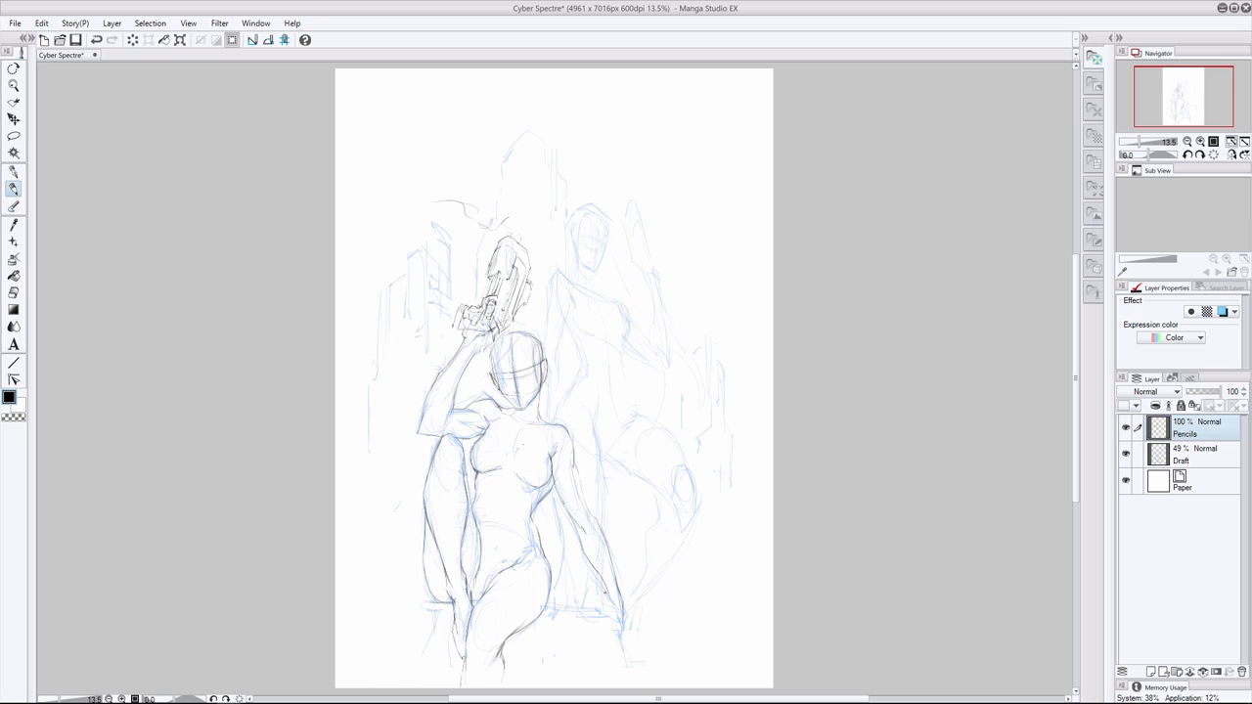
{"action": "left_click_drag", "start_coordinate": [584, 506], "coordinate": [633, 614]}
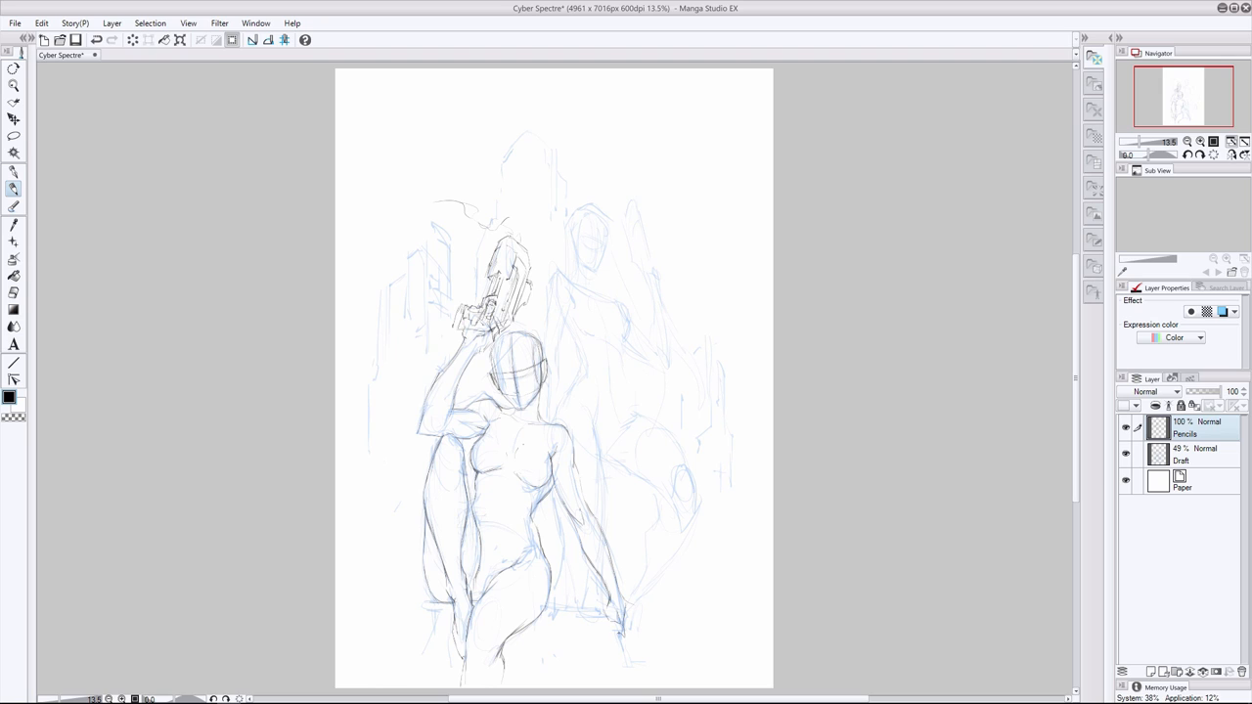
{"action": "left_click_drag", "start_coordinate": [616, 597], "coordinate": [621, 636]}
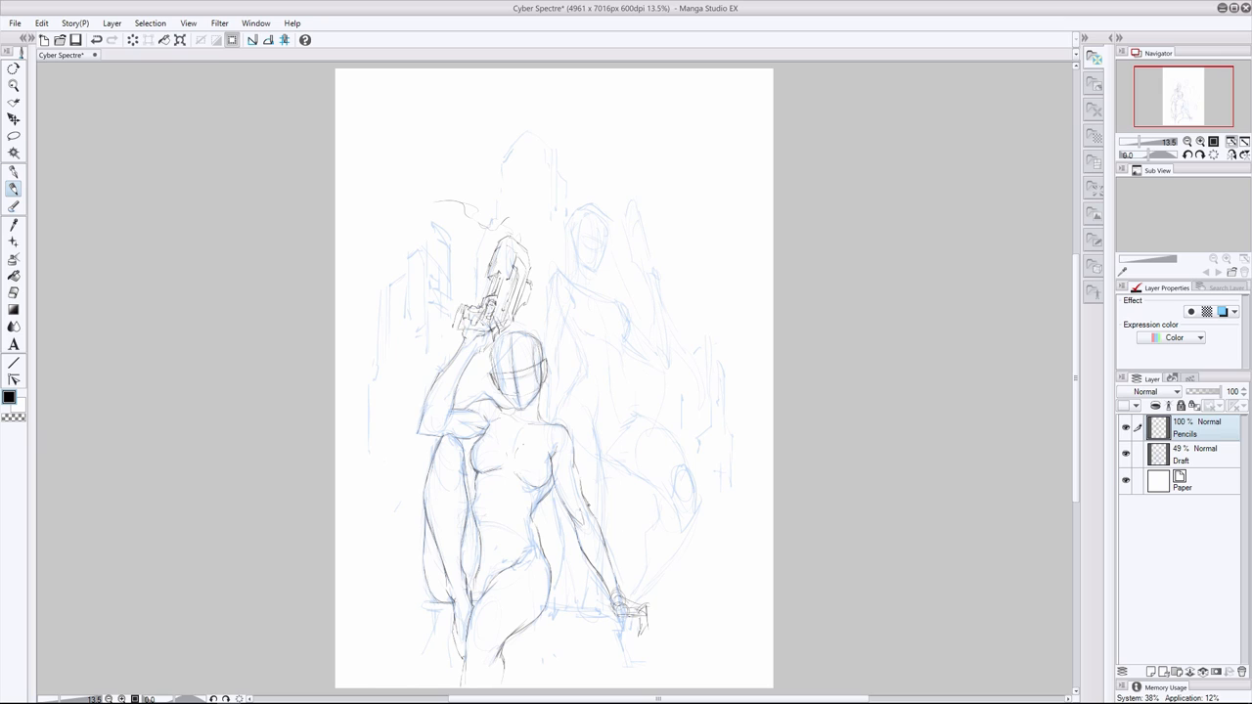
{"action": "left_click_drag", "start_coordinate": [552, 479], "coordinate": [635, 606]}
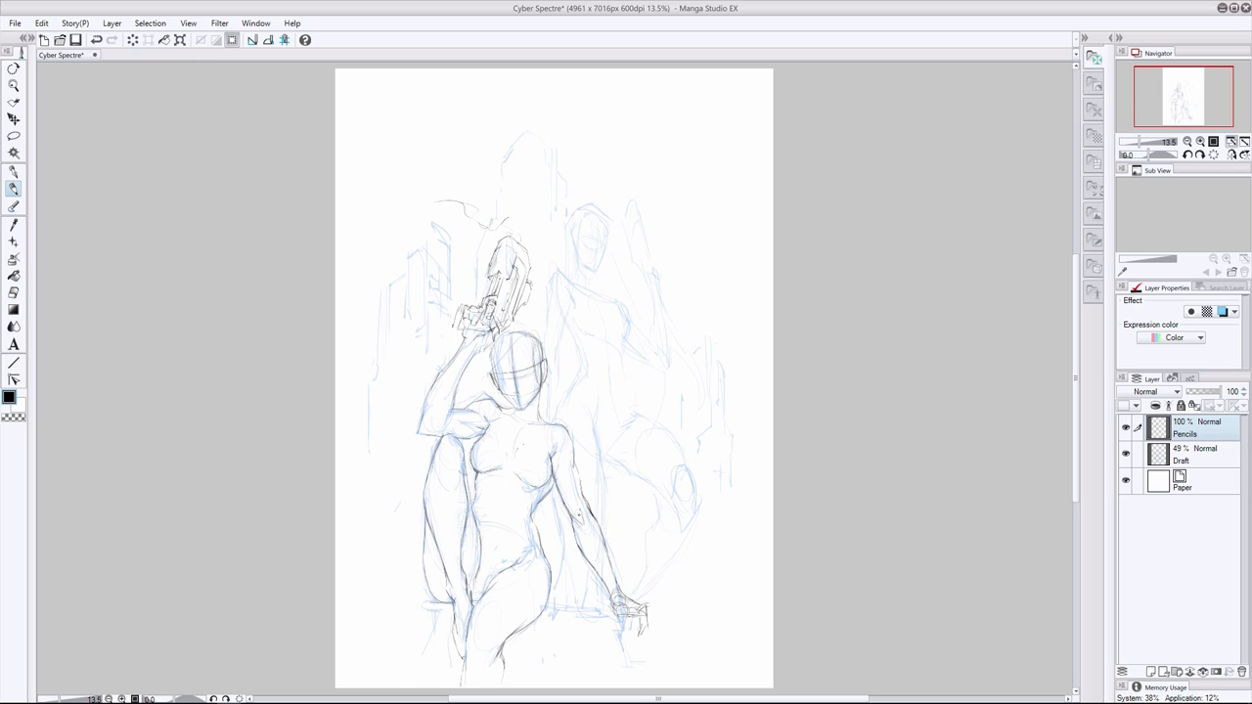
Refine the front woman's chest and arm contours
{"action": "left_click_drag", "start_coordinate": [551, 605], "coordinate": [614, 605]}
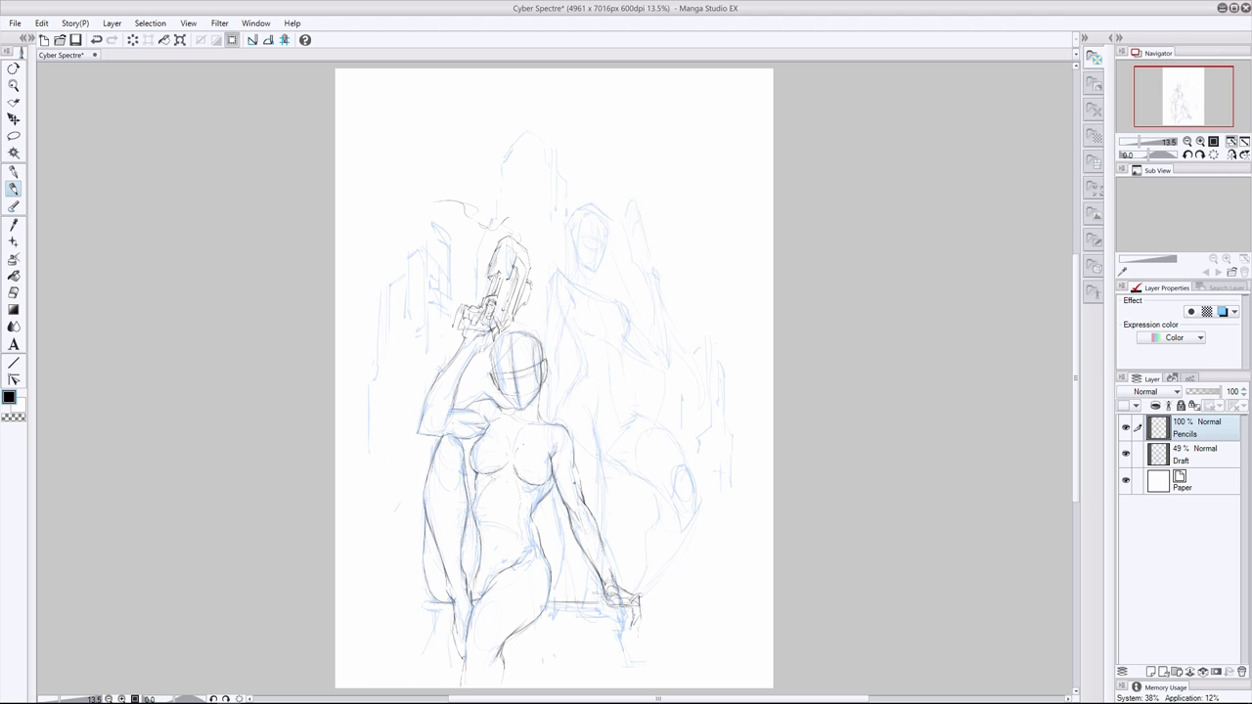
{"action": "left_click_drag", "start_coordinate": [574, 487], "coordinate": [608, 575]}
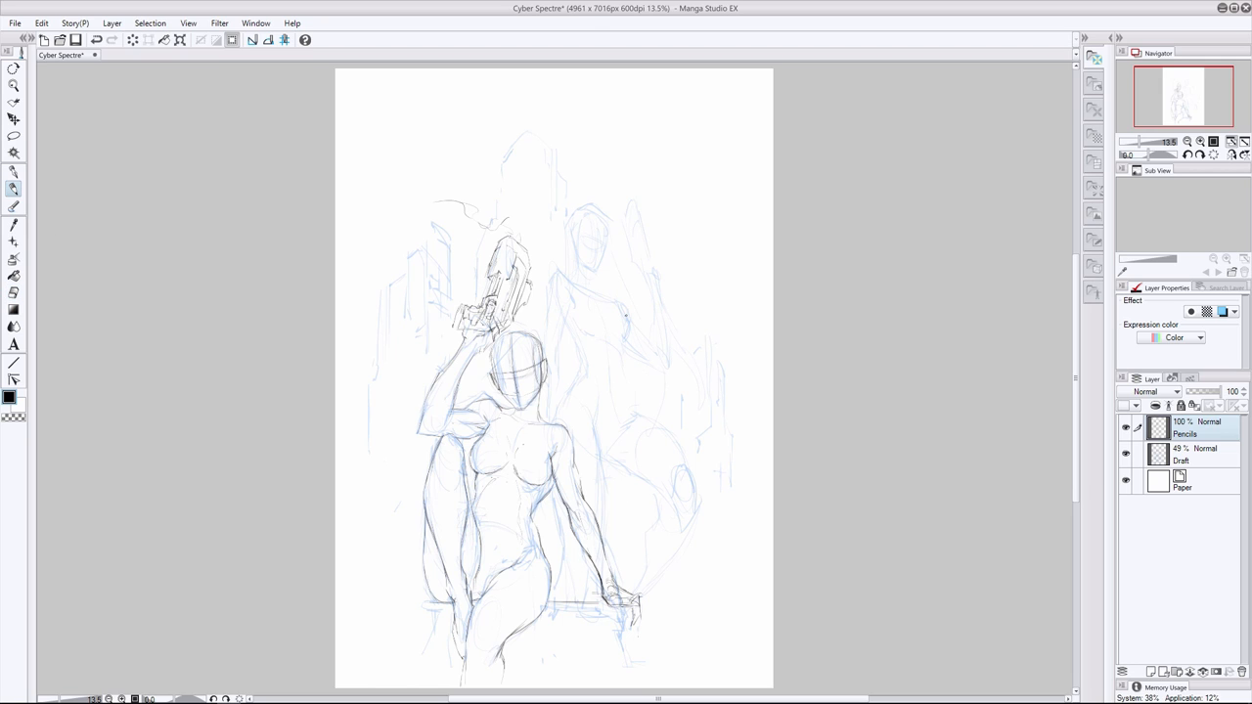
{"action": "left_click", "coordinate": [587, 235]}
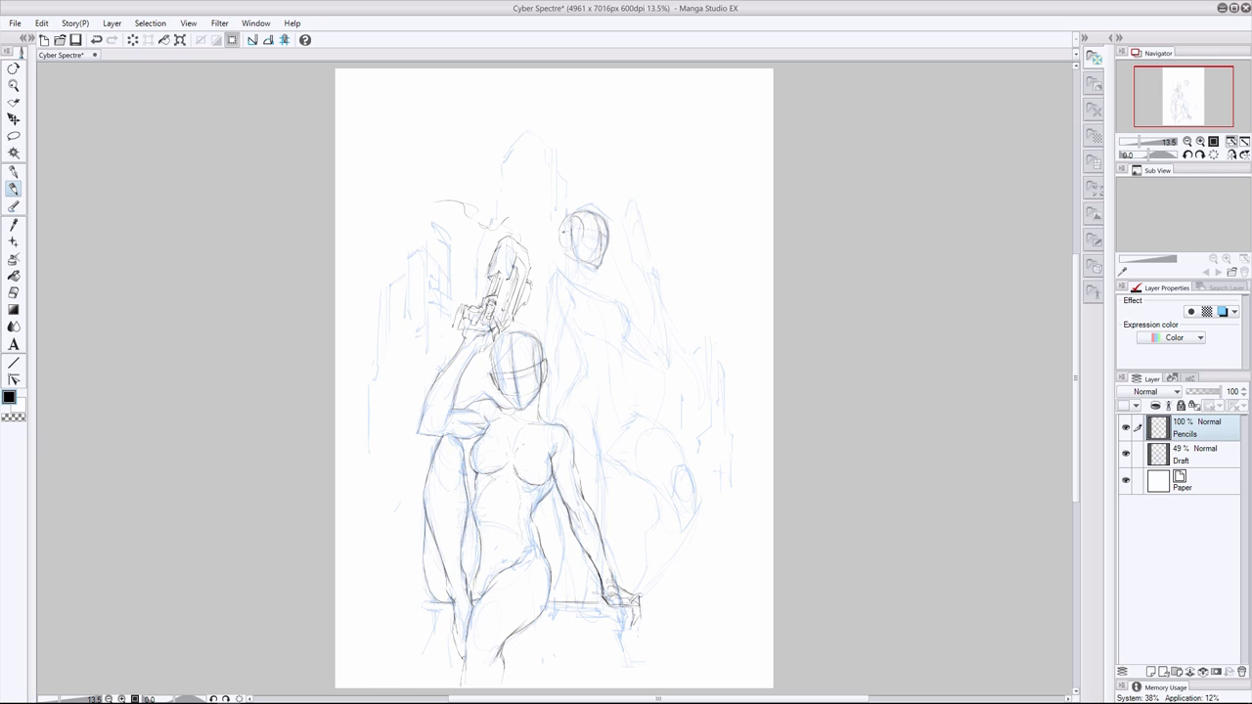
Sketch the standing rear woman's body and her raised, bent leg
{"action": "left_click_drag", "start_coordinate": [562, 230], "coordinate": [582, 250]}
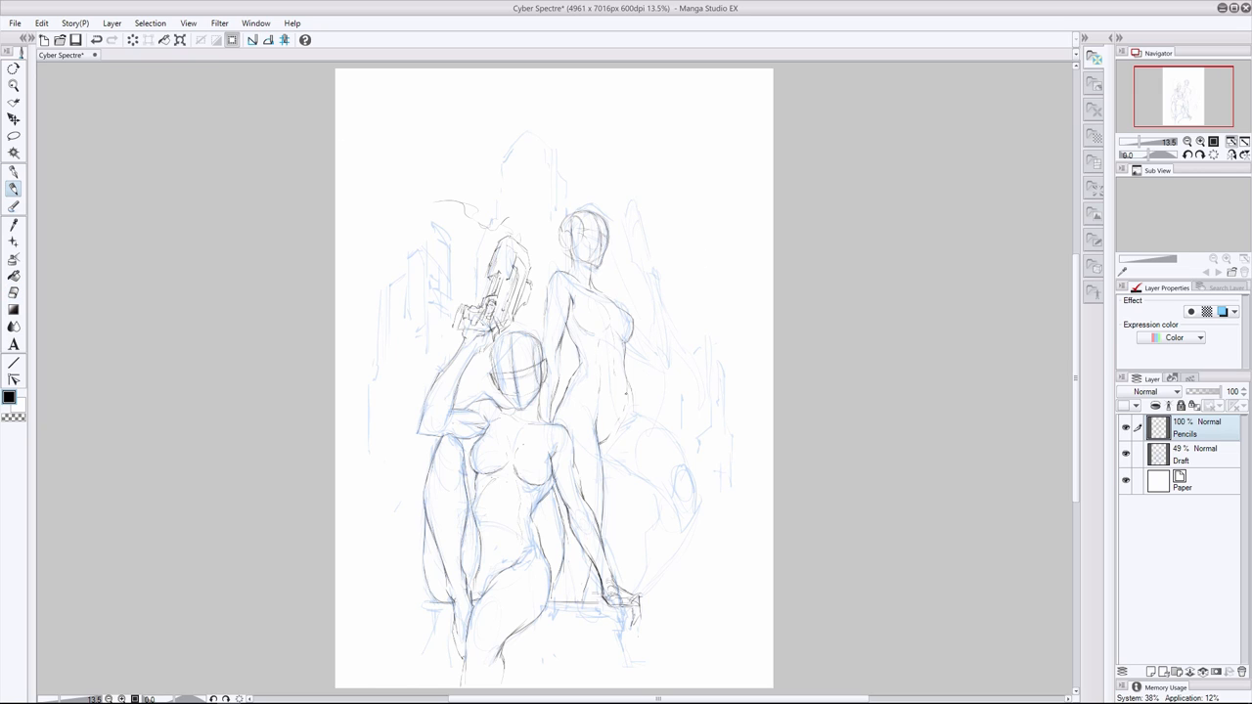
{"action": "left_click_drag", "start_coordinate": [601, 440], "coordinate": [655, 489]}
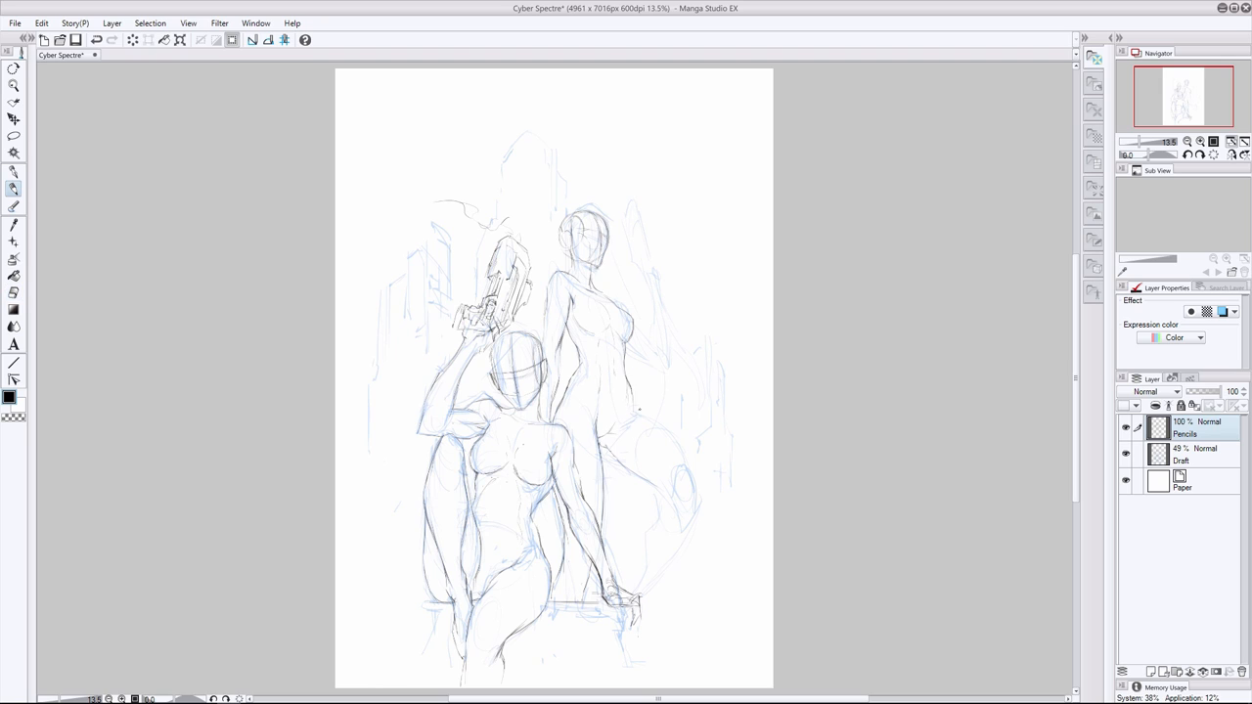
{"action": "left_click_drag", "start_coordinate": [635, 405], "coordinate": [694, 479]}
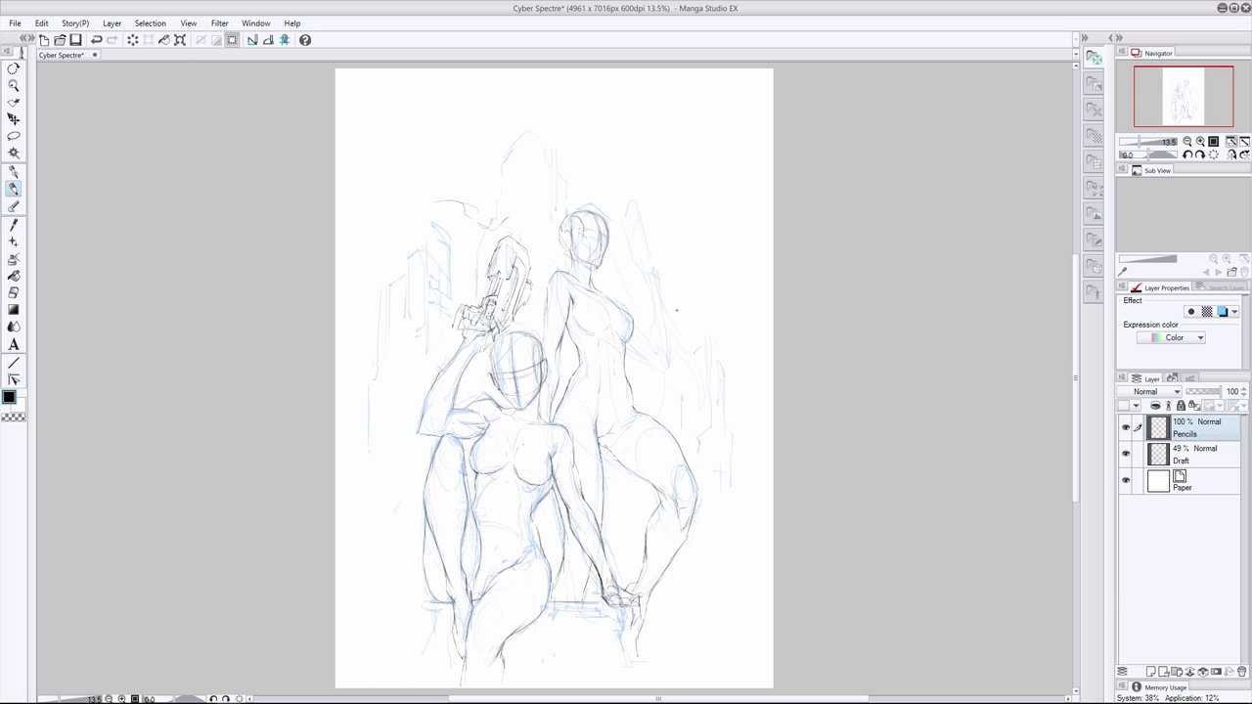
{"action": "left_click_drag", "start_coordinate": [631, 479], "coordinate": [666, 553]}
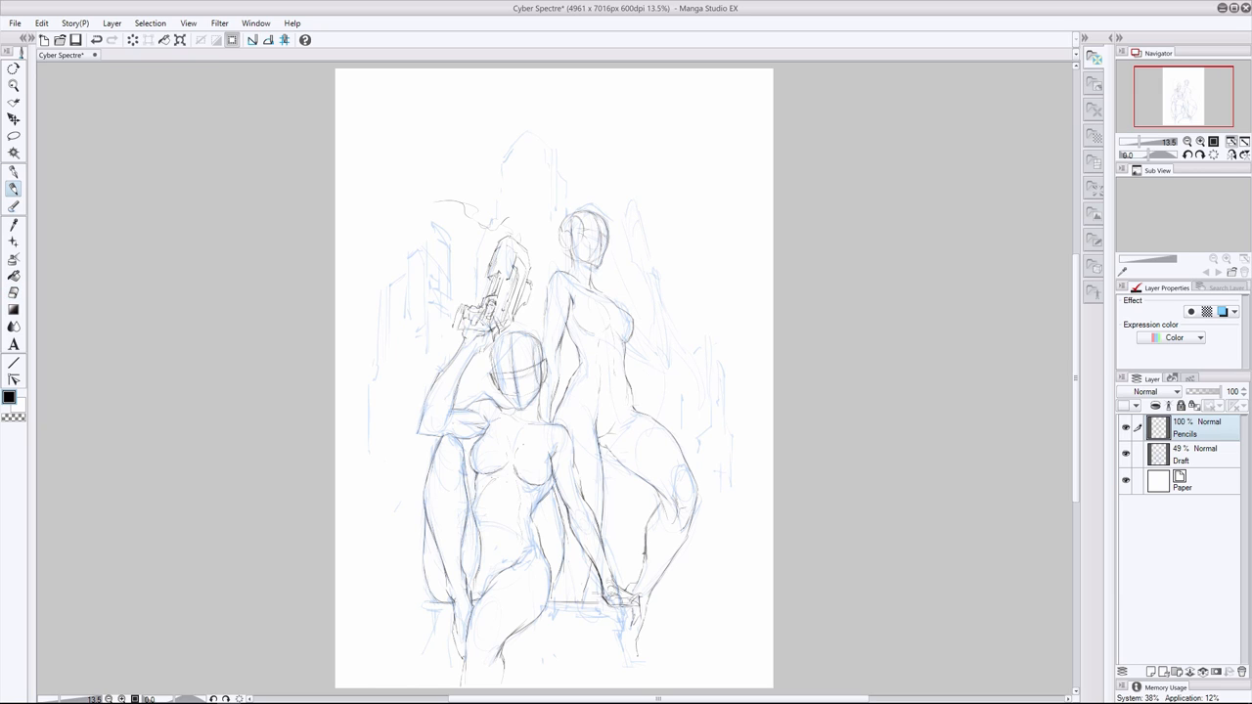
{"action": "left_click_drag", "start_coordinate": [611, 440], "coordinate": [641, 562]}
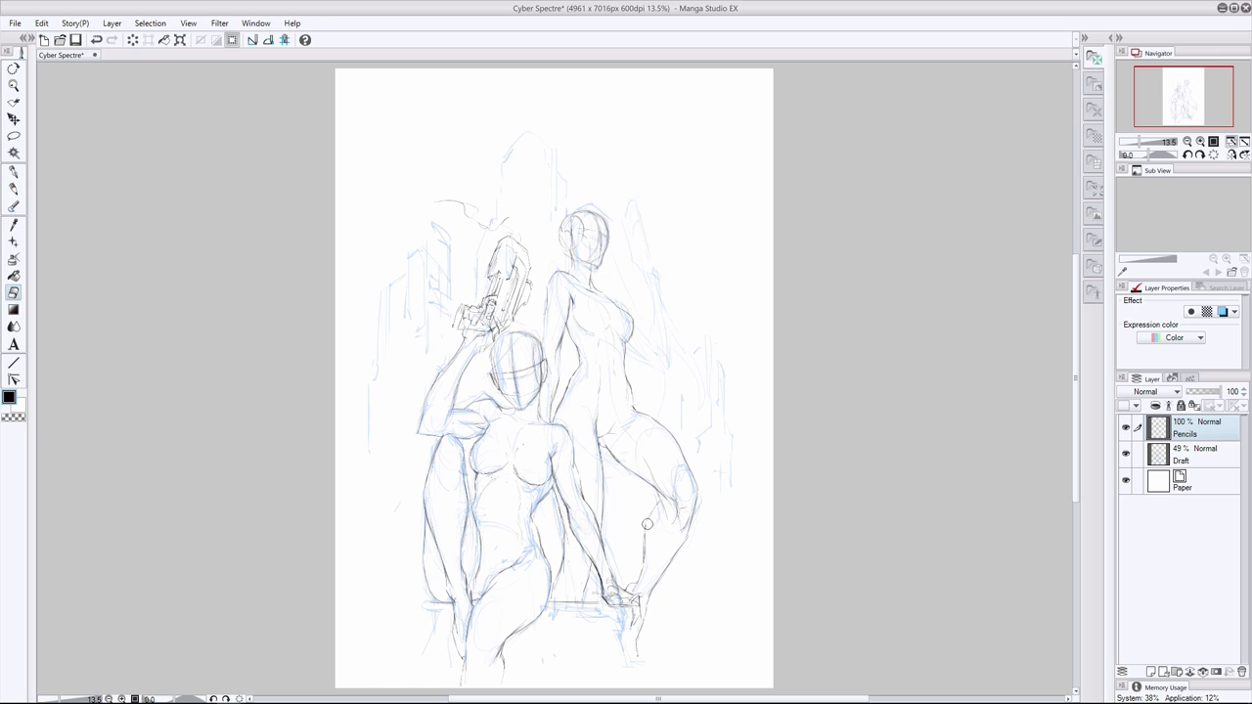
Sketch the standing woman's raised arm holding a pistol
{"action": "left_click_drag", "start_coordinate": [646, 525], "coordinate": [672, 552]}
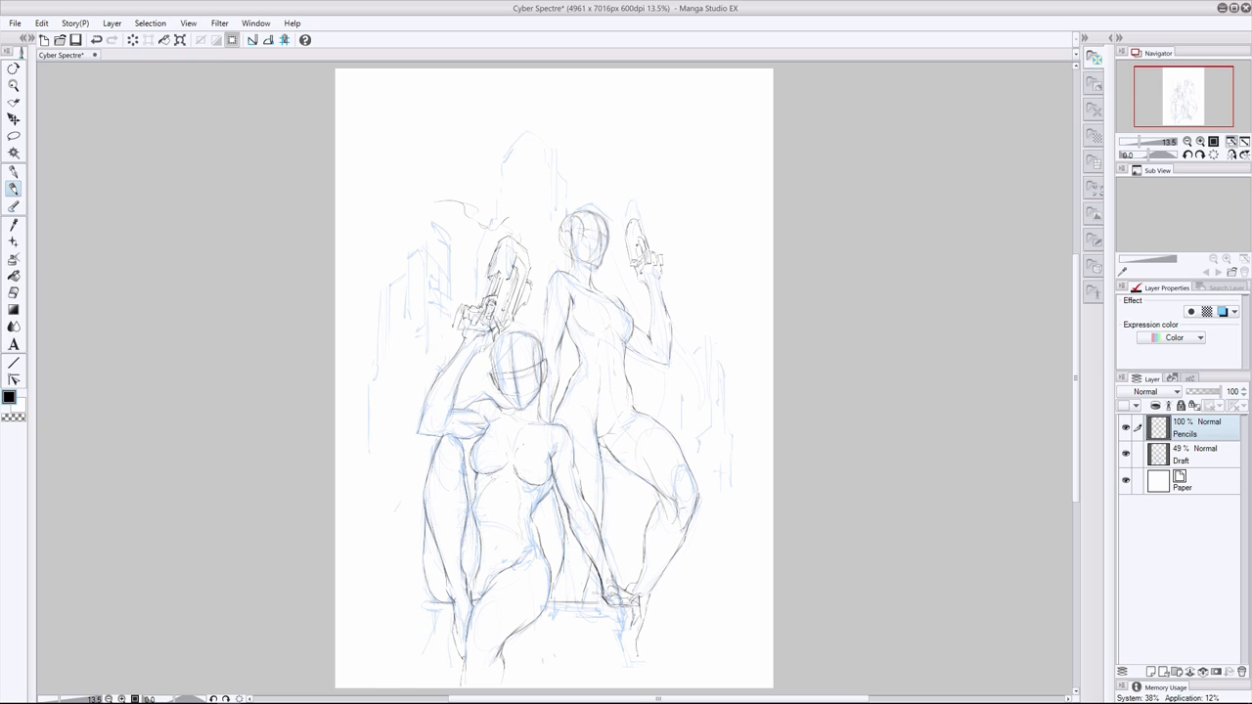
{"action": "left_click_drag", "start_coordinate": [645, 210], "coordinate": [650, 269]}
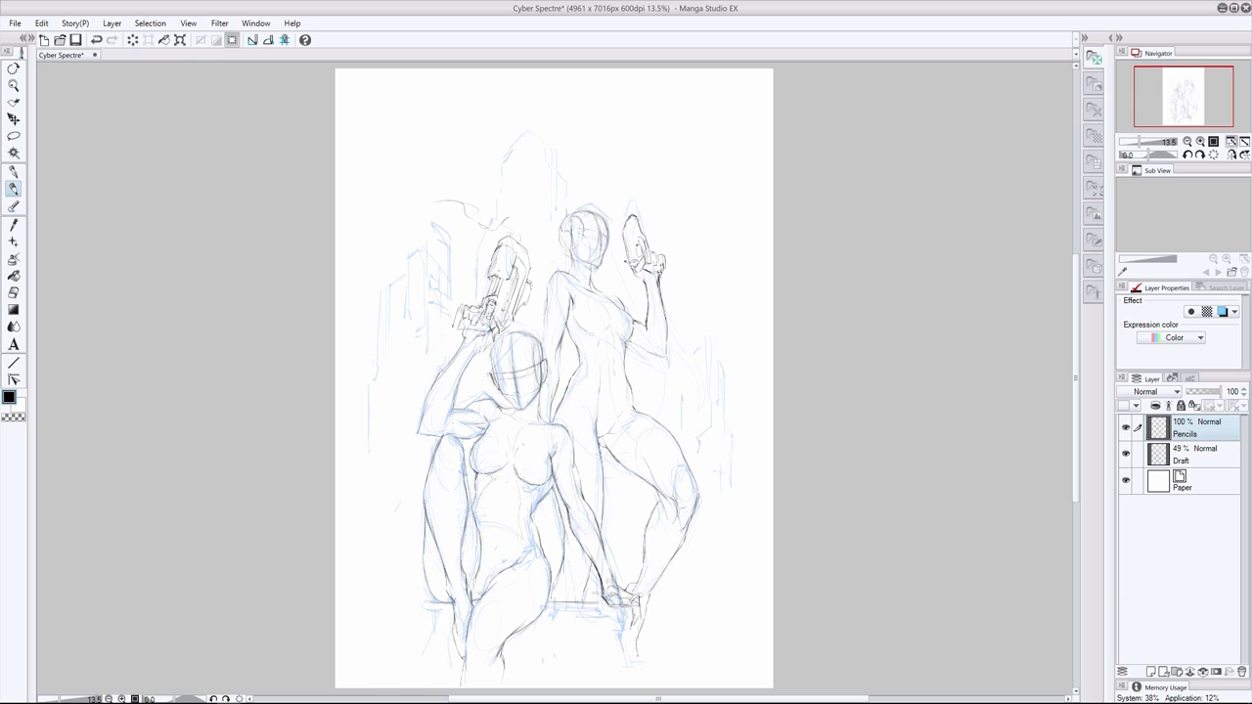
{"action": "mouse_move", "coordinate": [634, 264]}
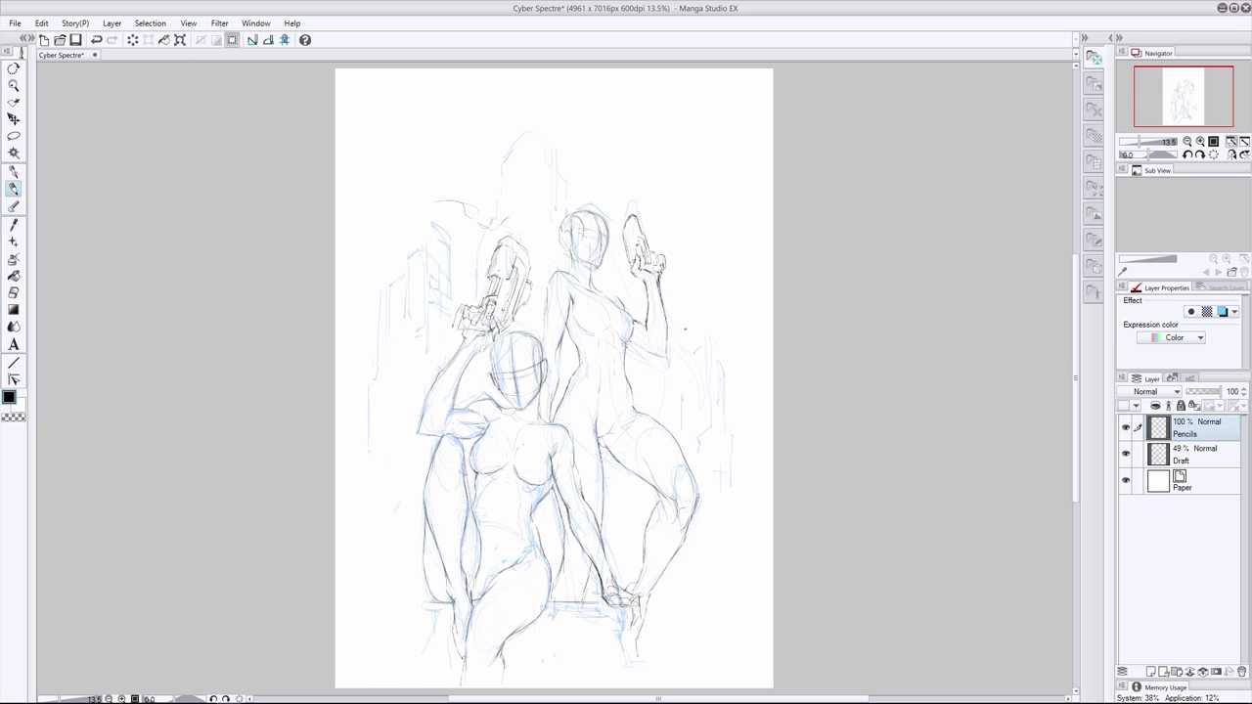
{"action": "left_click_drag", "start_coordinate": [631, 323], "coordinate": [665, 347]}
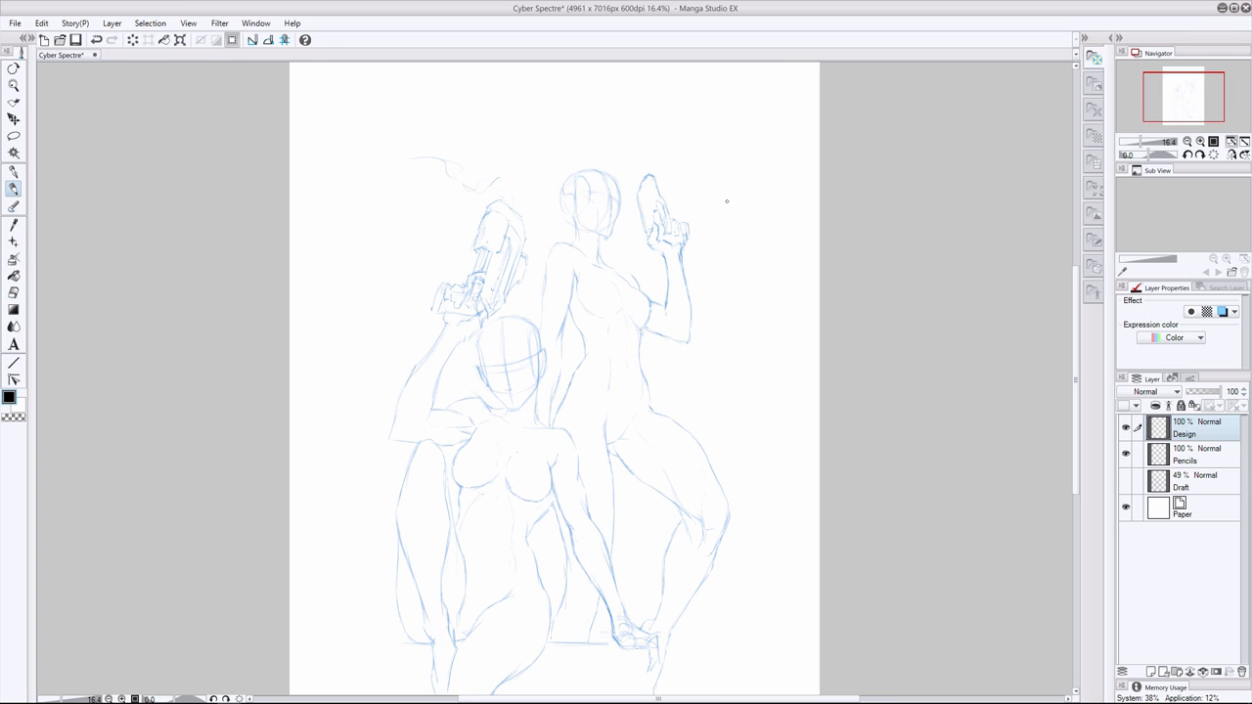
Switch from the Pencils layer back to Design and draw the front woman's flowing hair
{"action": "left_click", "coordinate": [1193, 455]}
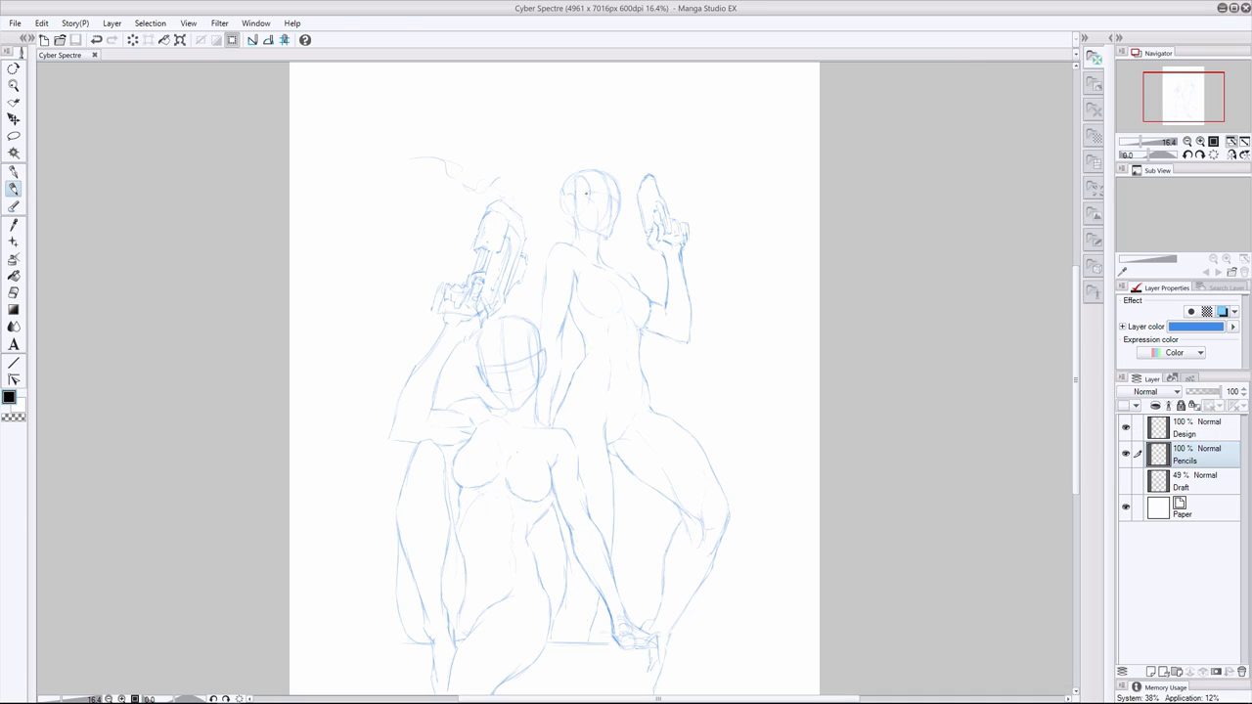
{"action": "left_click_drag", "start_coordinate": [585, 194], "coordinate": [614, 205]}
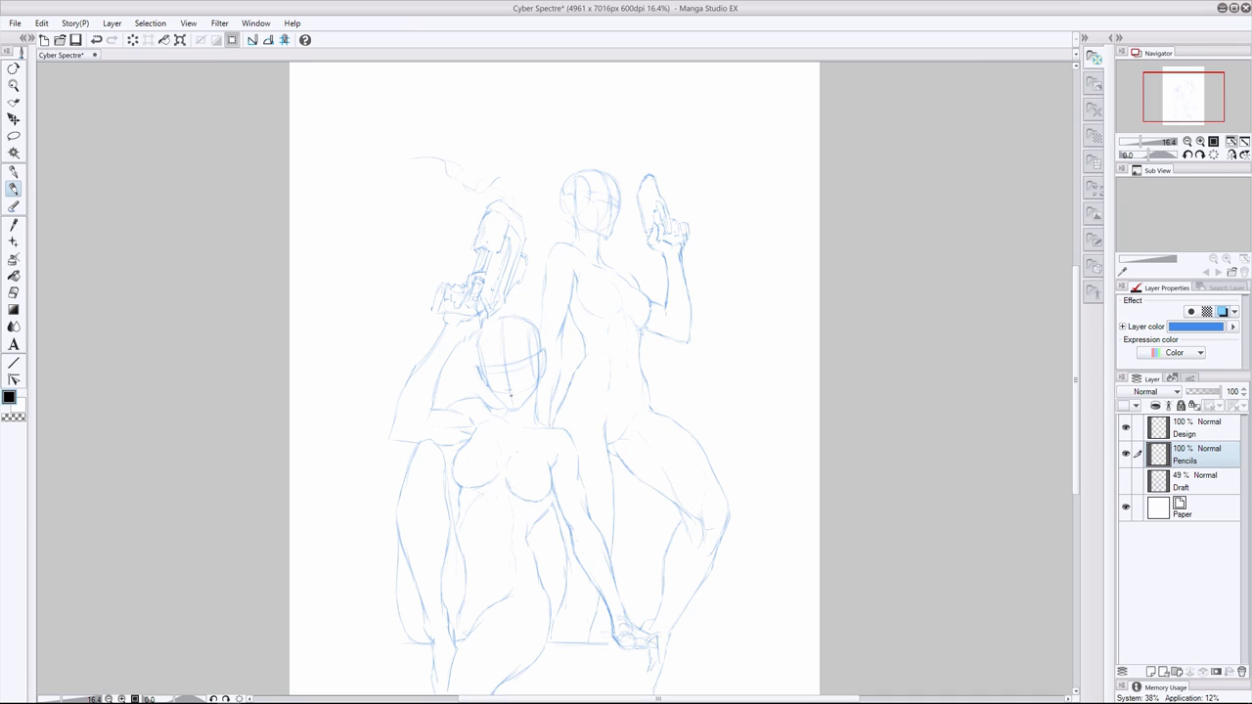
{"action": "left_click", "coordinate": [1184, 428]}
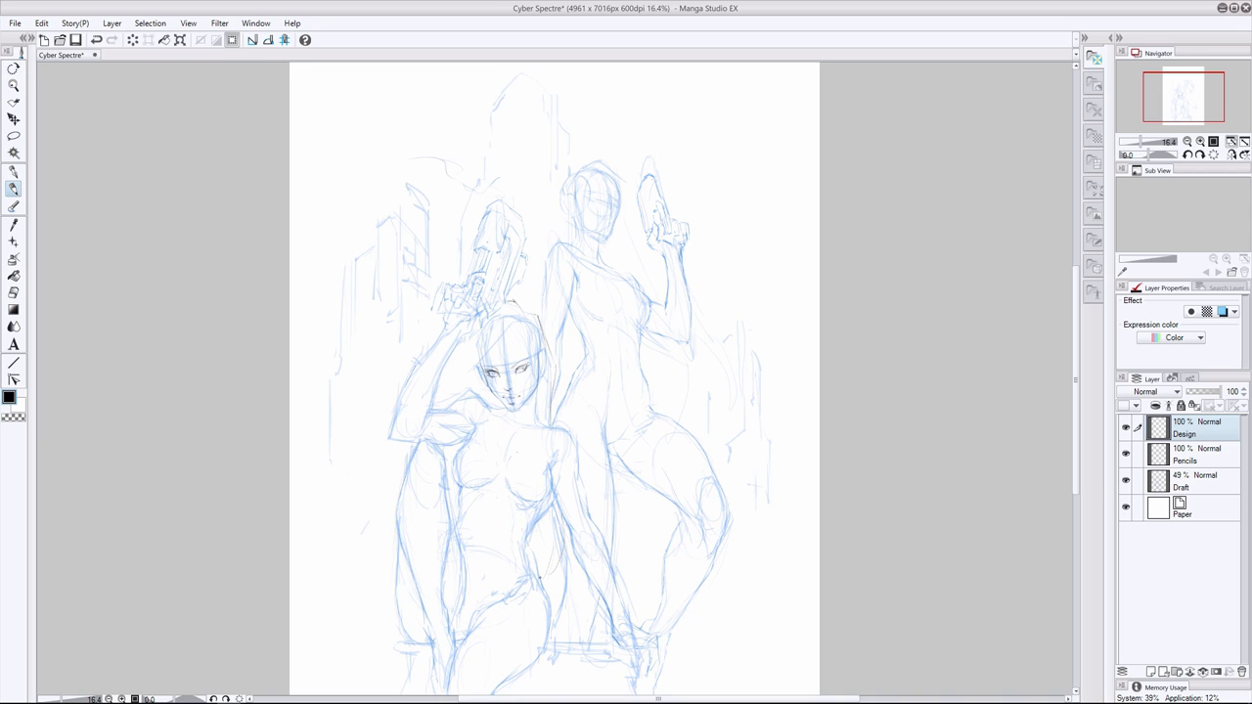
{"action": "left_click_drag", "start_coordinate": [513, 322], "coordinate": [543, 568]}
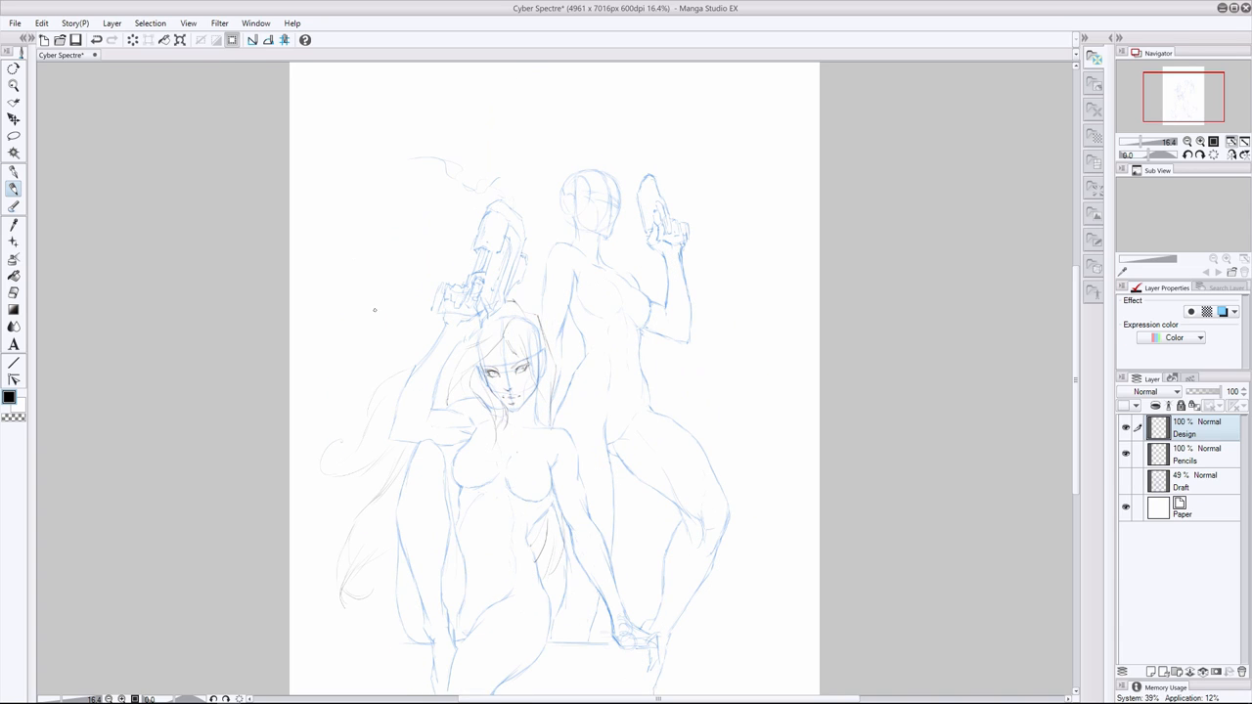
Refine the front woman's face and hair, and draw bands along her lowered arm
{"action": "left_click_drag", "start_coordinate": [518, 391], "coordinate": [542, 431]}
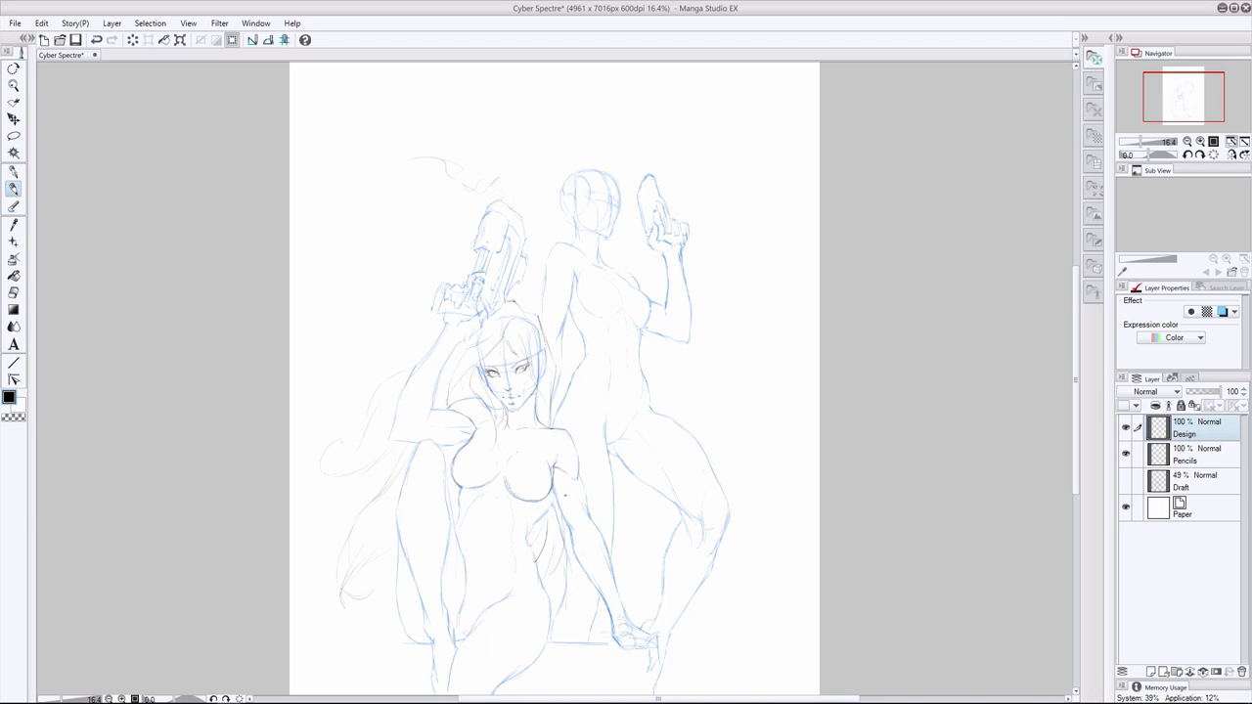
{"action": "left_click", "coordinate": [576, 509]}
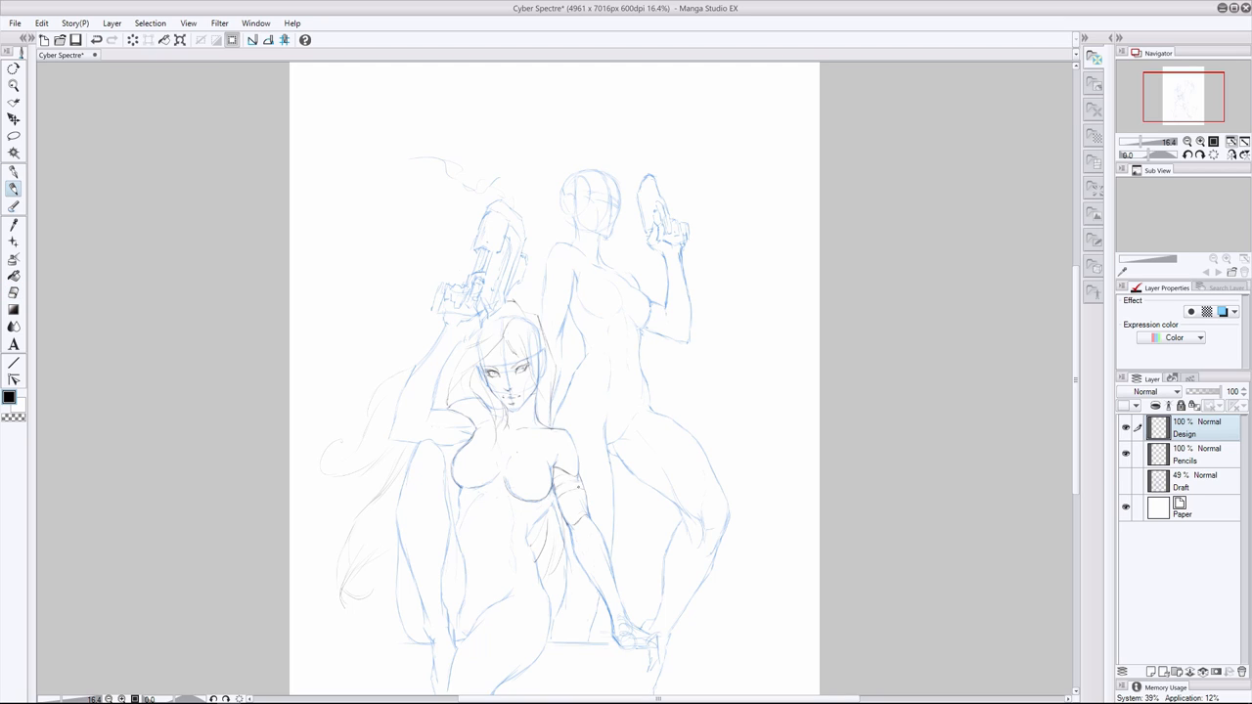
{"action": "left_click_drag", "start_coordinate": [577, 533], "coordinate": [587, 562]}
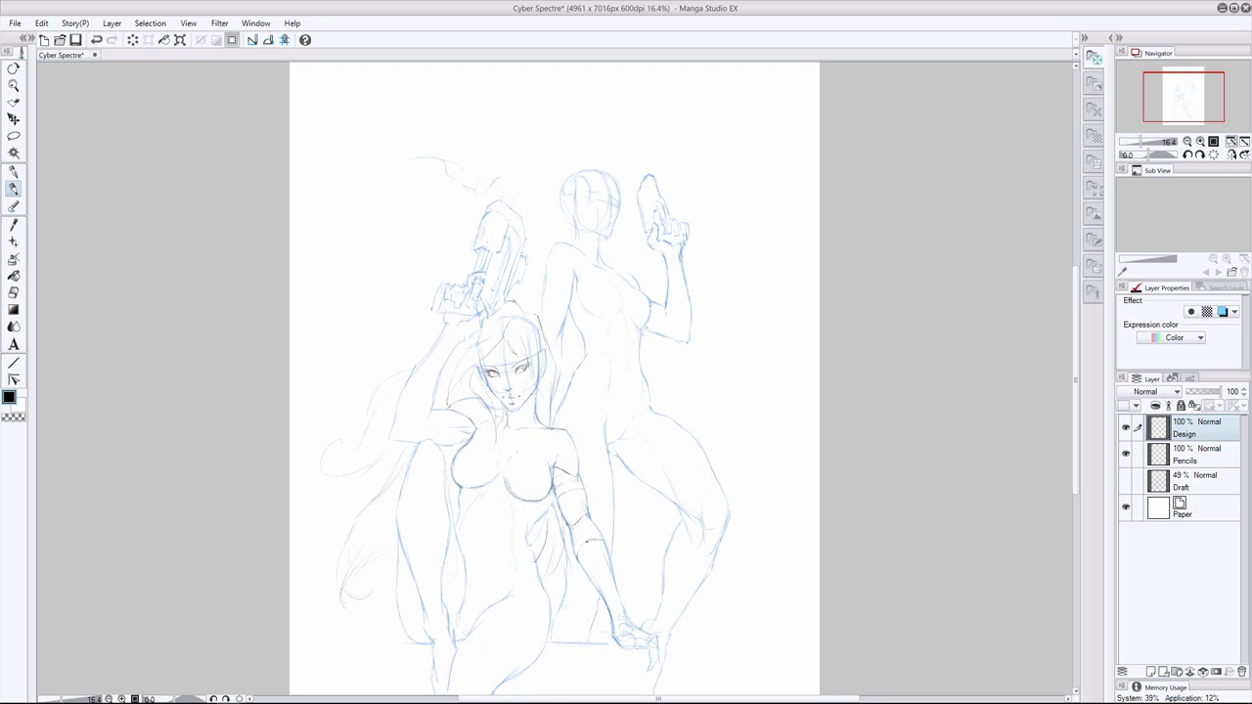
{"action": "left_click", "coordinate": [582, 533]}
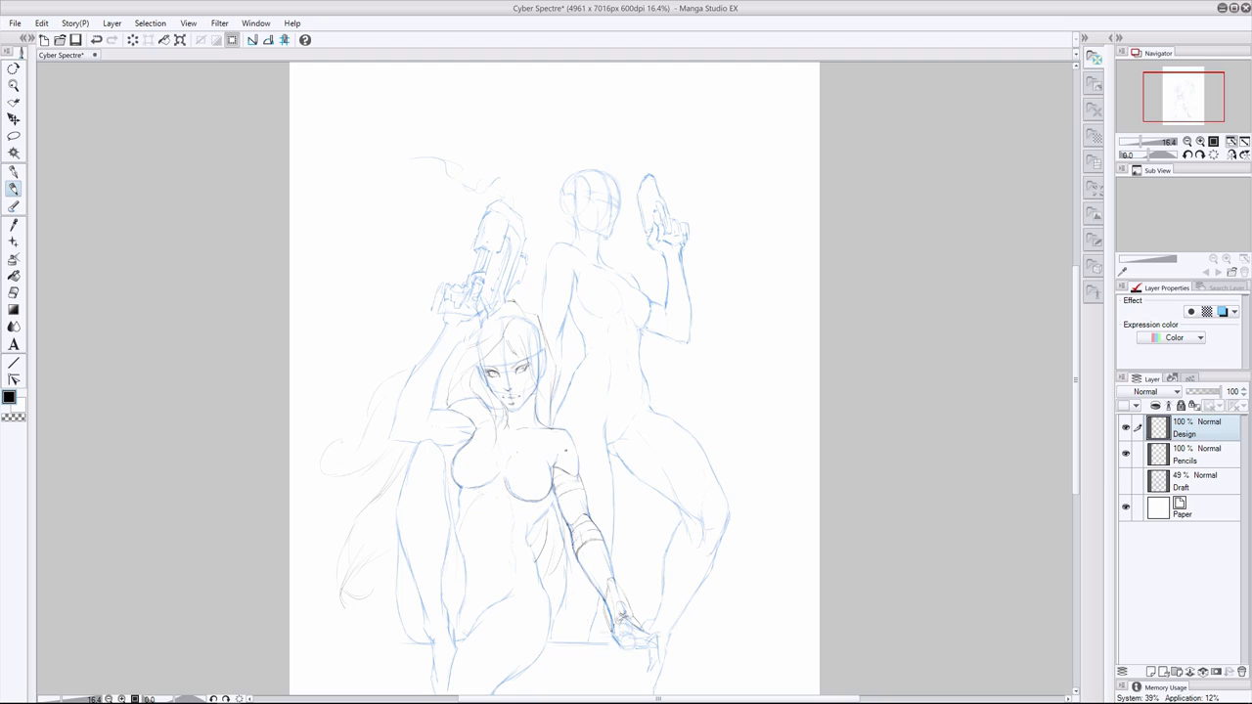
Ink the banded bodysuit stripes across the front woman's waist and hips
{"action": "left_click_drag", "start_coordinate": [582, 513], "coordinate": [624, 592]}
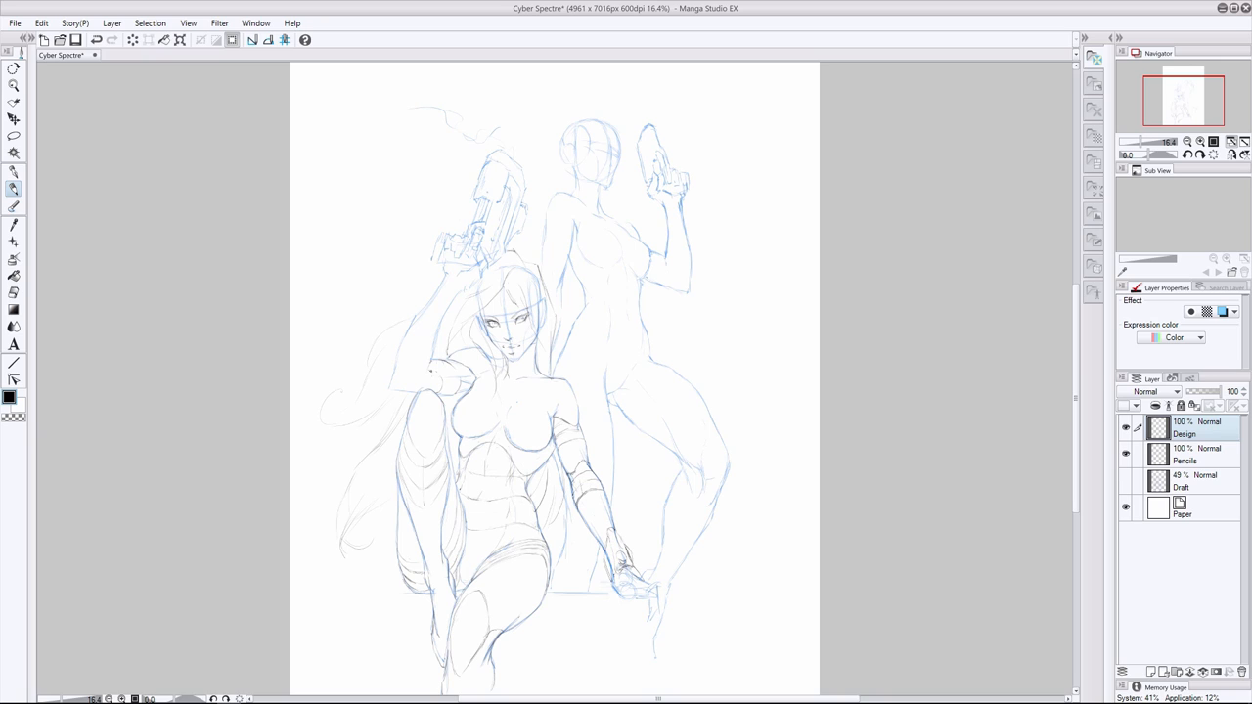
Zoom the canvas to 18% to work on the standing woman
{"action": "left_click", "coordinate": [1126, 480]}
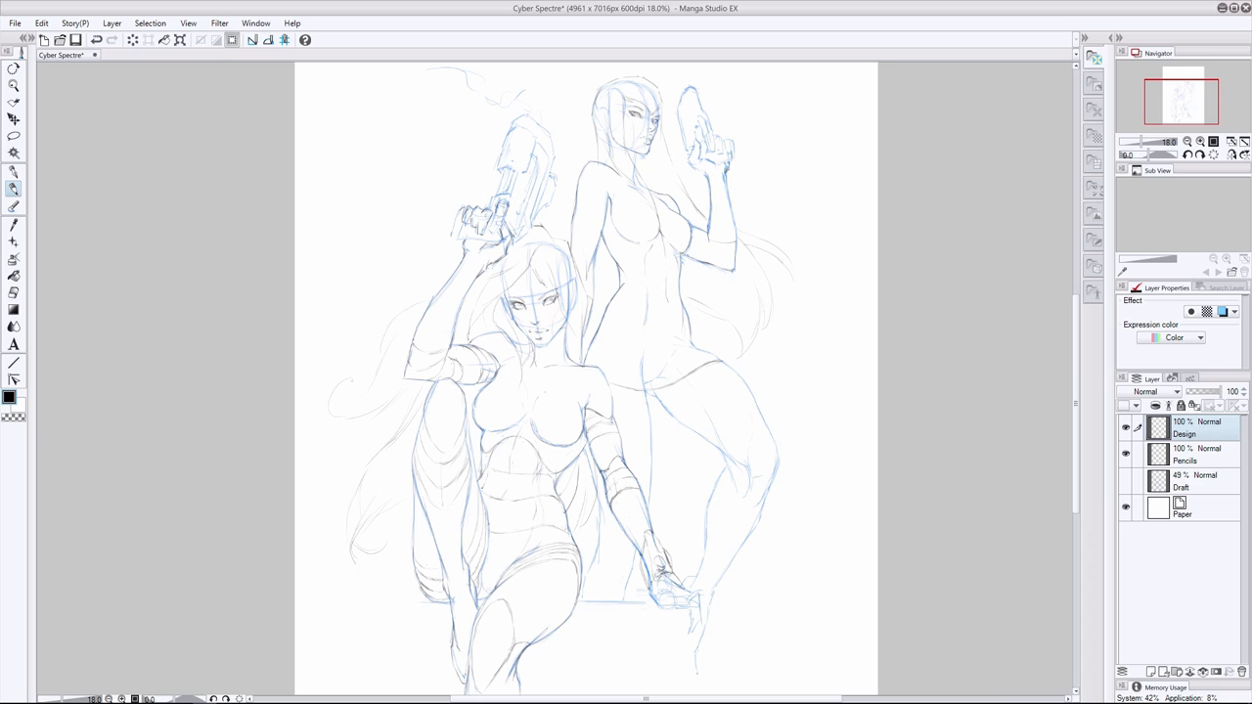
{"action": "left_click_drag", "start_coordinate": [690, 167], "coordinate": [733, 235]}
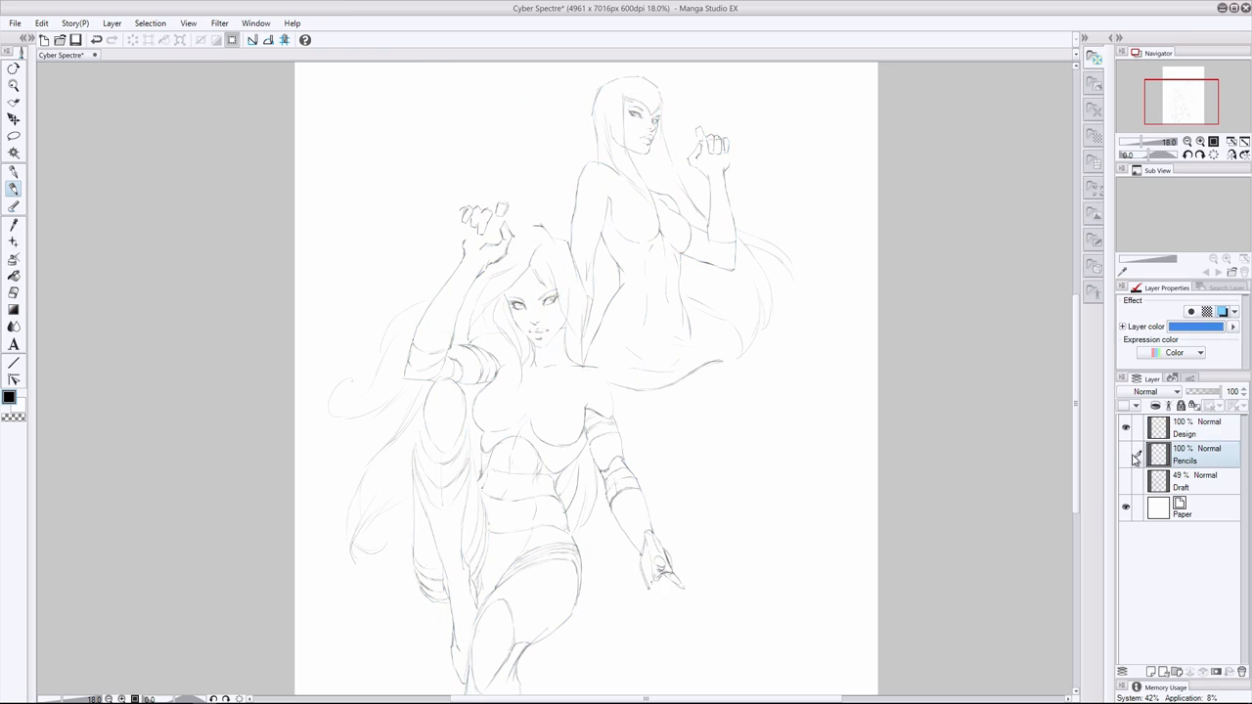
{"action": "left_click", "coordinate": [1194, 428]}
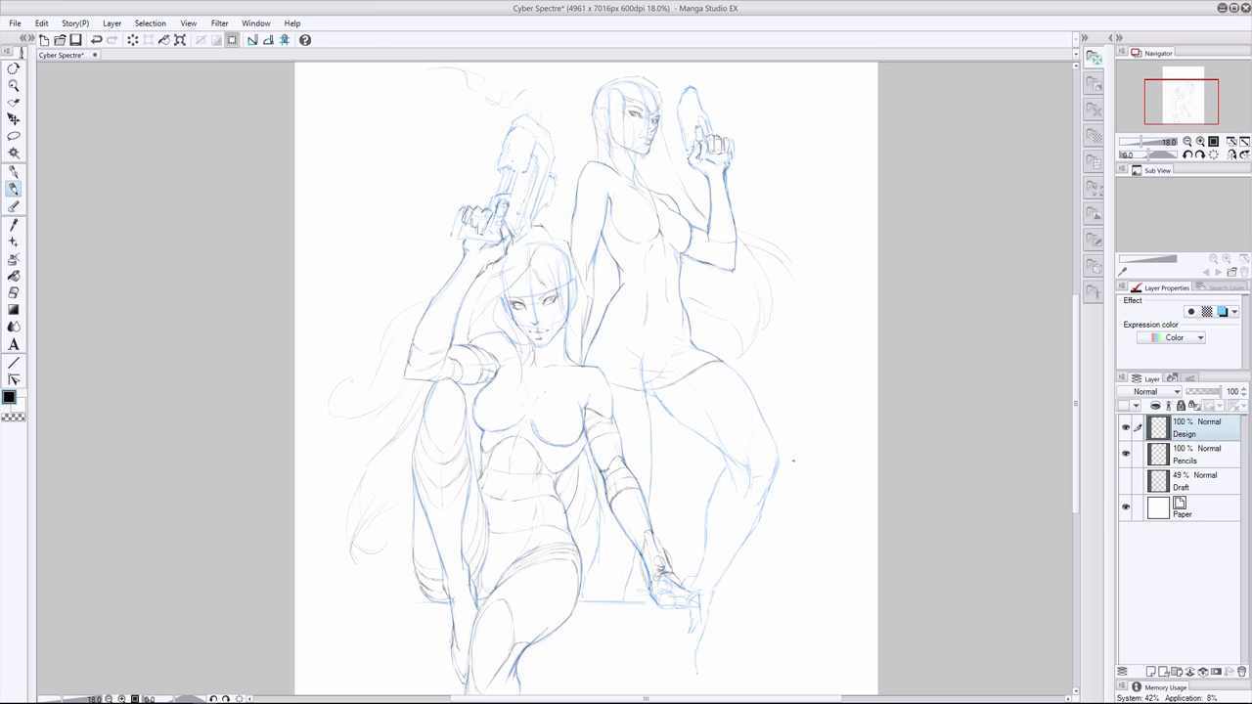